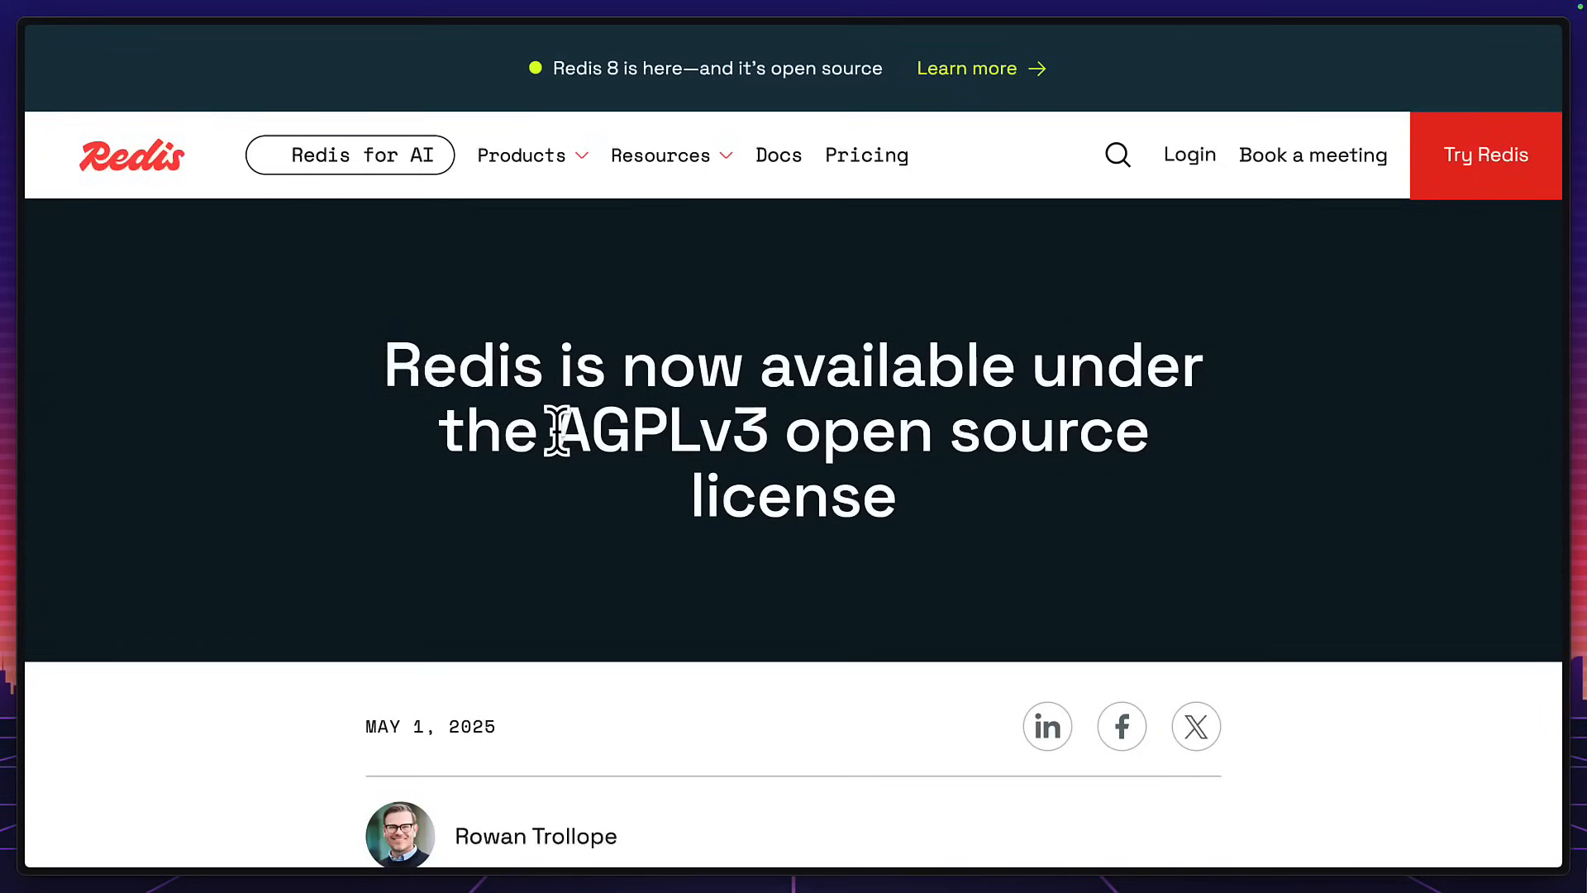
Scroll to Historical Data and switch the Living Room Temperature chart through ranges, ending on 1h then 6h
click(779, 154)
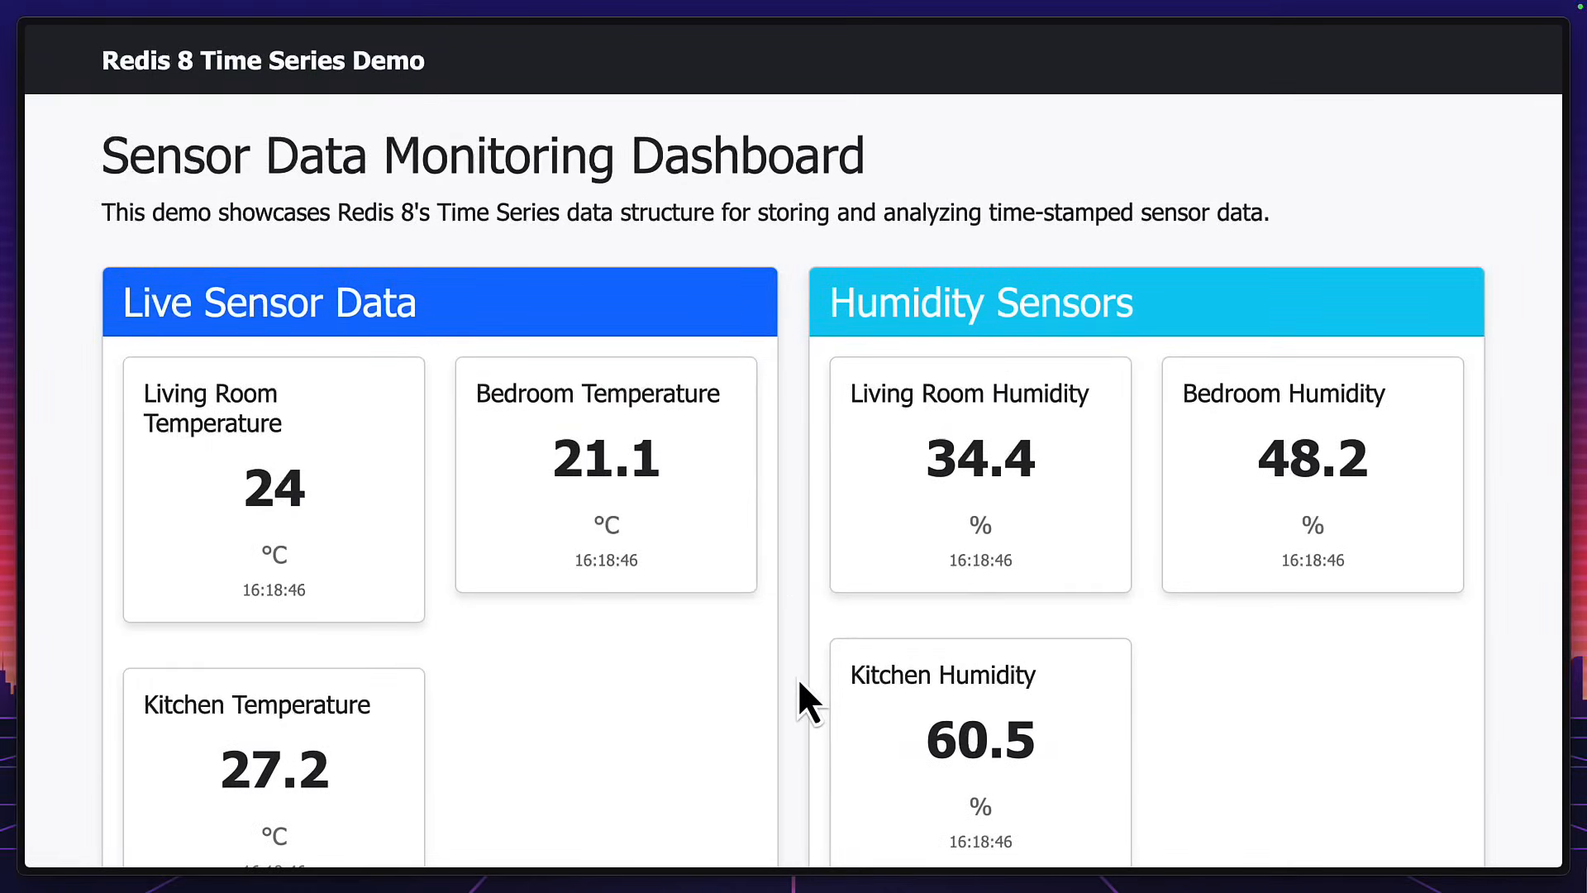
mouse_move(713, 501)
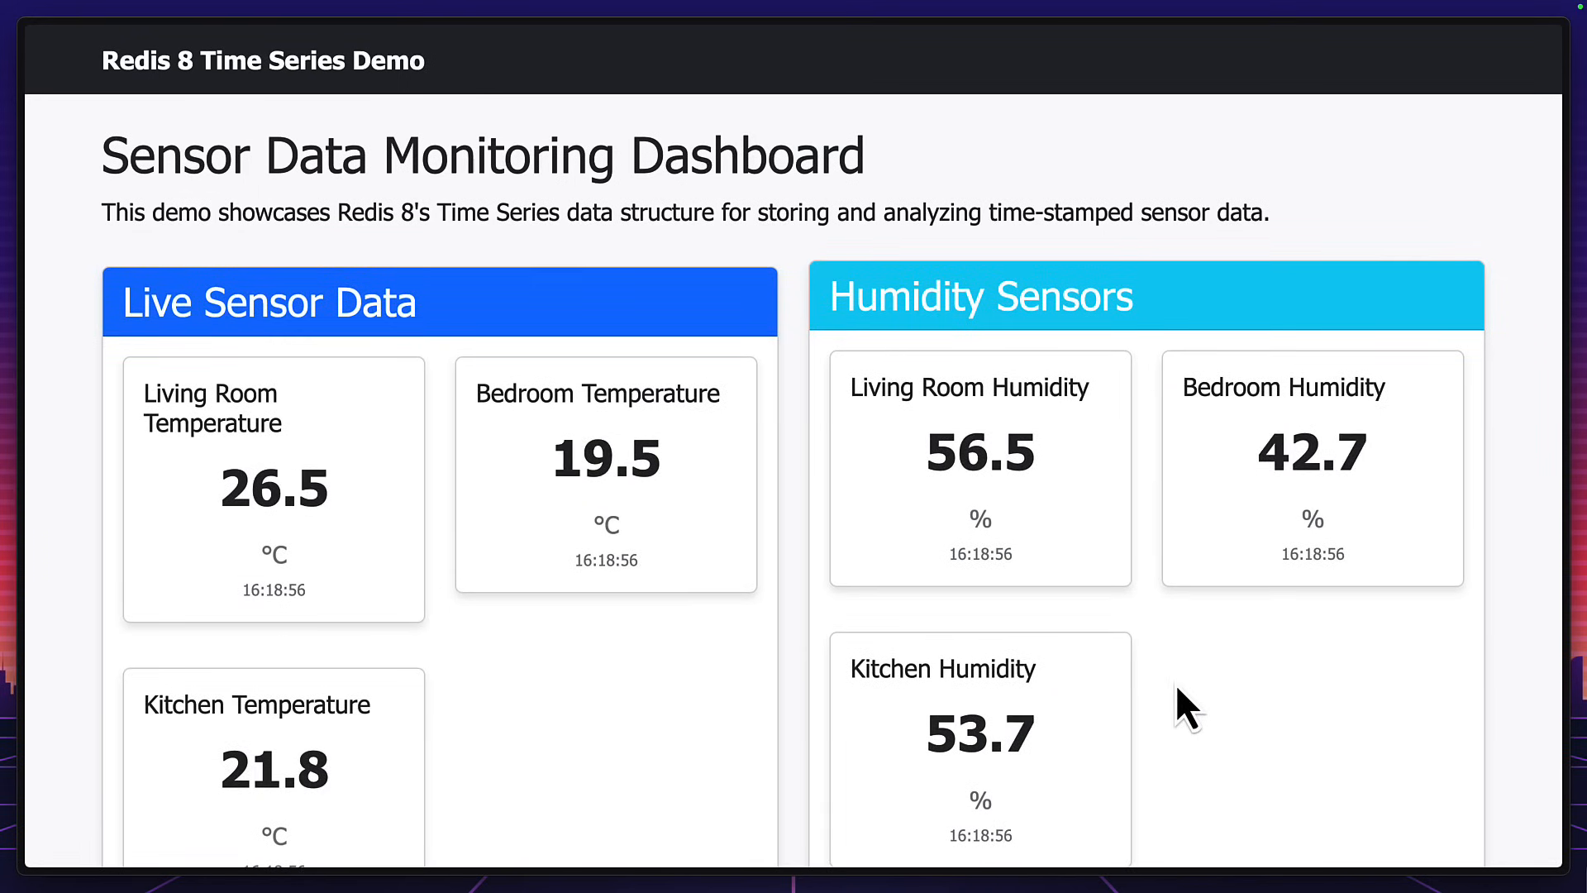
scroll(down, 3)
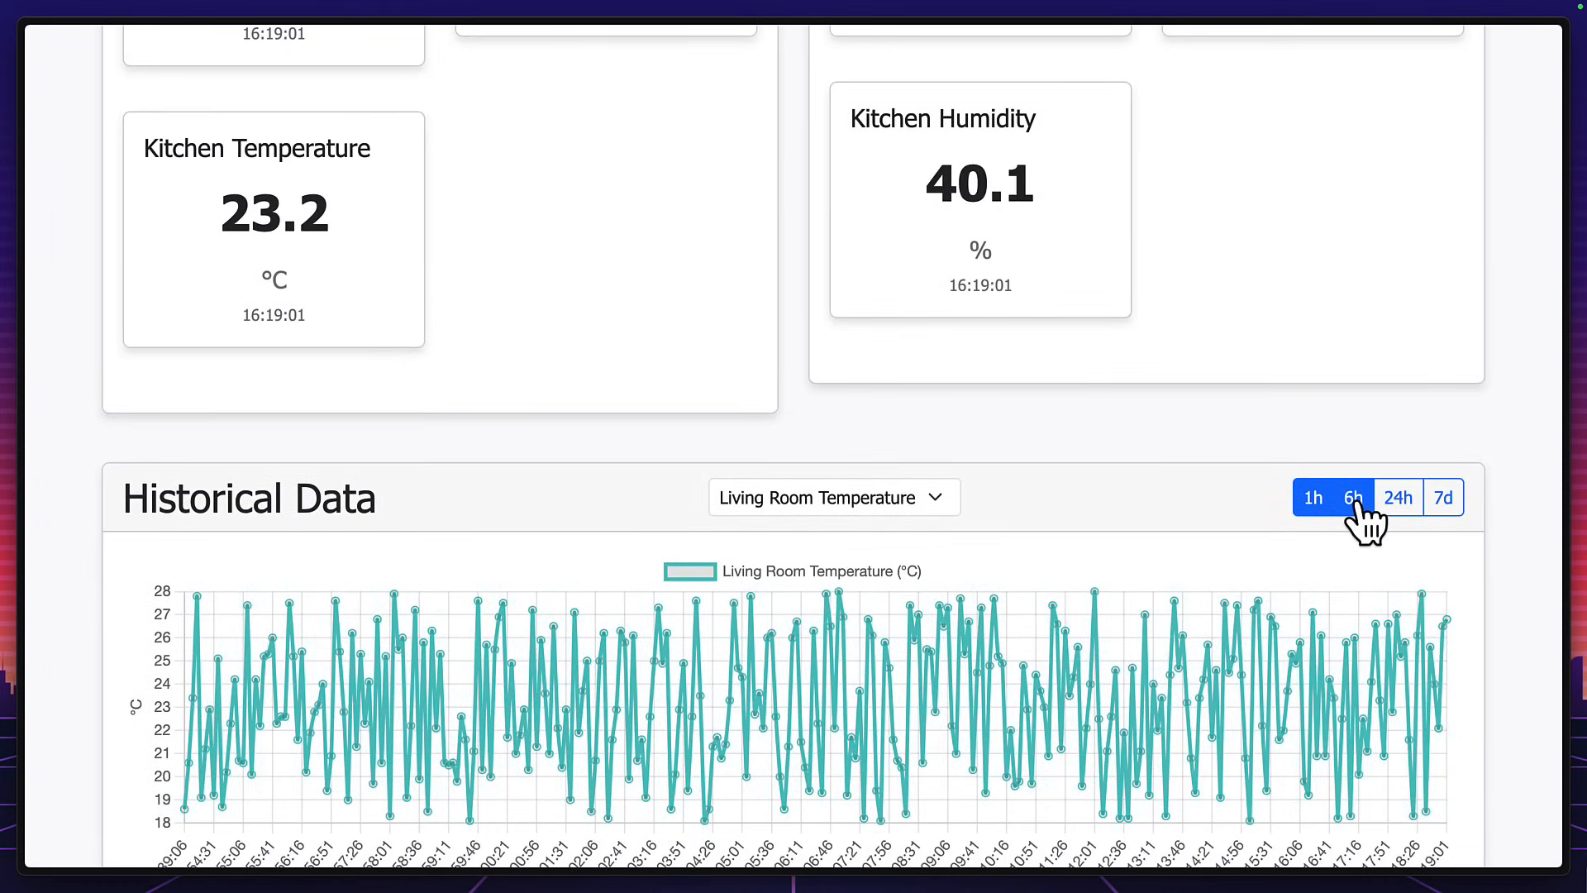
click(1443, 497)
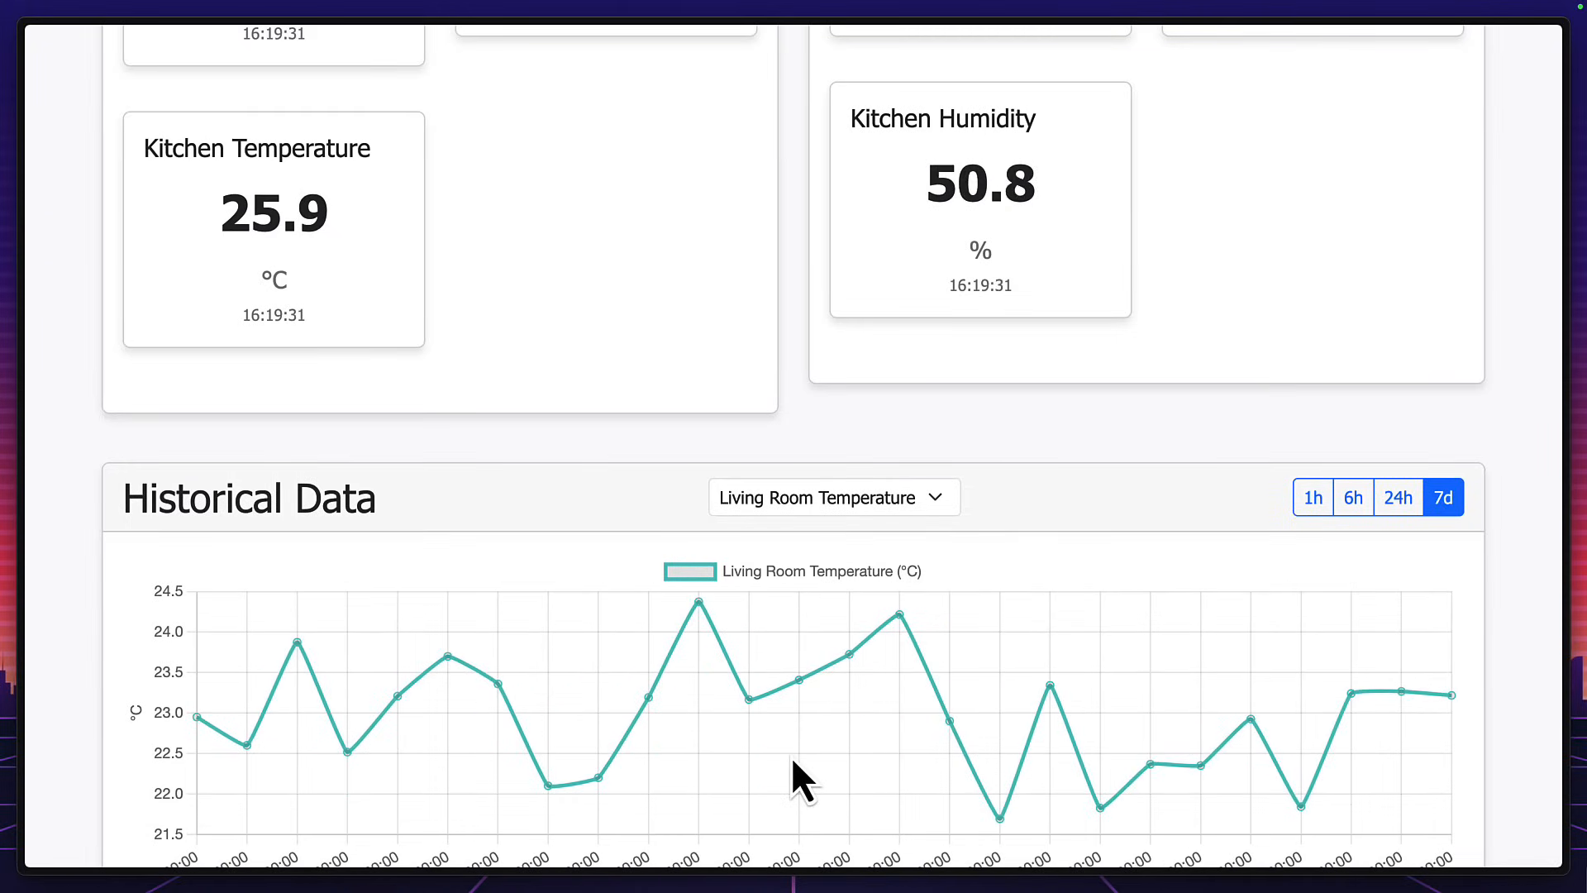
click(1312, 497)
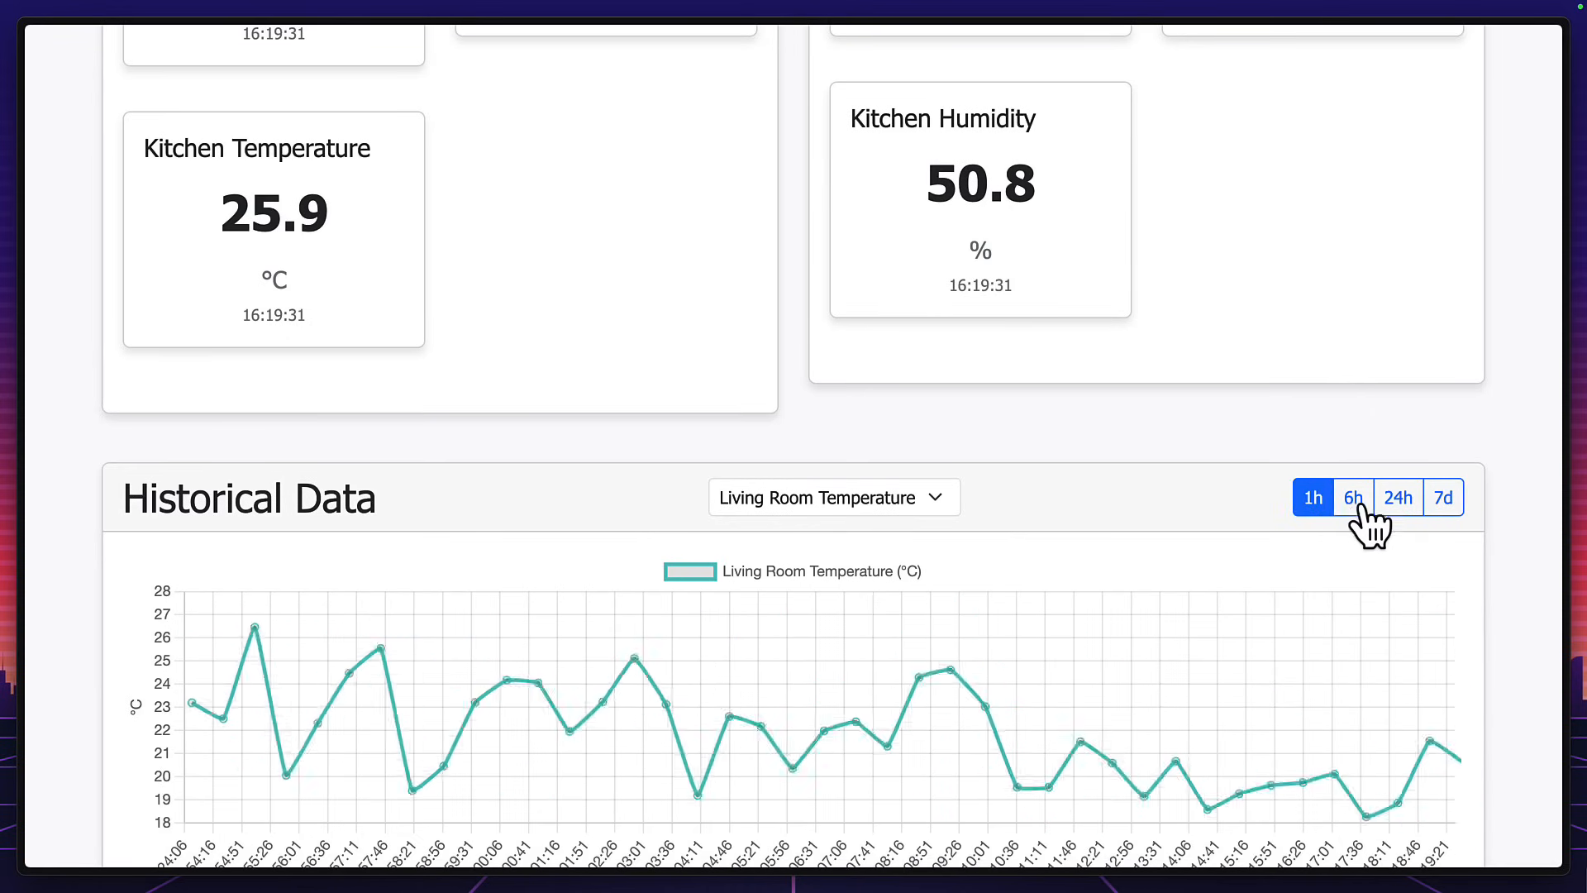
click(1396, 497)
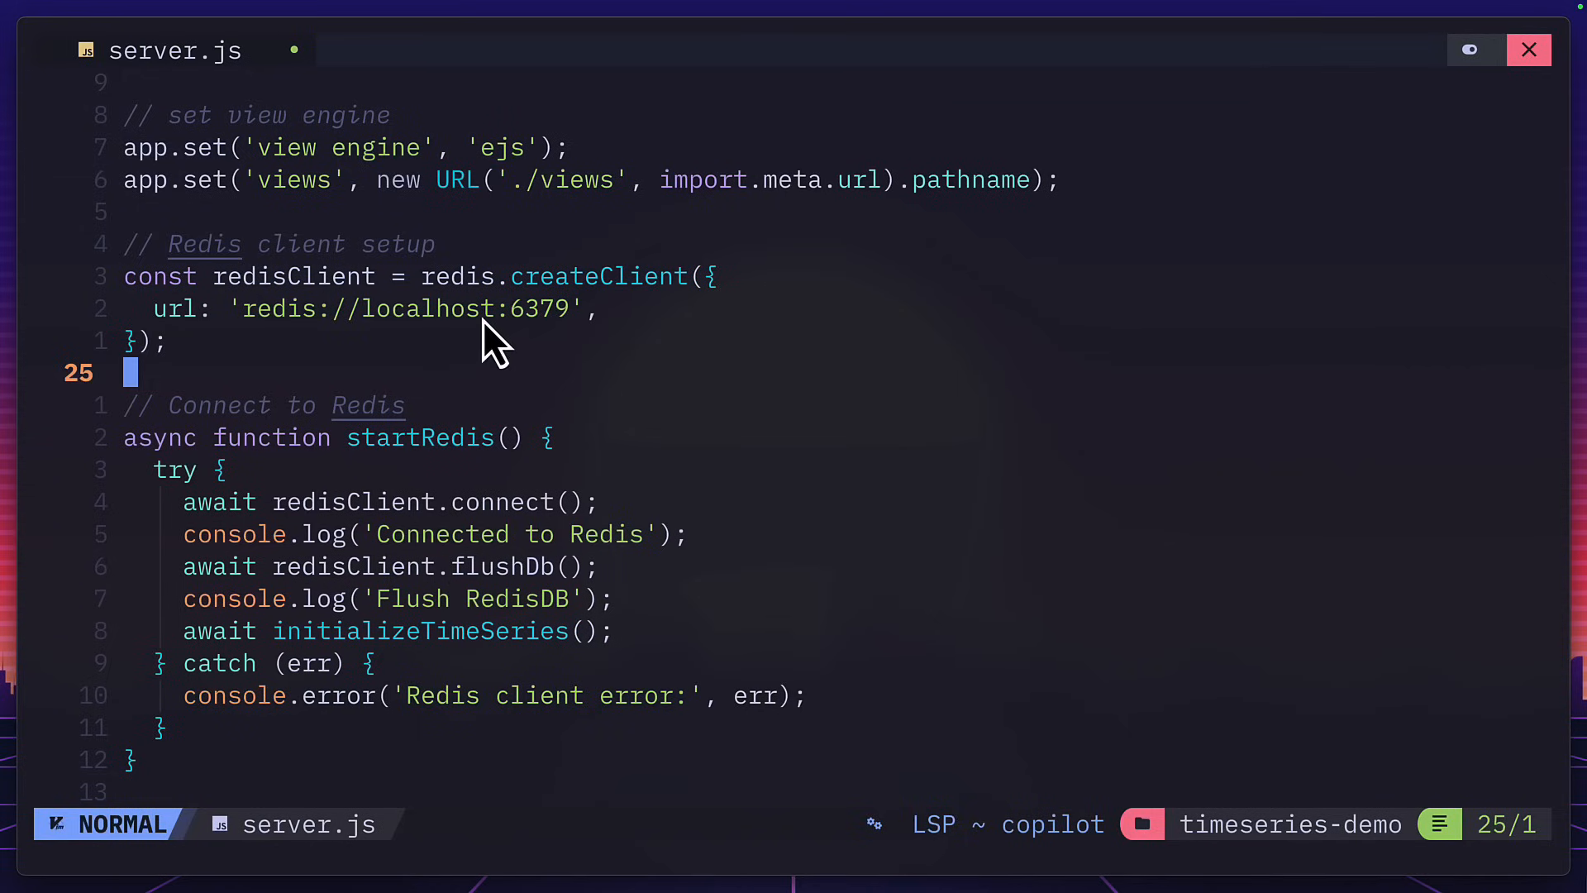
Scroll server.js past the six-sensor SENSORS array to the TS.CREATE loop with 7-day retention
scroll(down, 3)
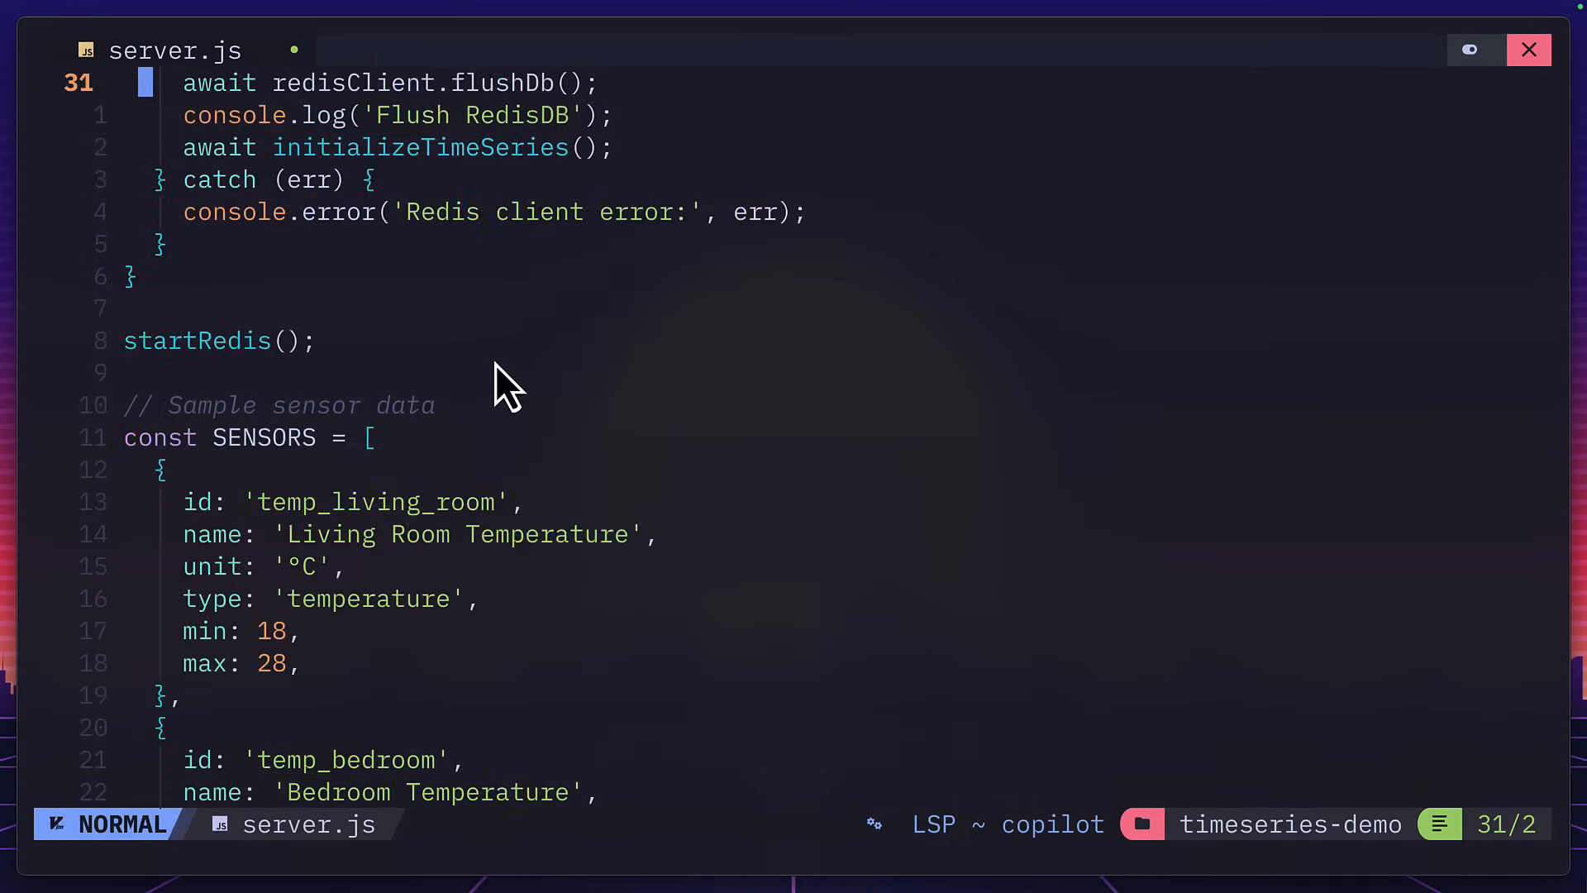
scroll(down, 3)
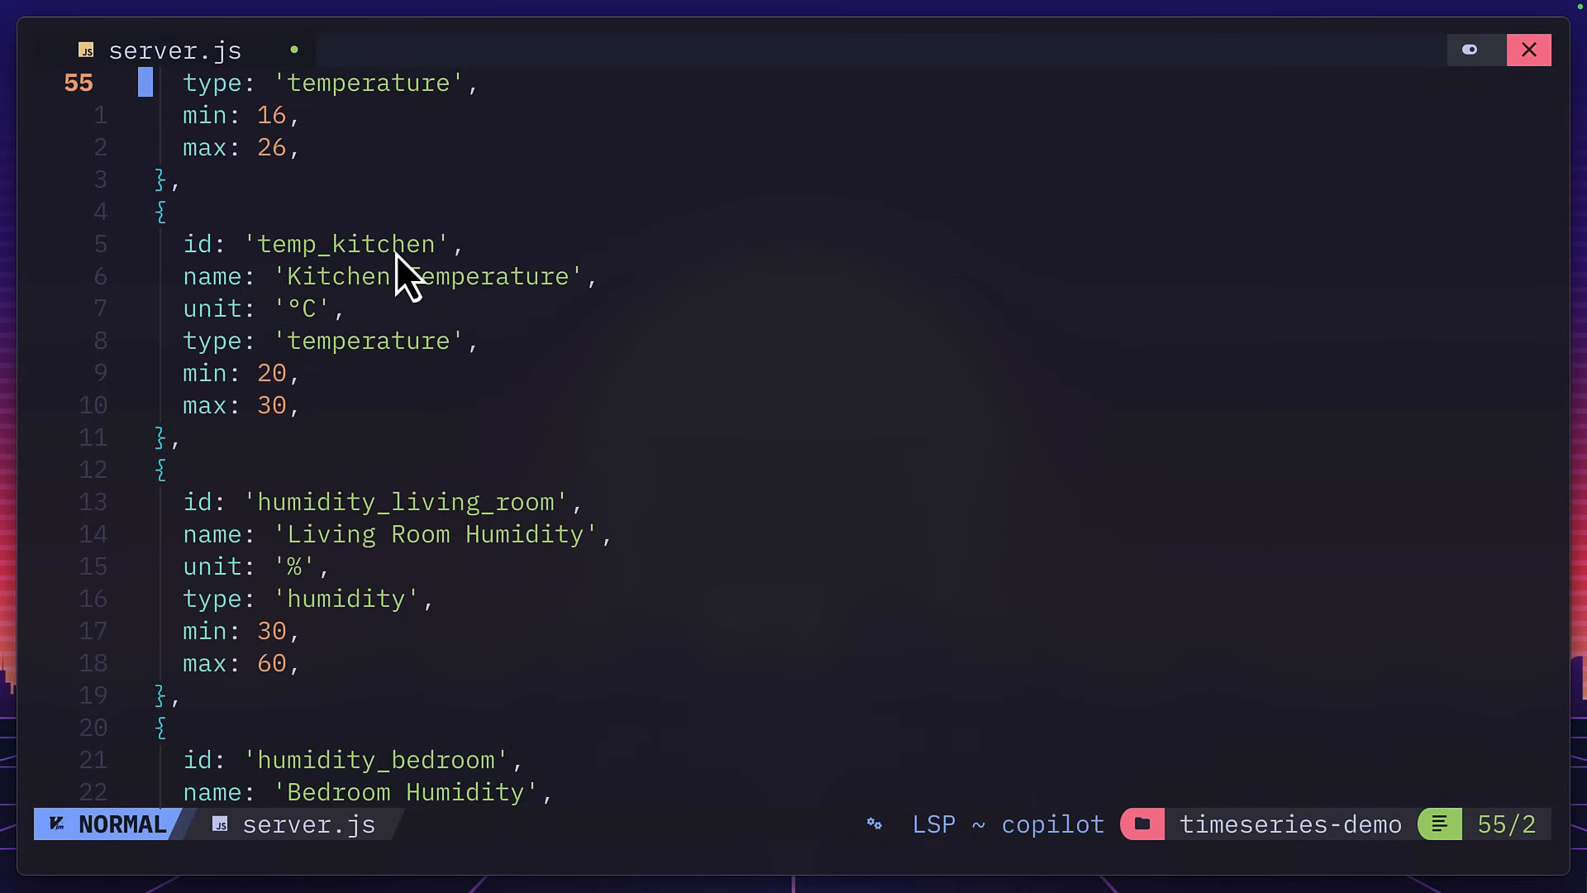
scroll(down, 3)
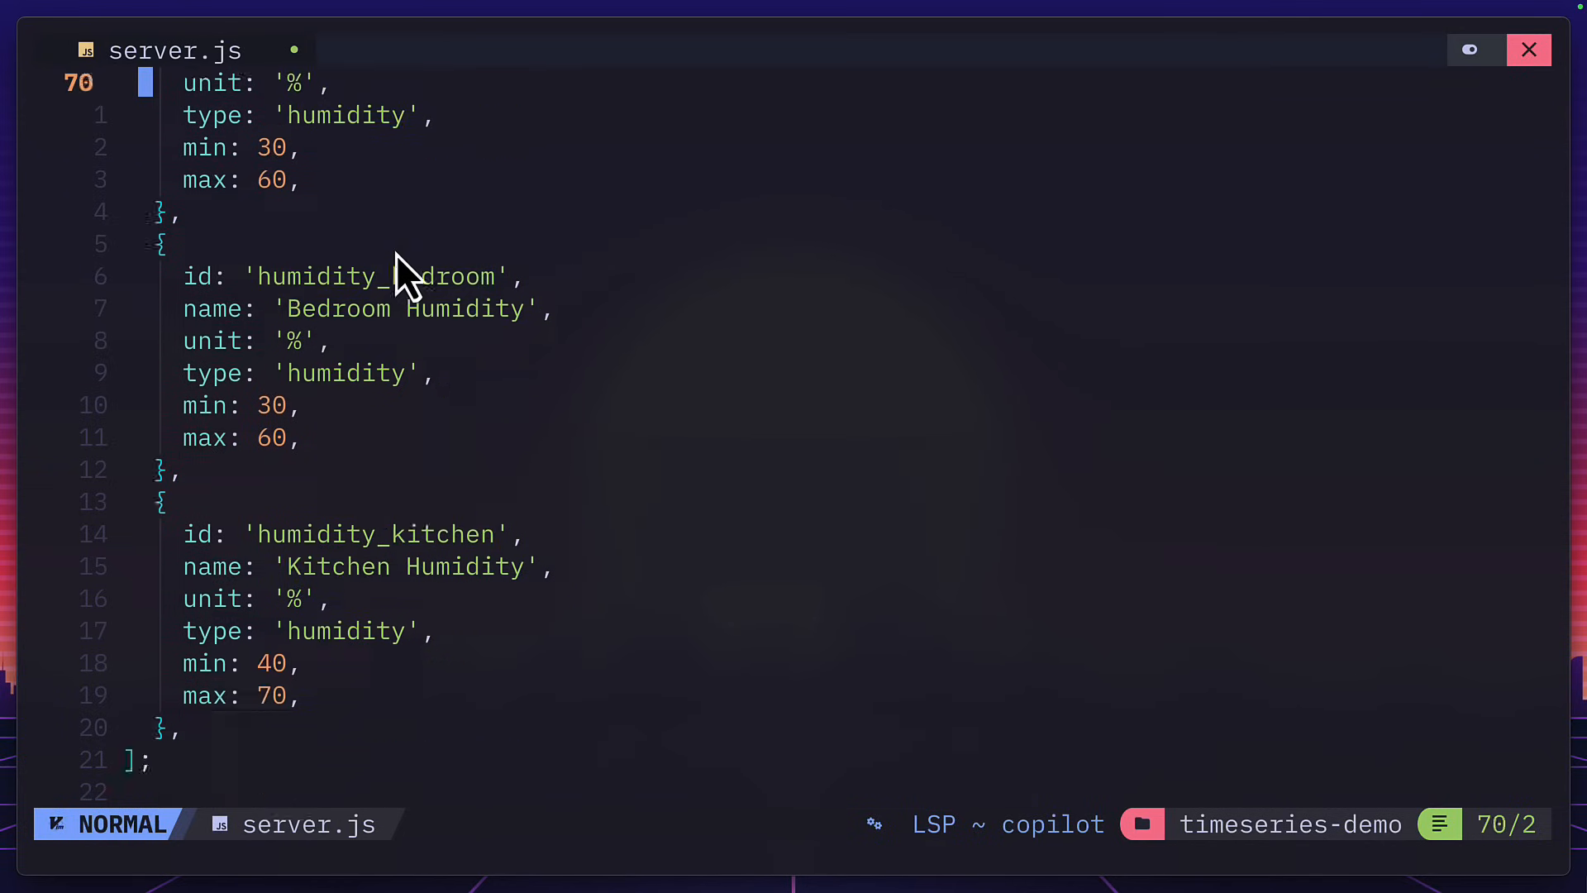
scroll(down, 3)
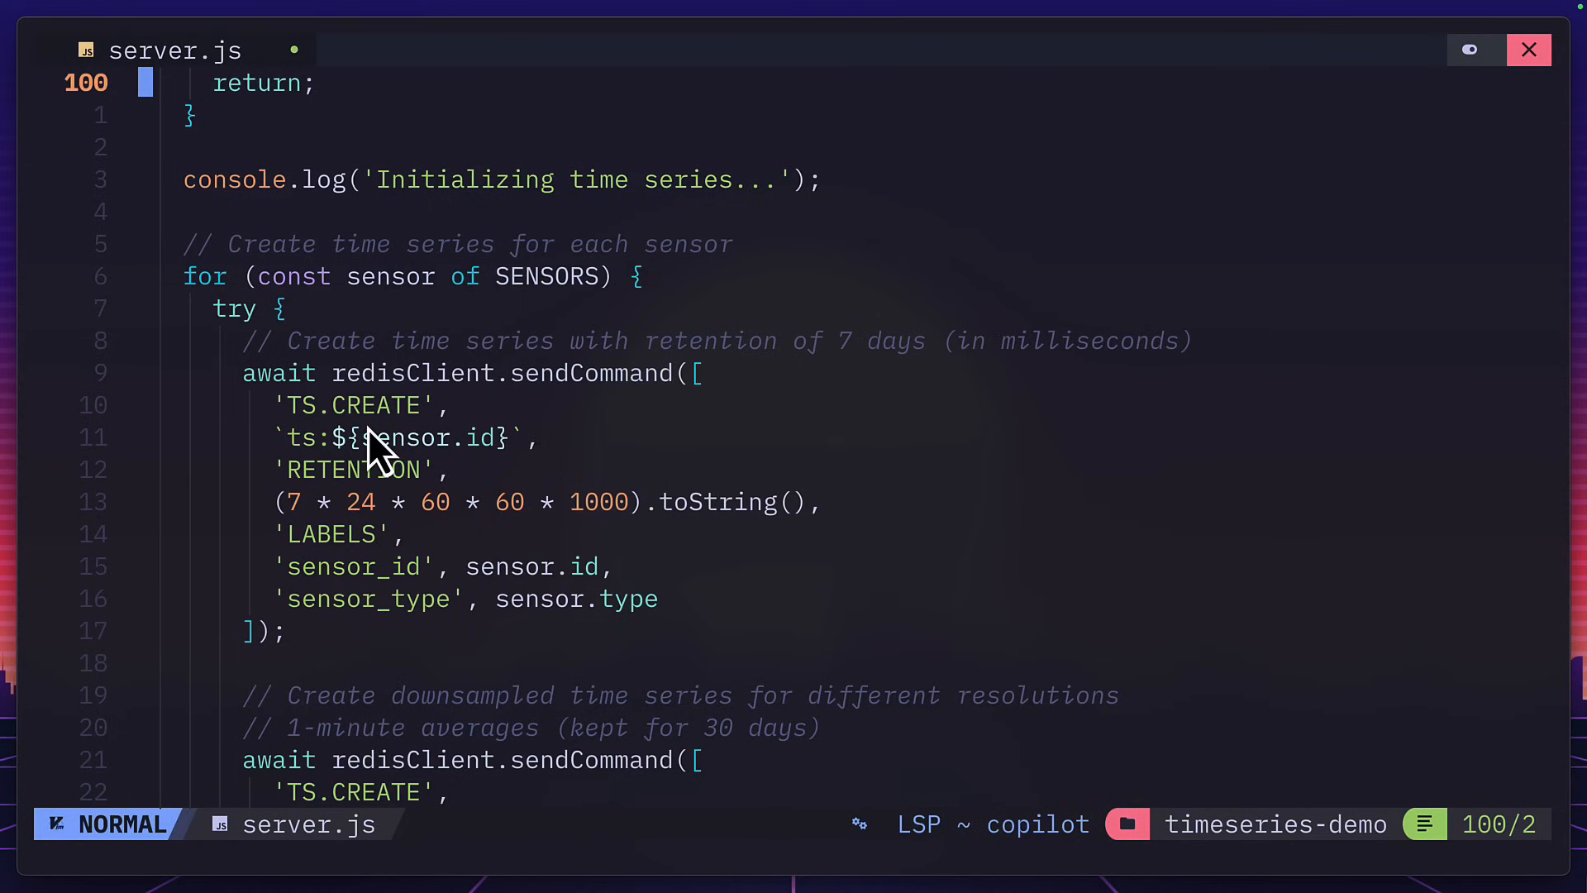
mouse_move(367, 441)
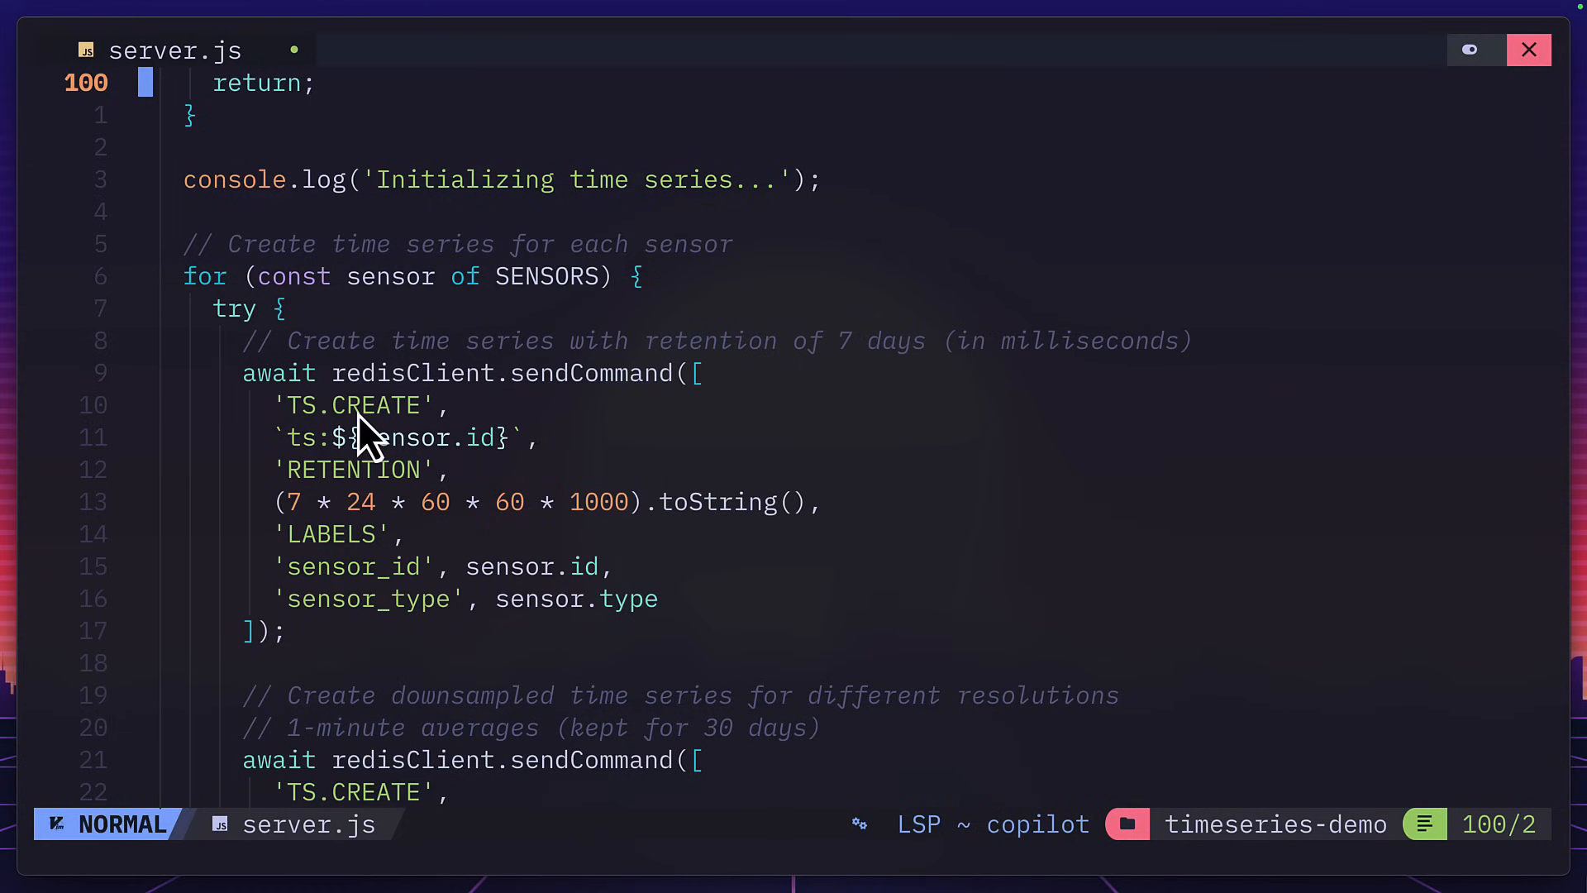
mouse_move(466, 455)
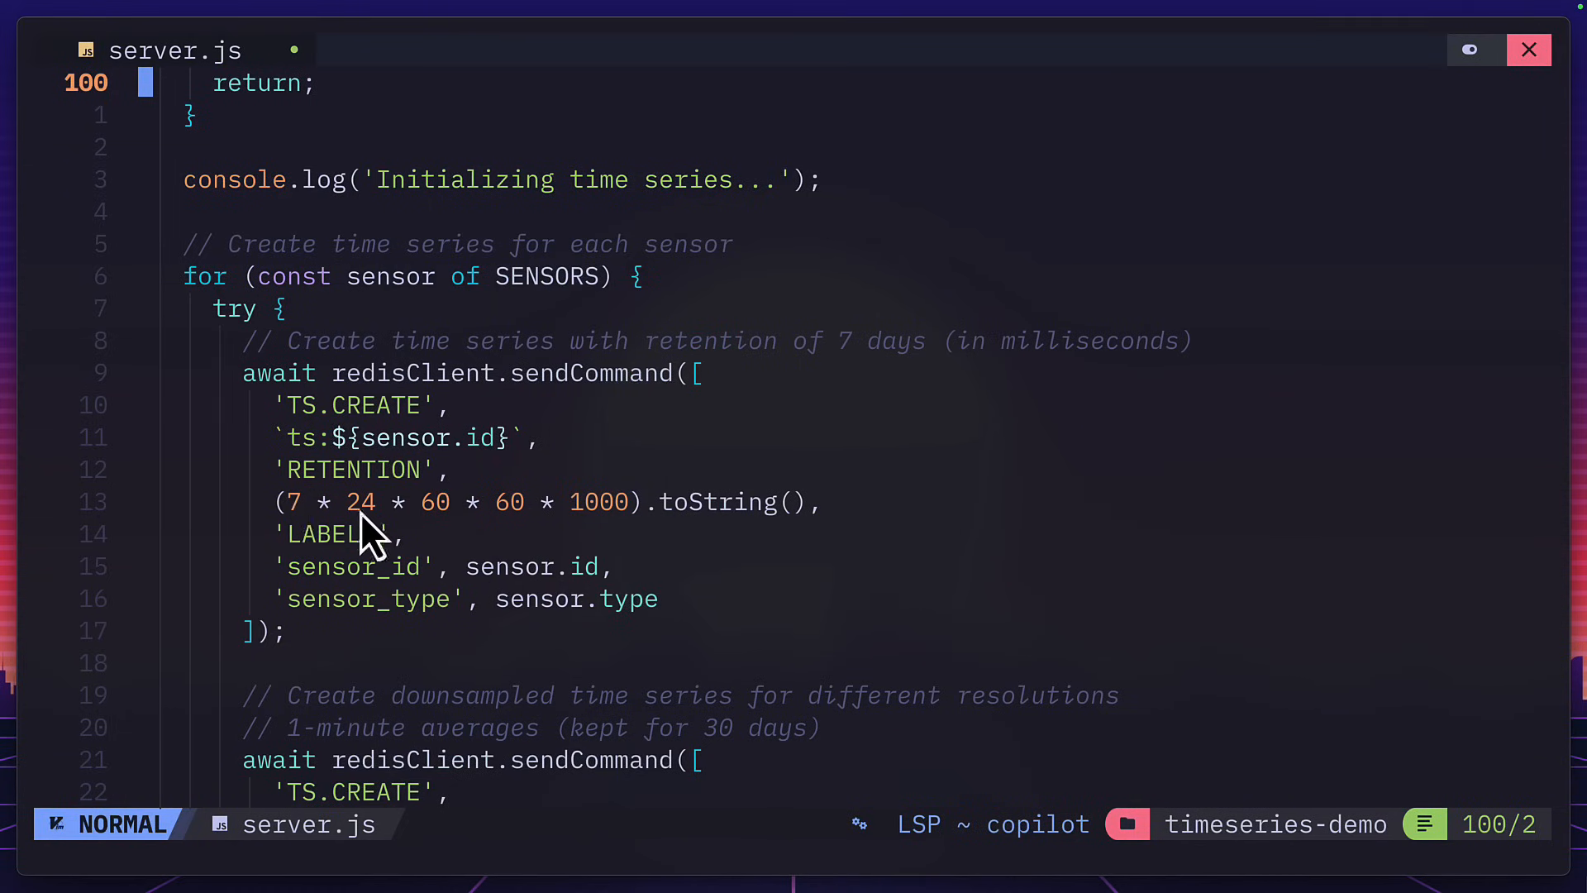
Scroll server.js to the 30-day 1-minute downsampled series and its TS.CREATERULE averaging rule
scroll(down, 3)
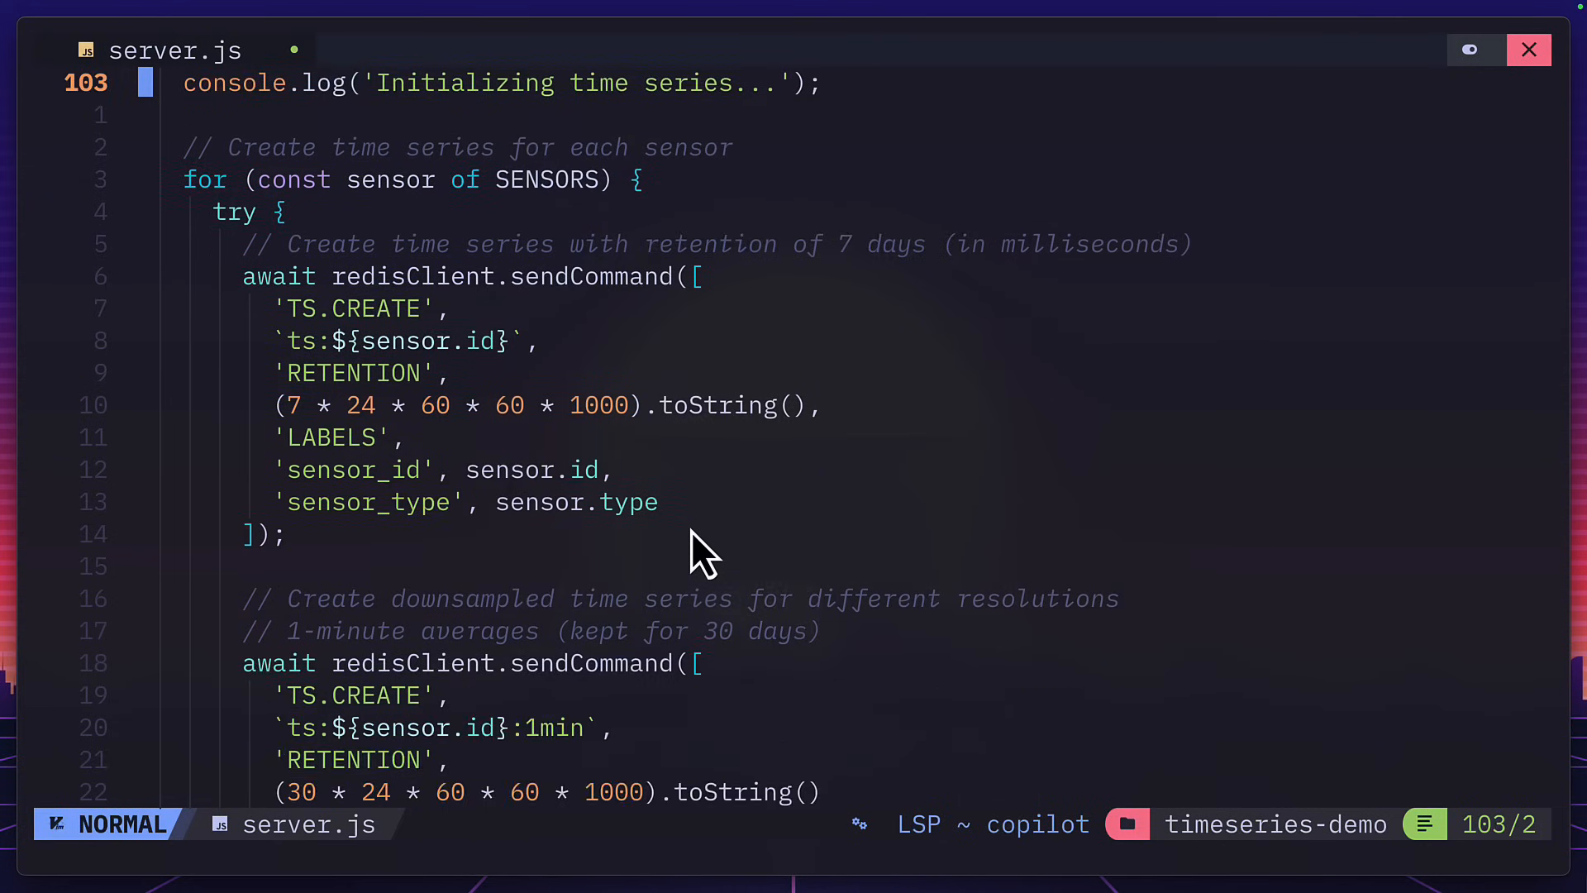
scroll(down, 3)
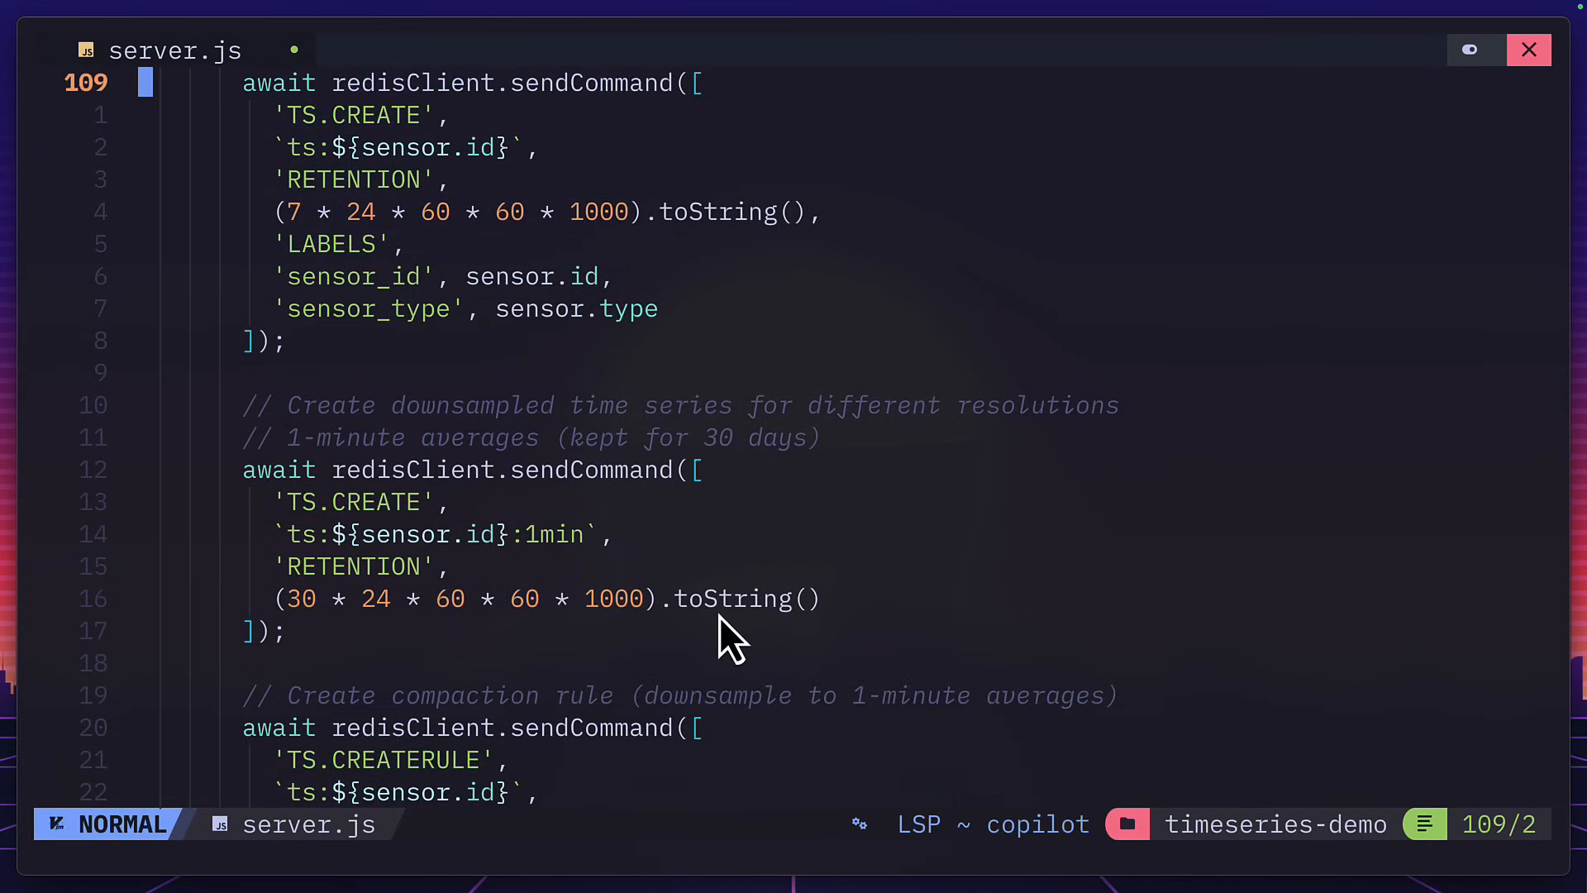
mouse_move(436, 551)
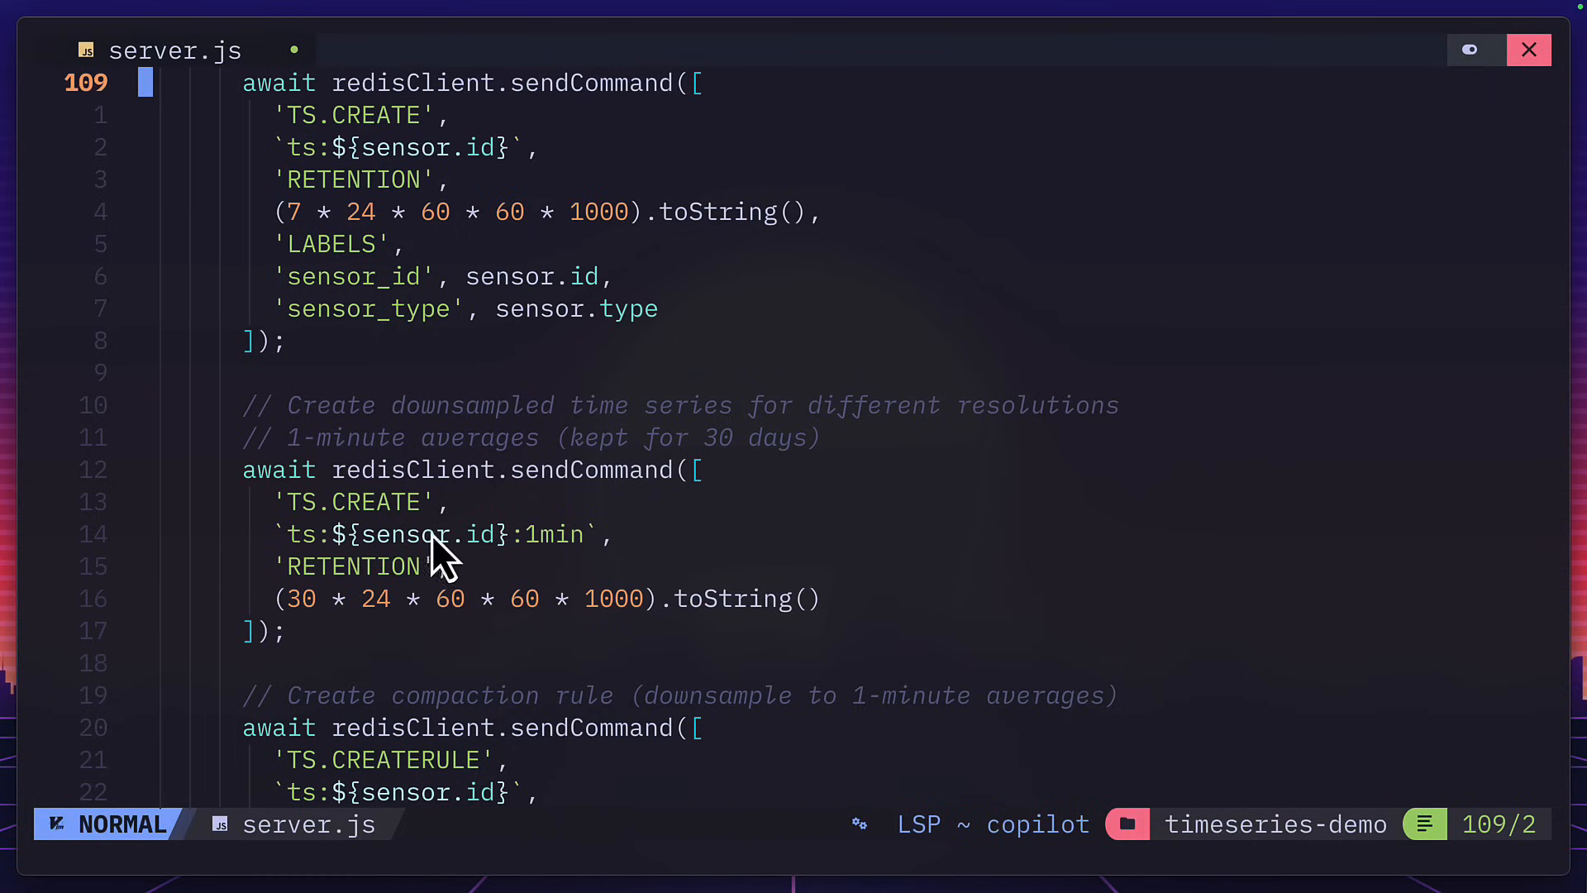
mouse_move(567, 567)
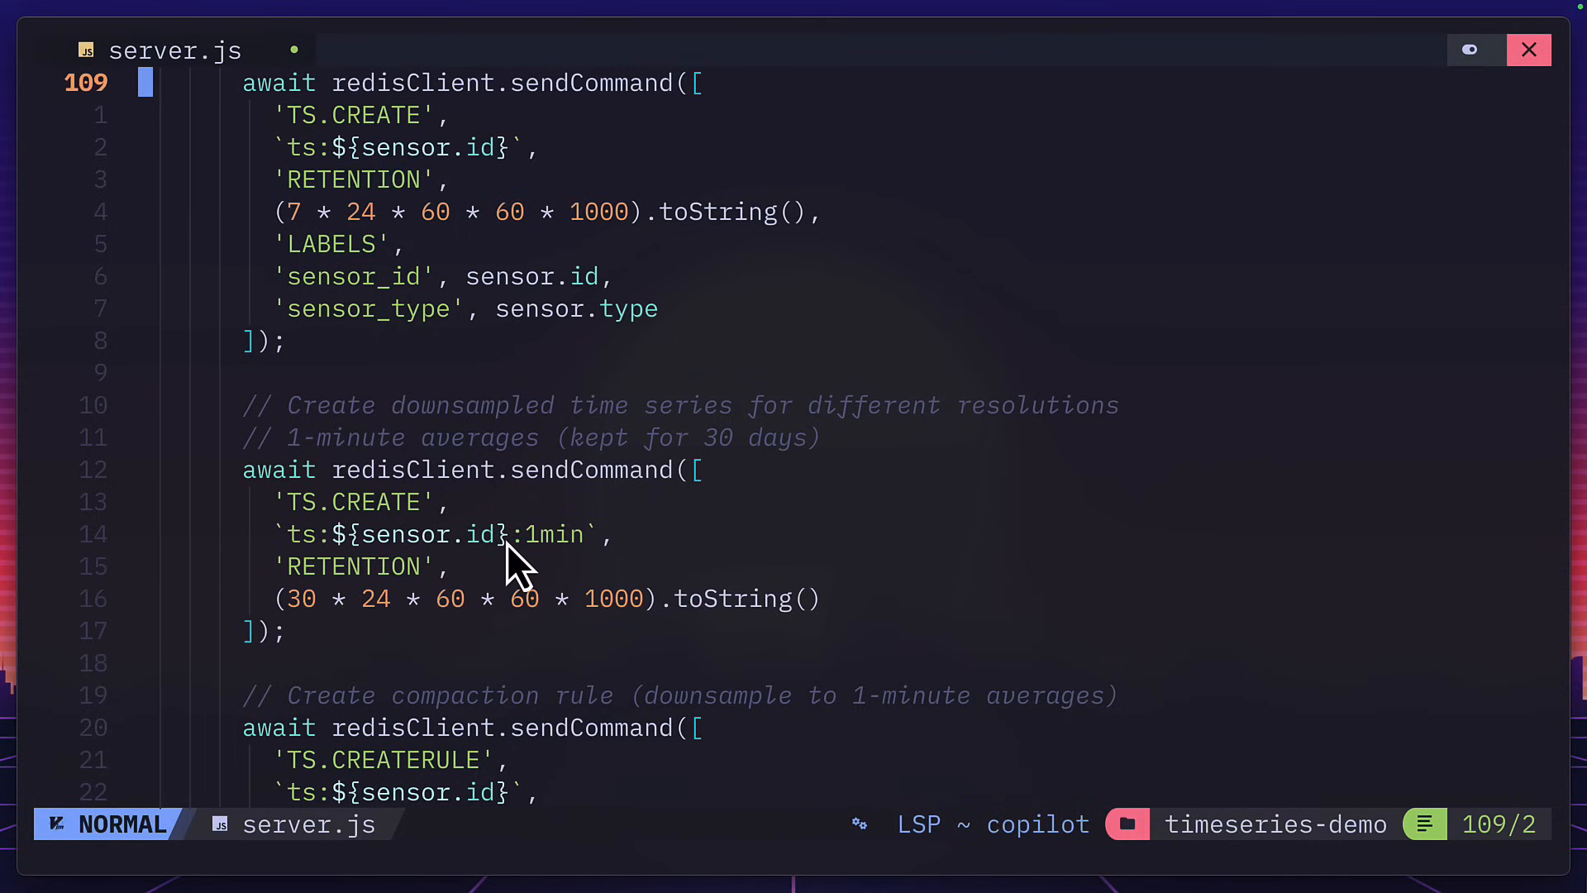
scroll(down, 3)
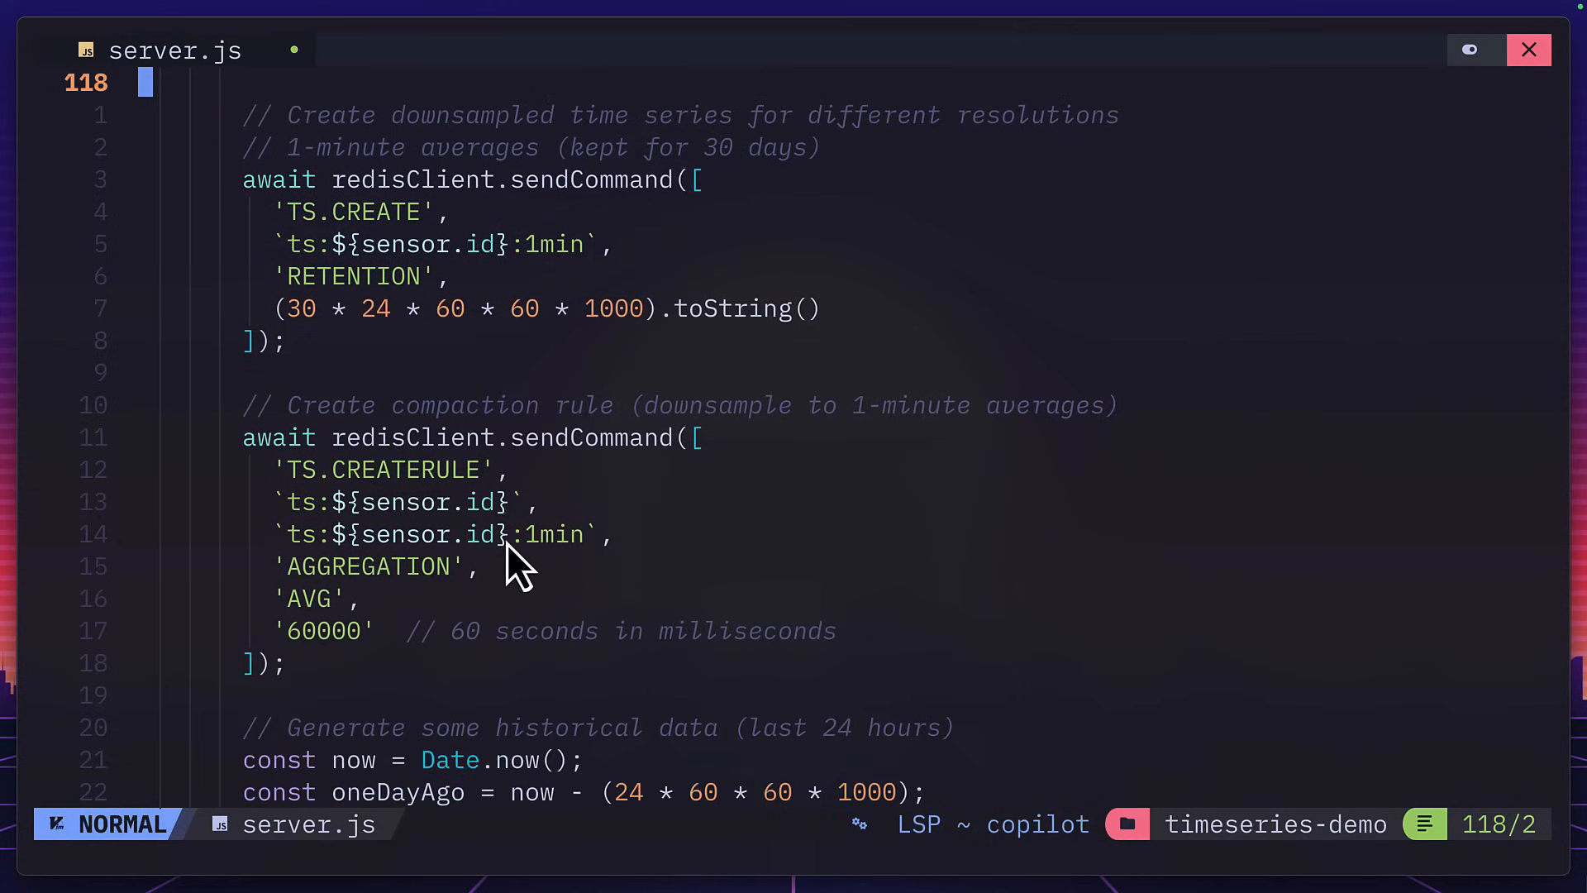
mouse_move(413, 492)
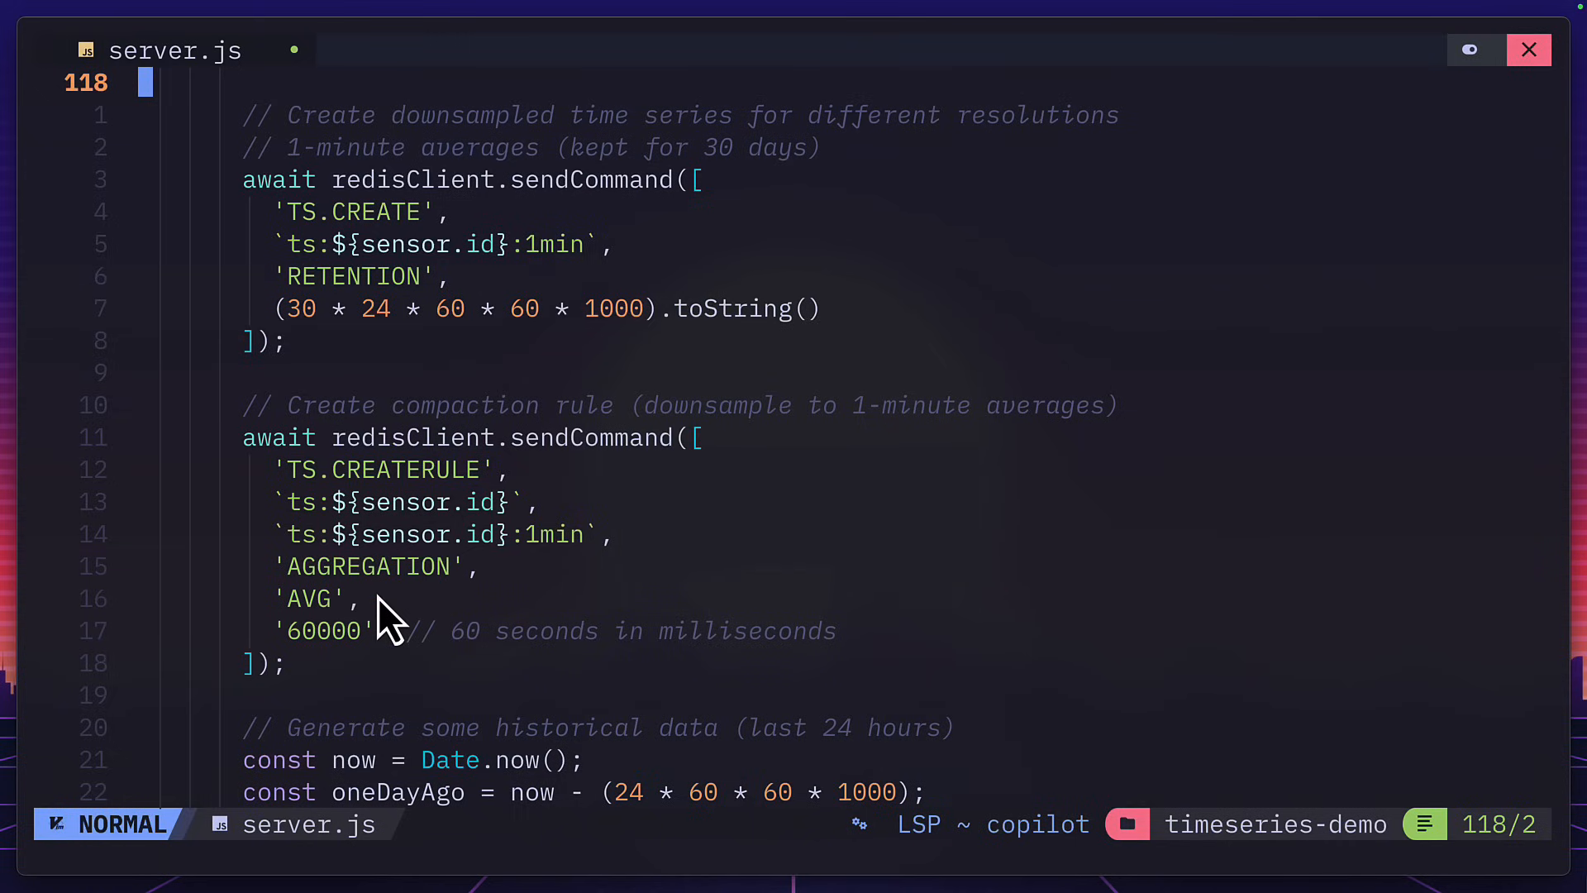
mouse_move(388, 668)
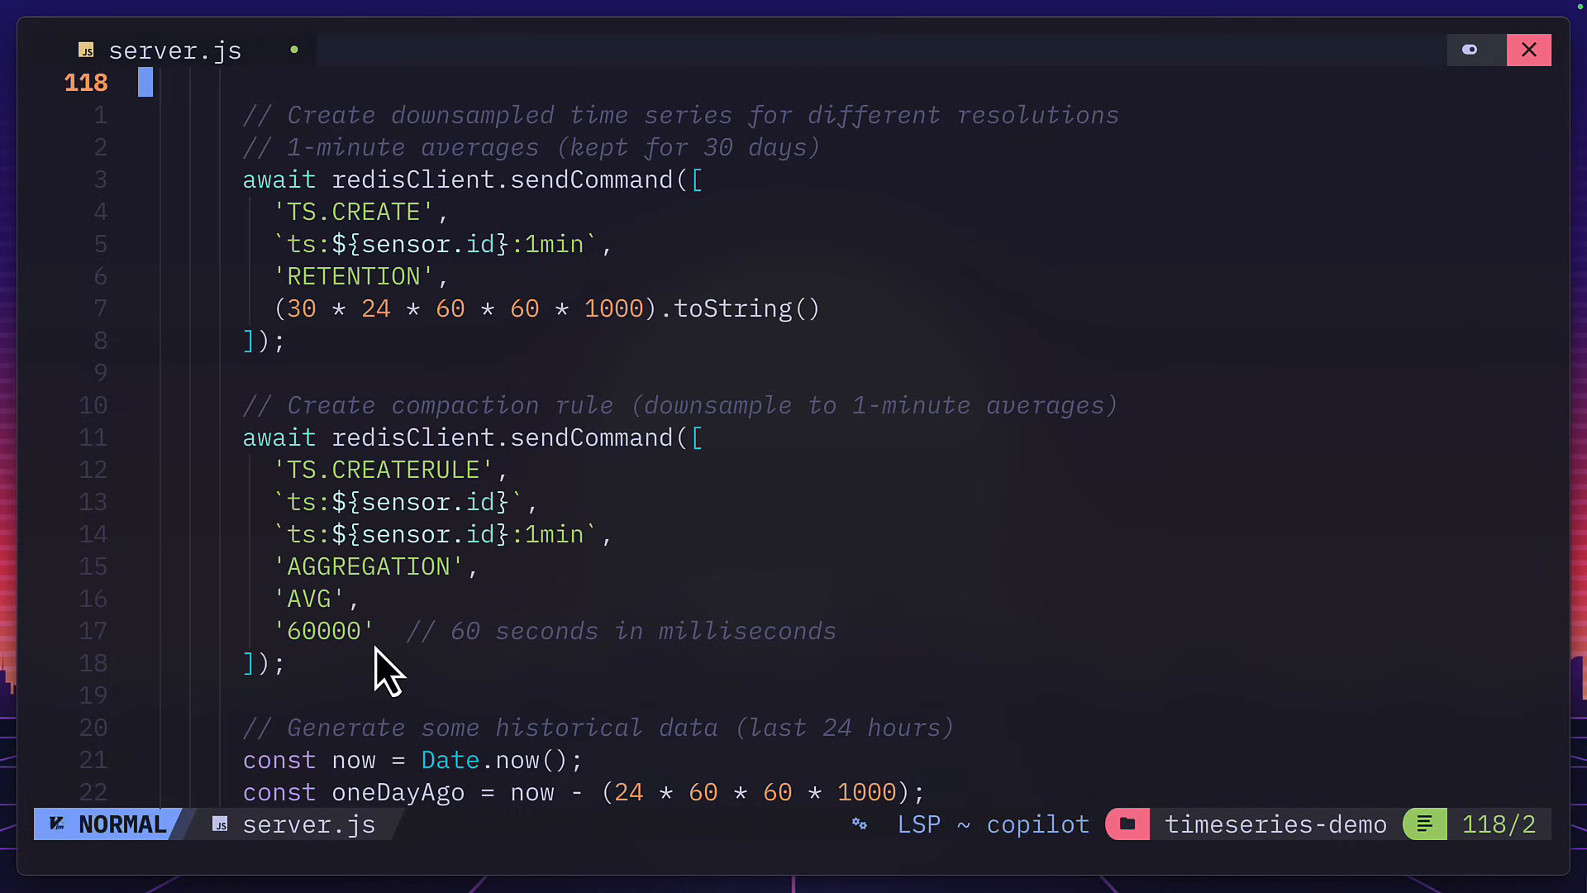
Scroll server.js past generateRandomValue and the simulation to the time-range switch and tsKey logic
scroll(down, 3)
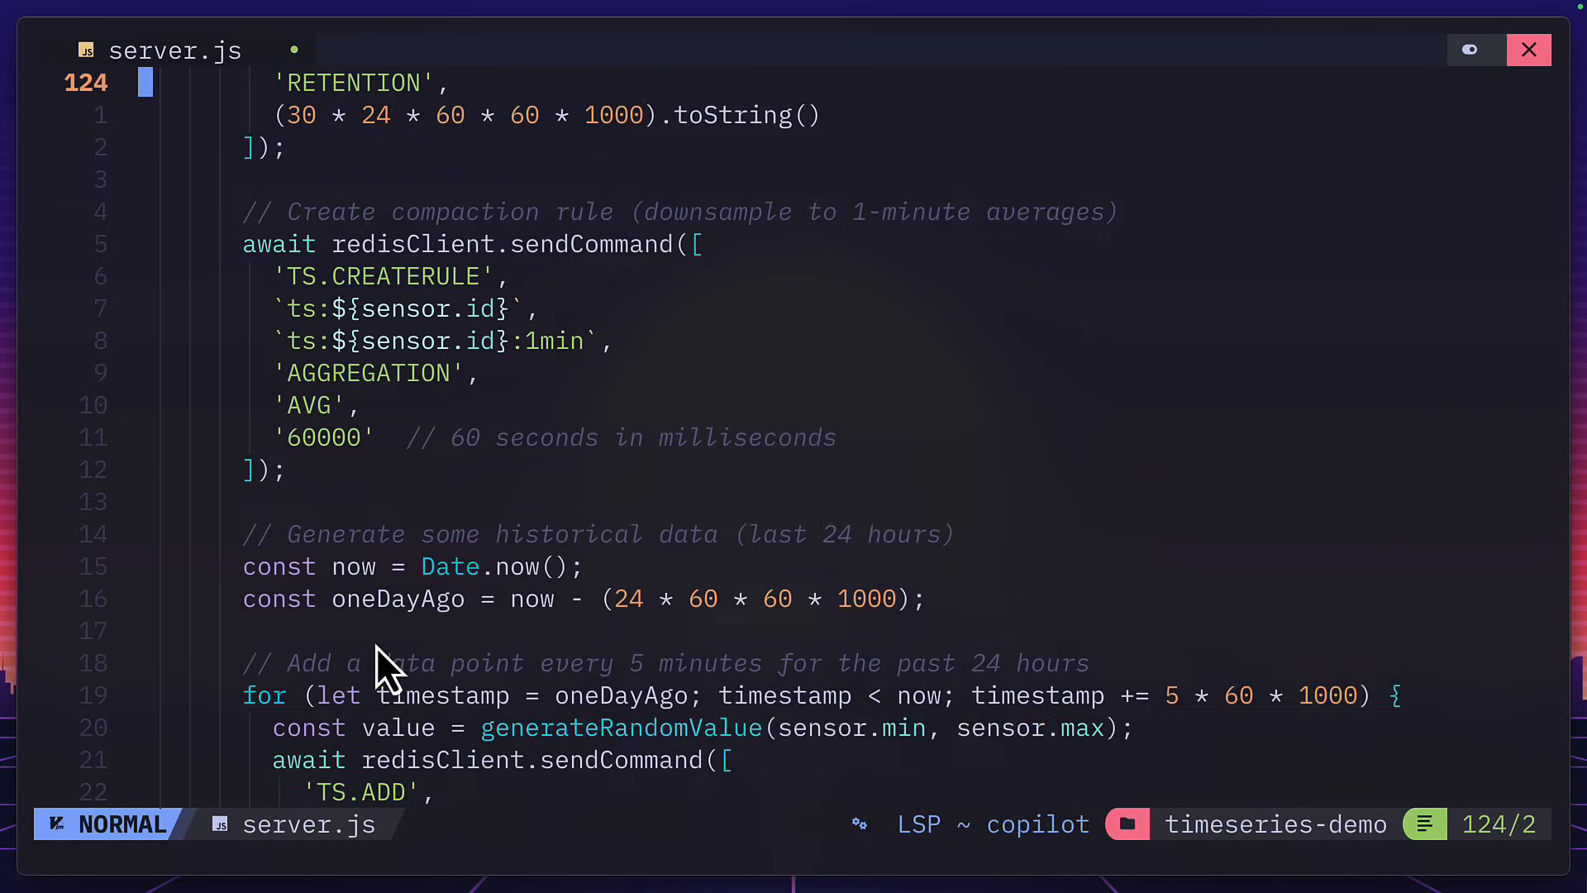
scroll(down, 3)
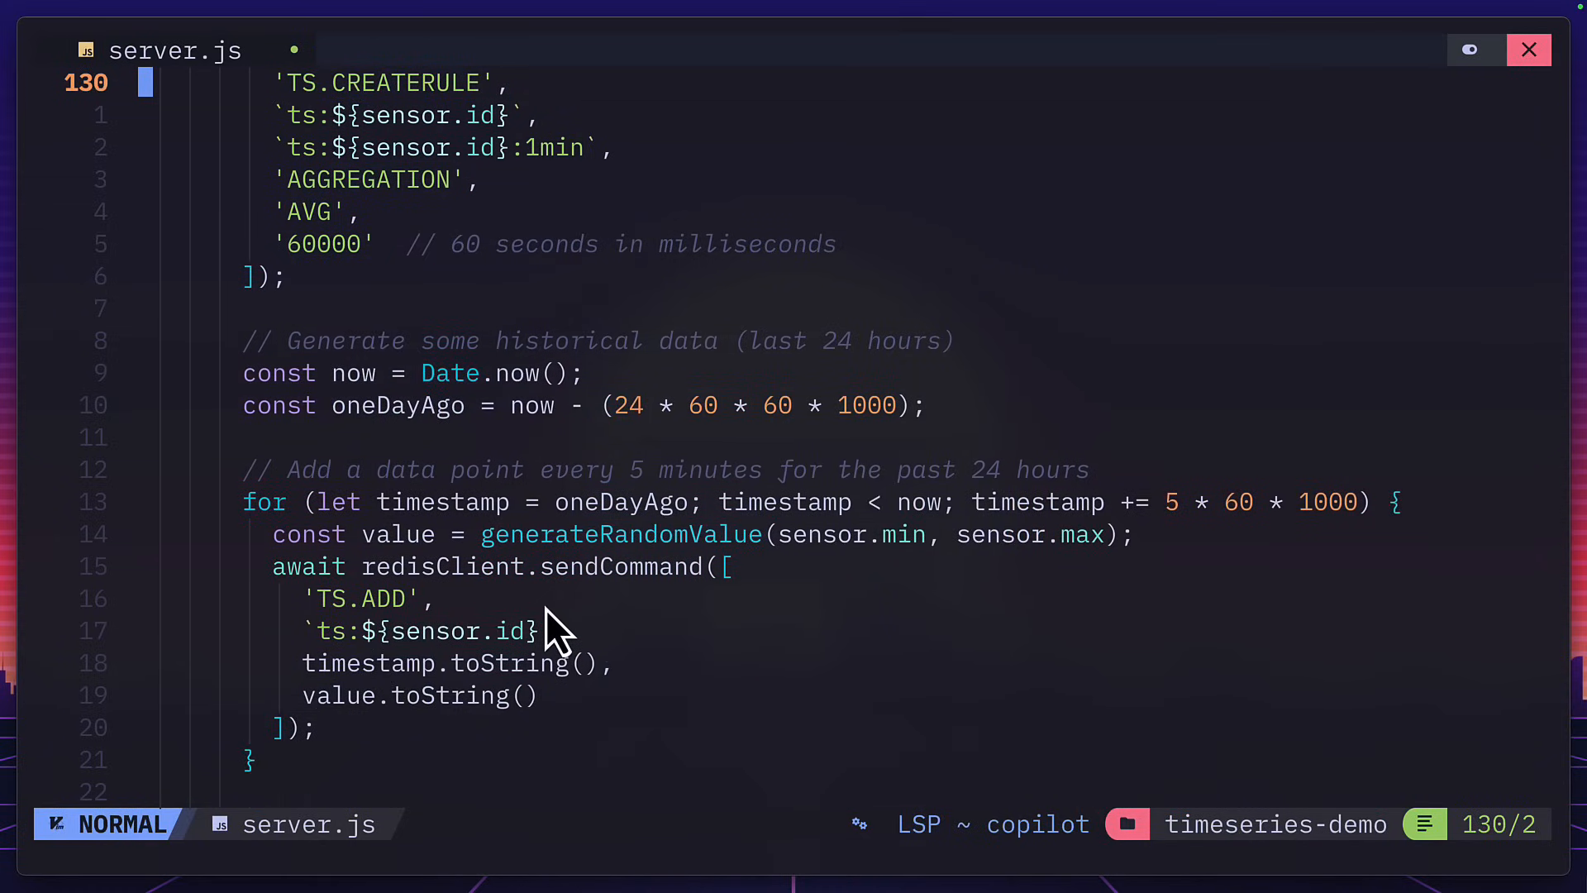
mouse_move(554, 733)
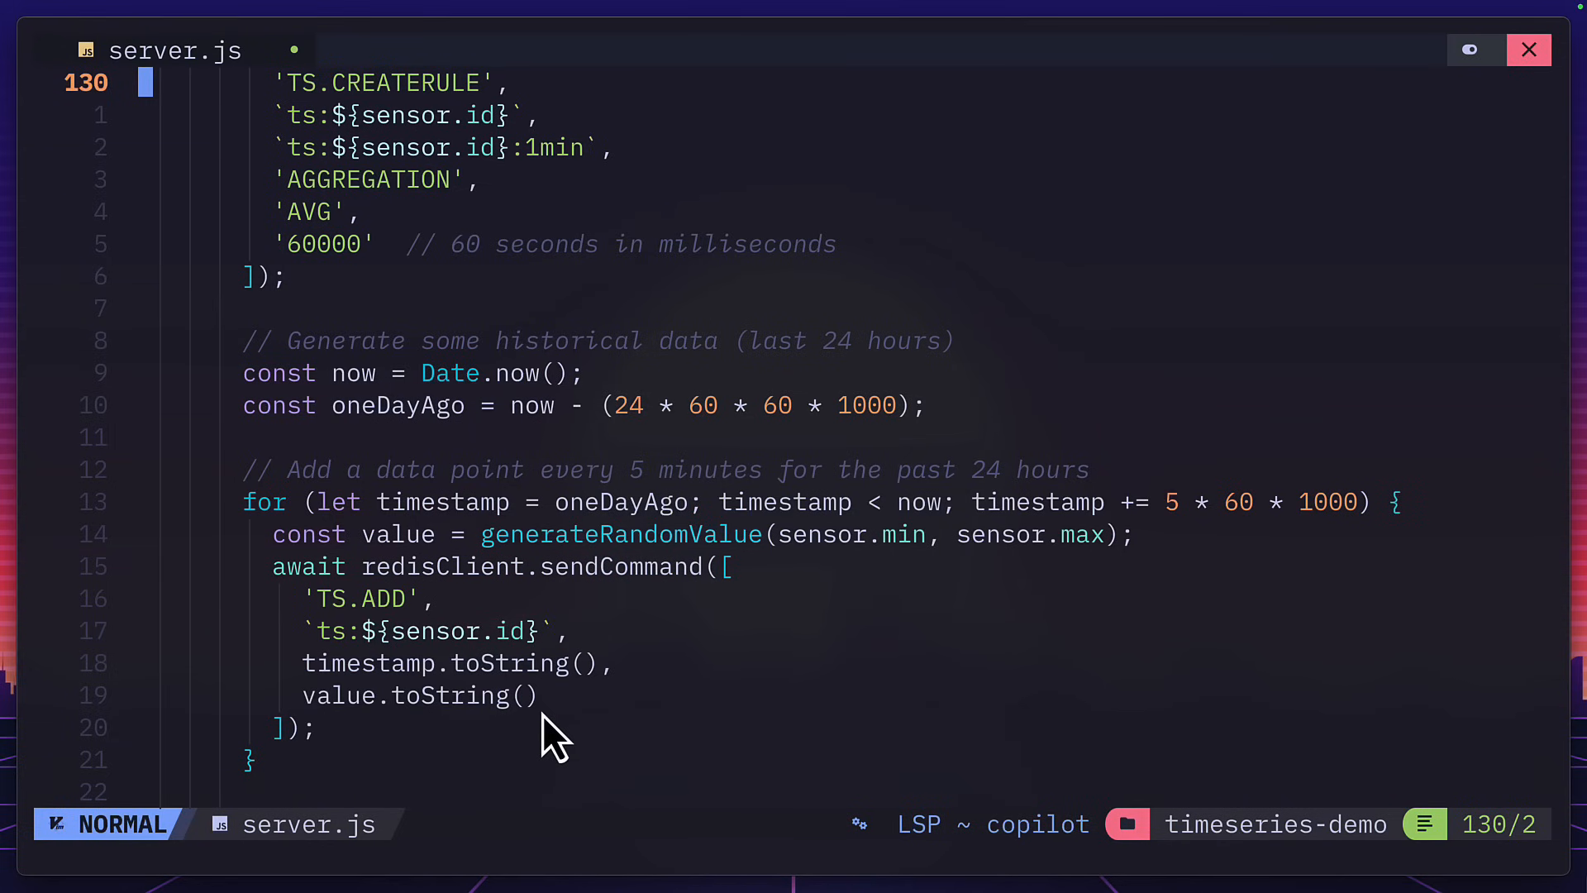
scroll(down, 3)
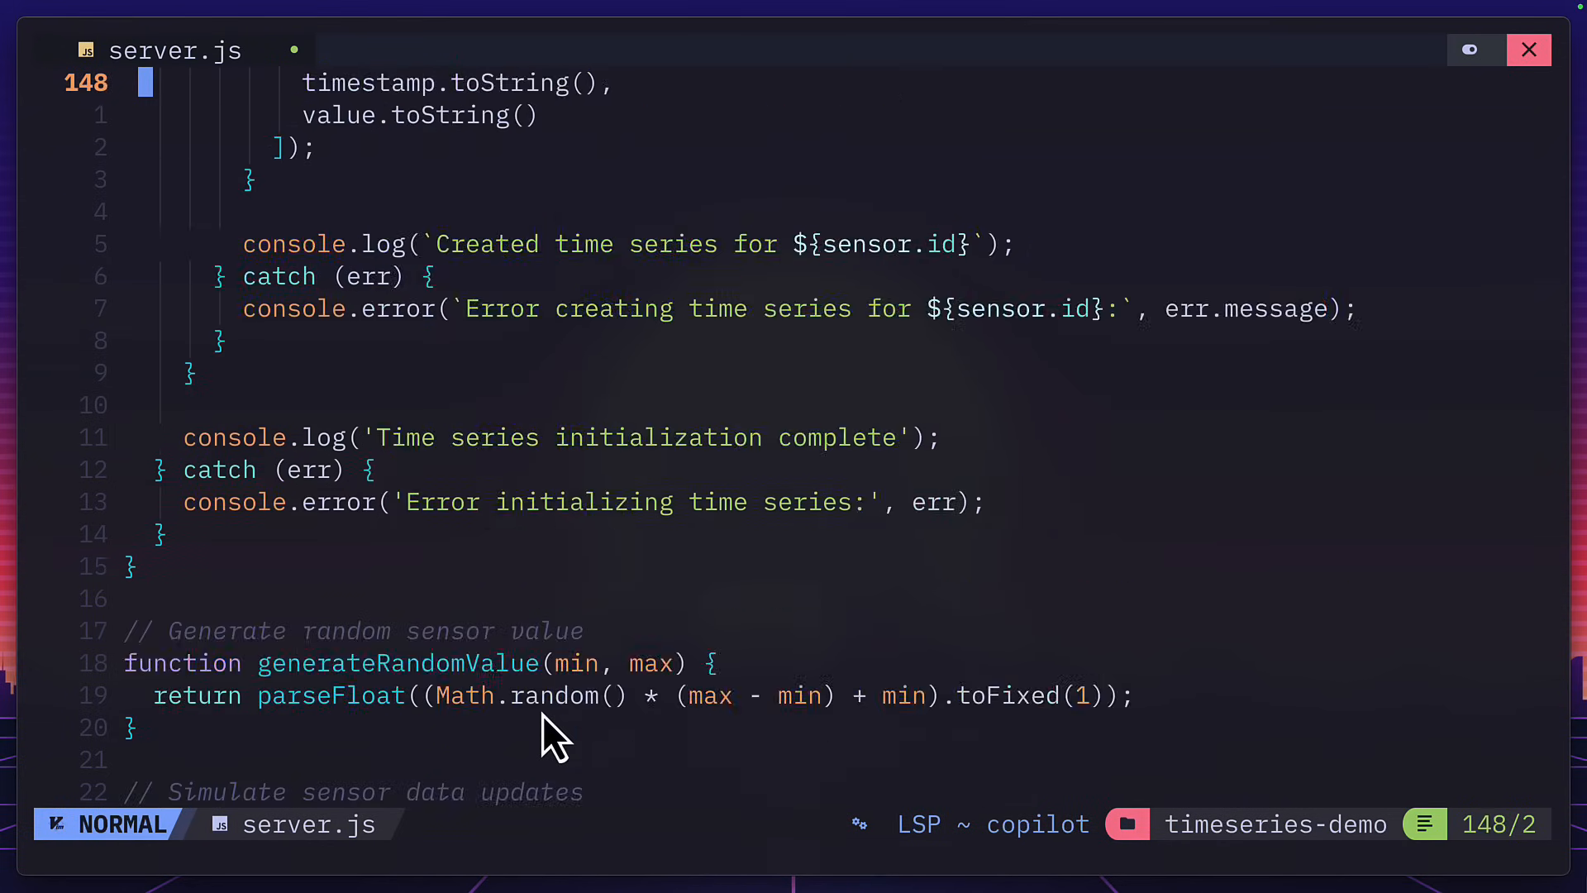
scroll(down, 3)
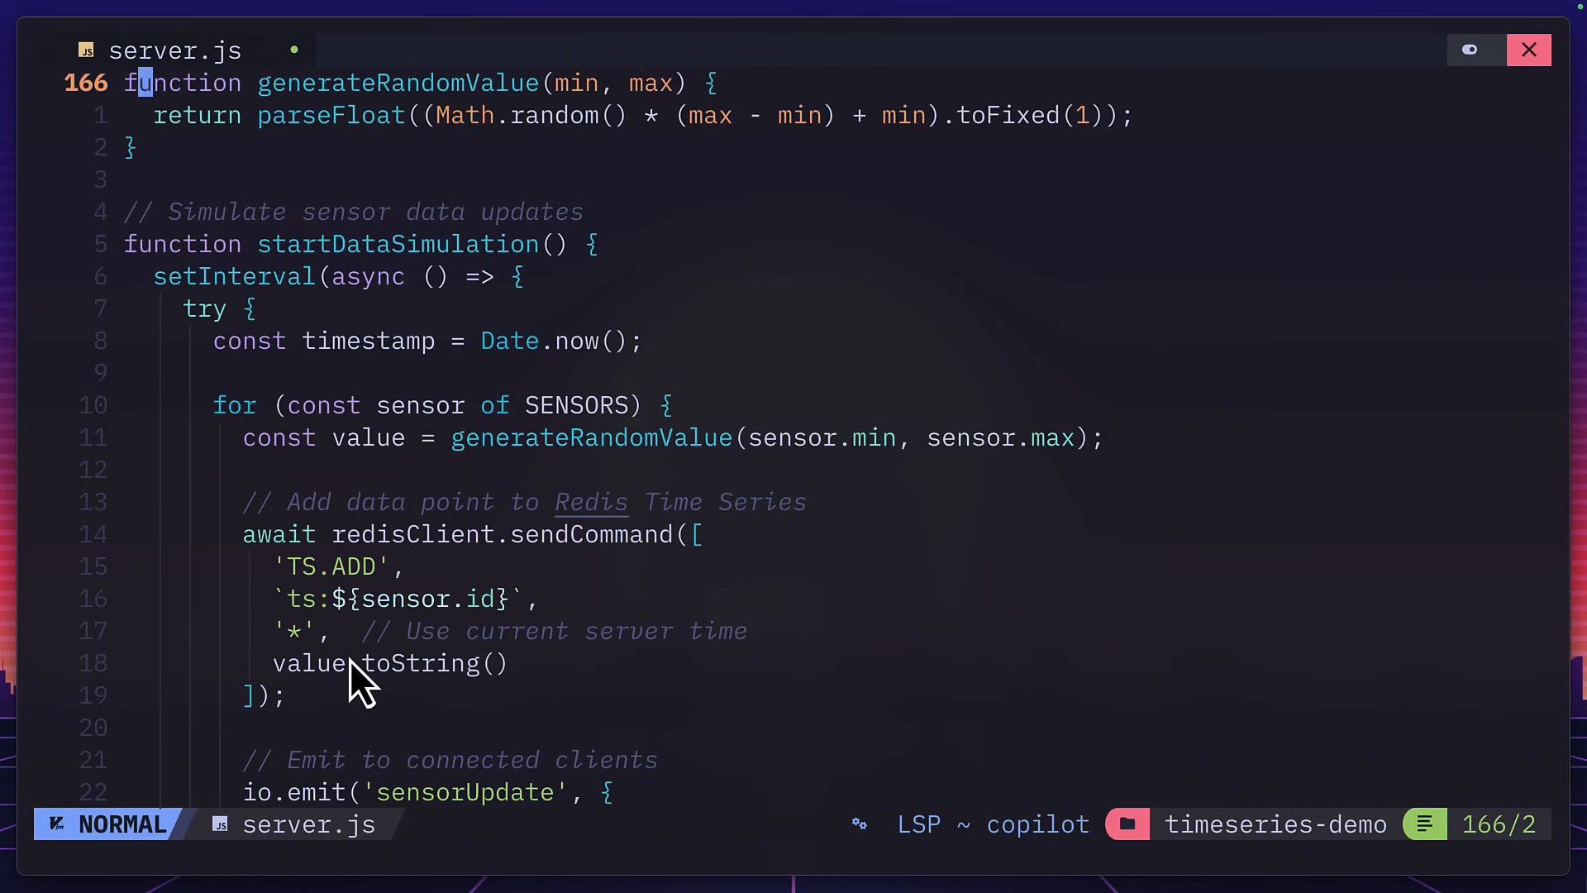
scroll(down, 3)
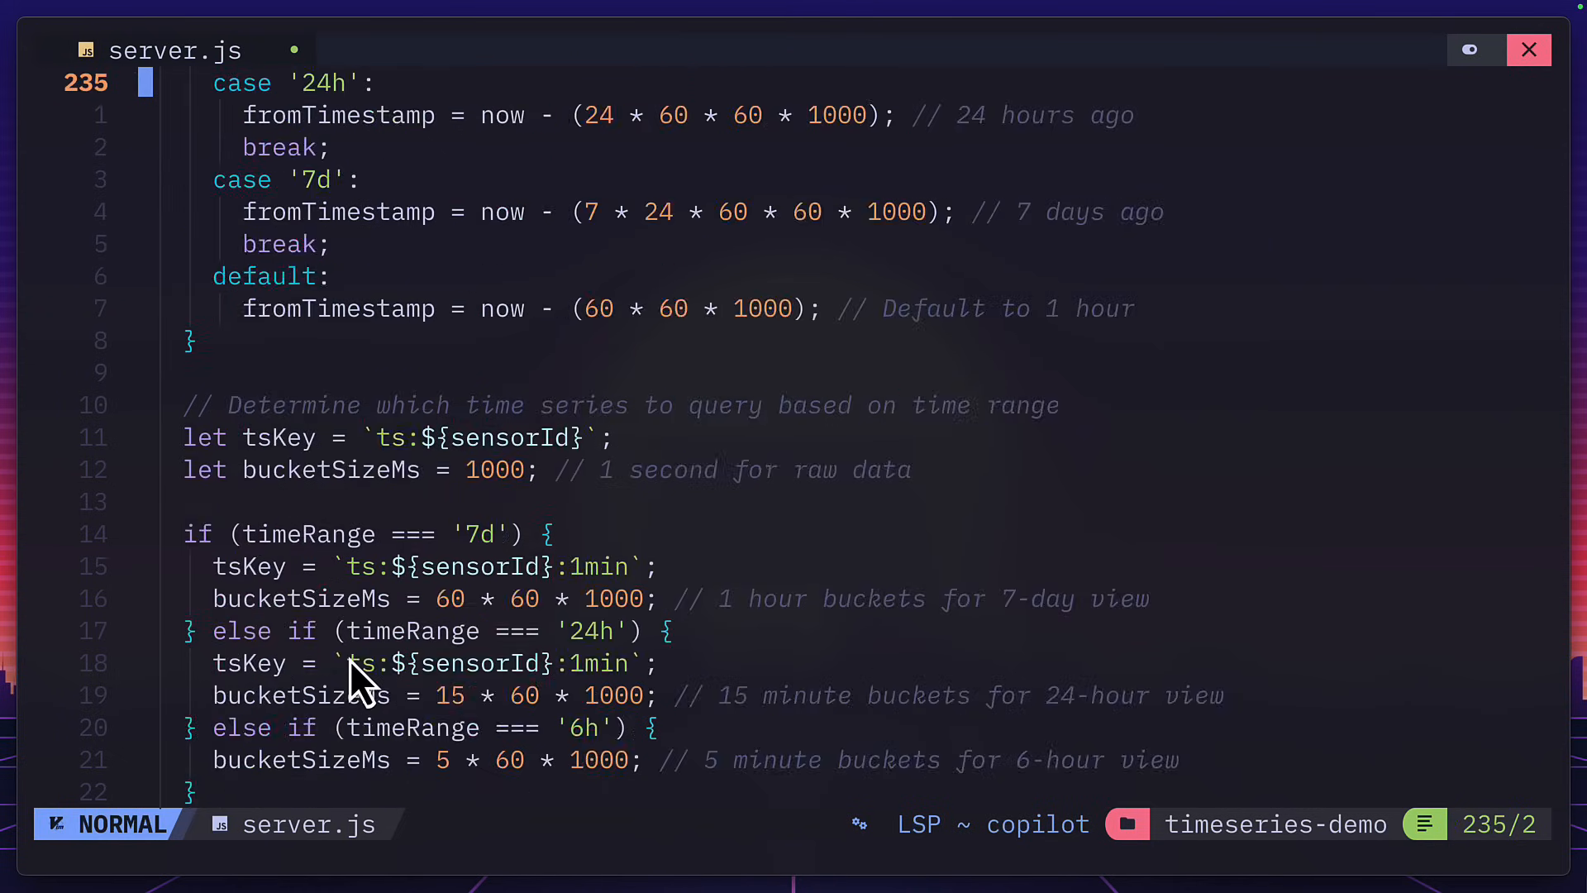
scroll(down, 3)
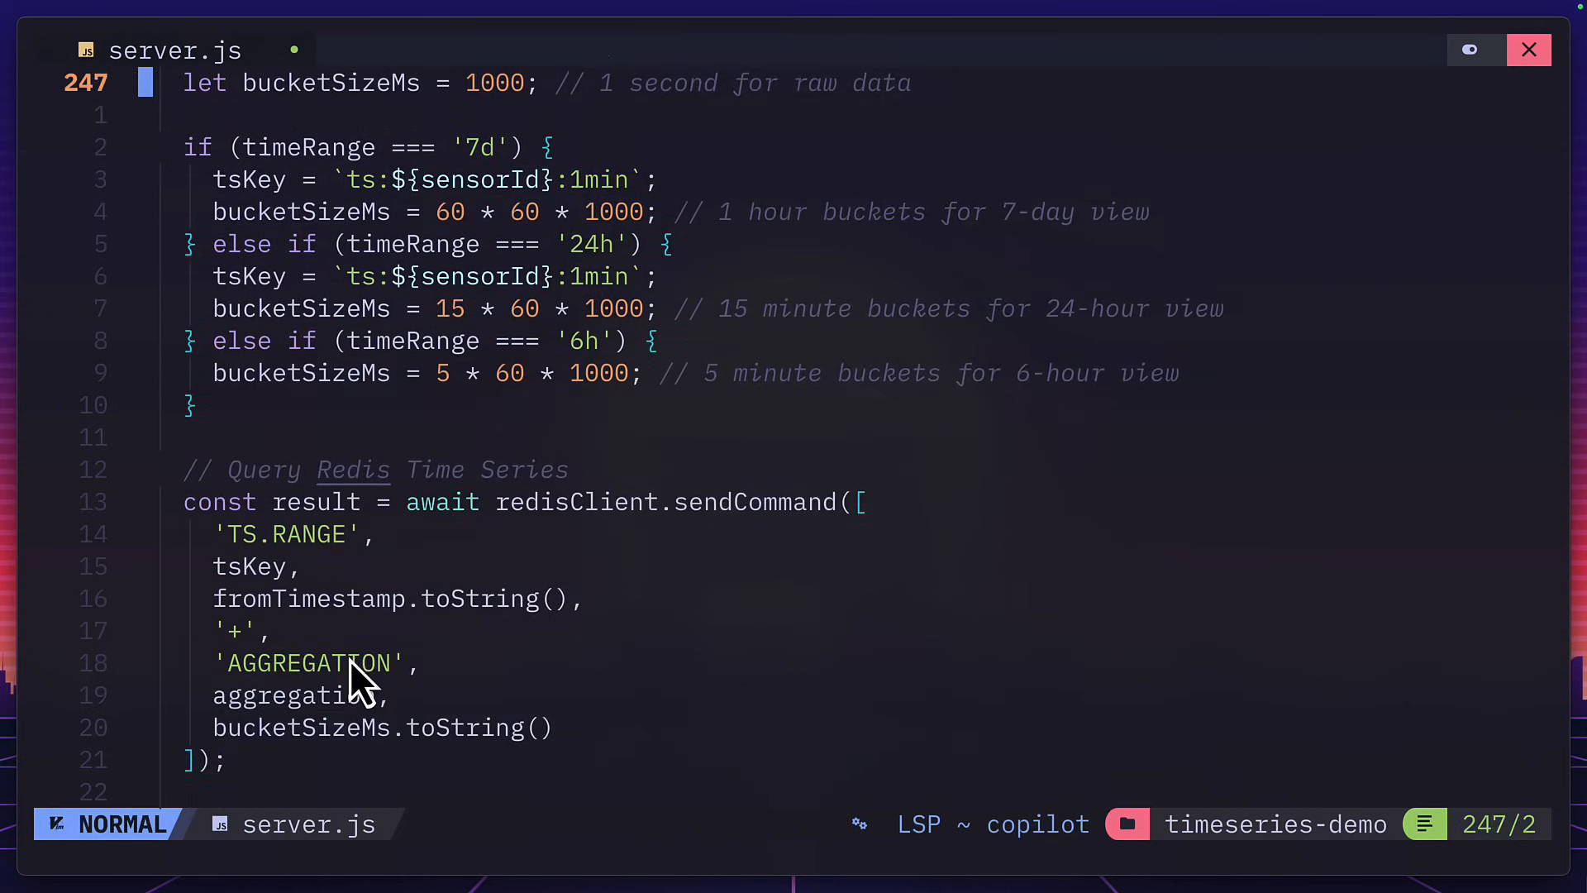
scroll(down, 3)
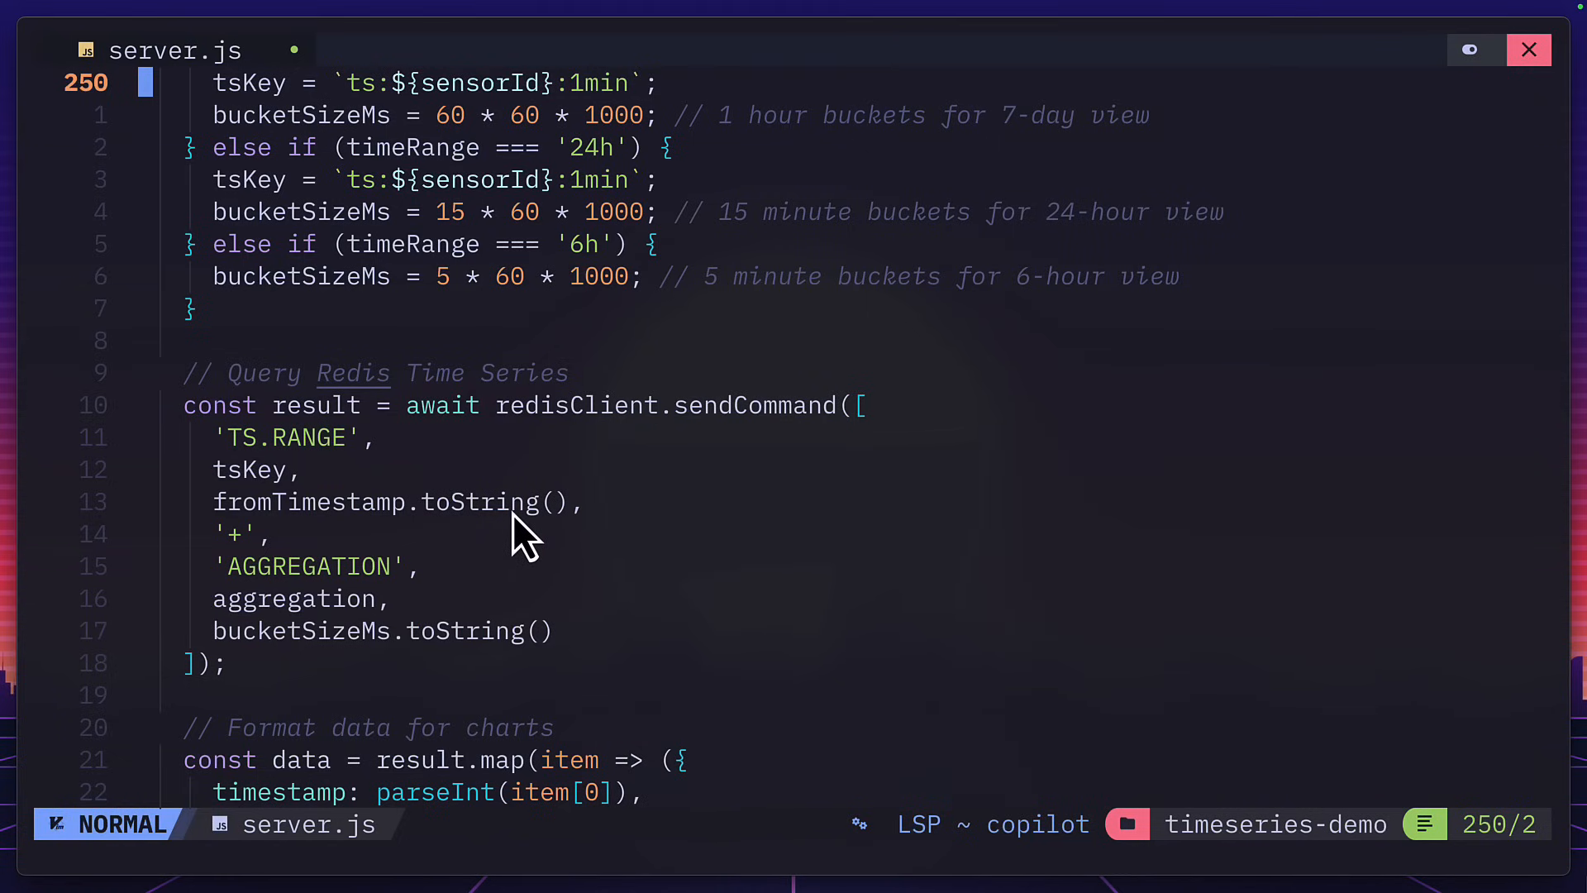
mouse_move(423, 477)
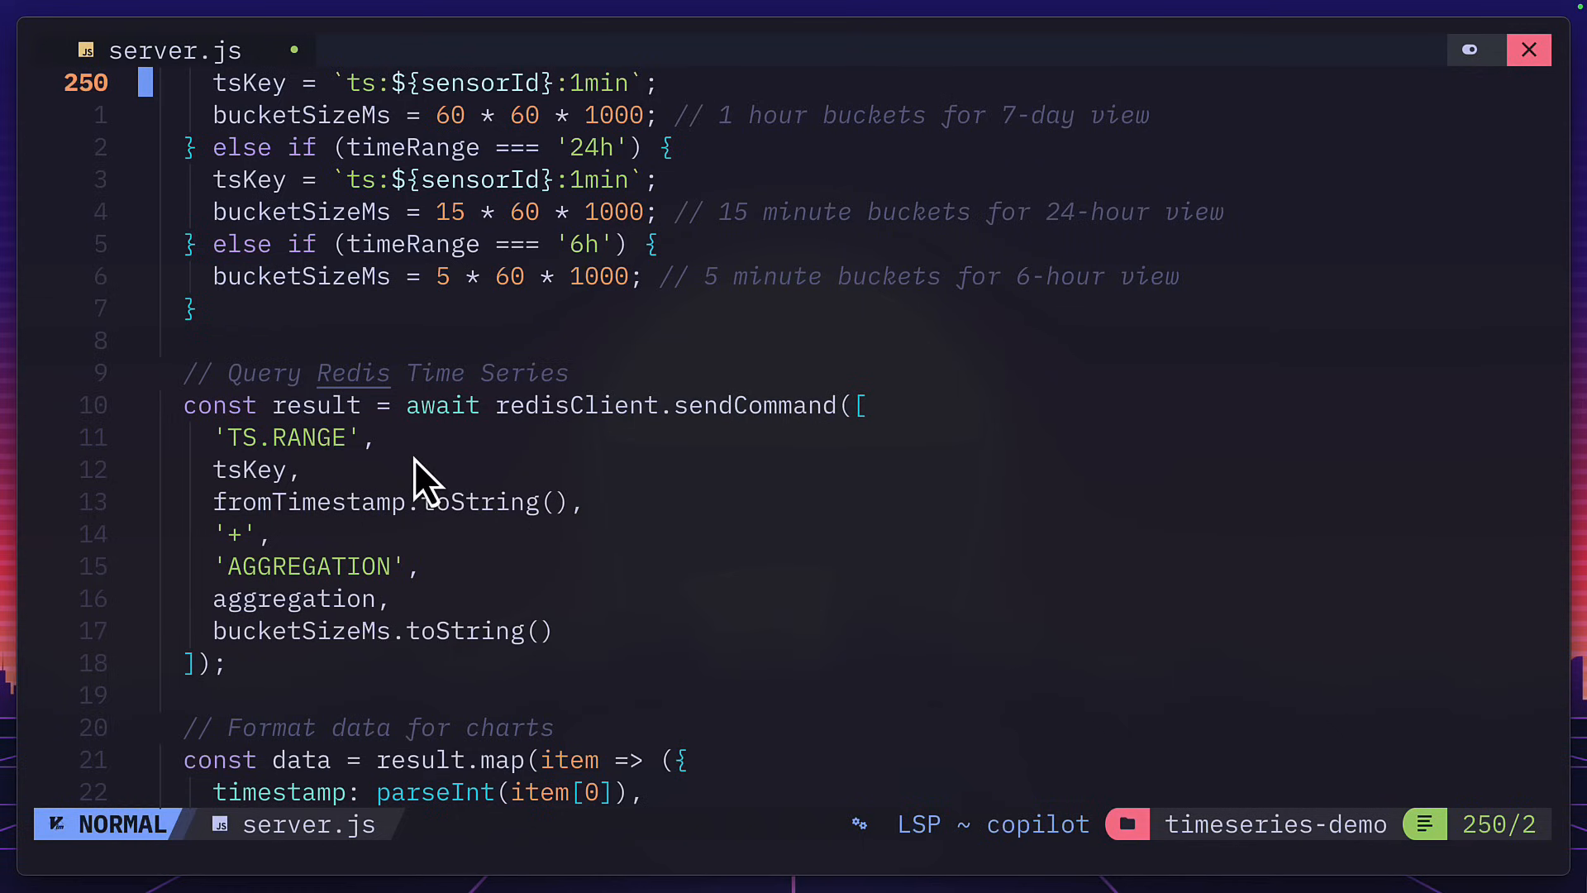
mouse_move(364, 476)
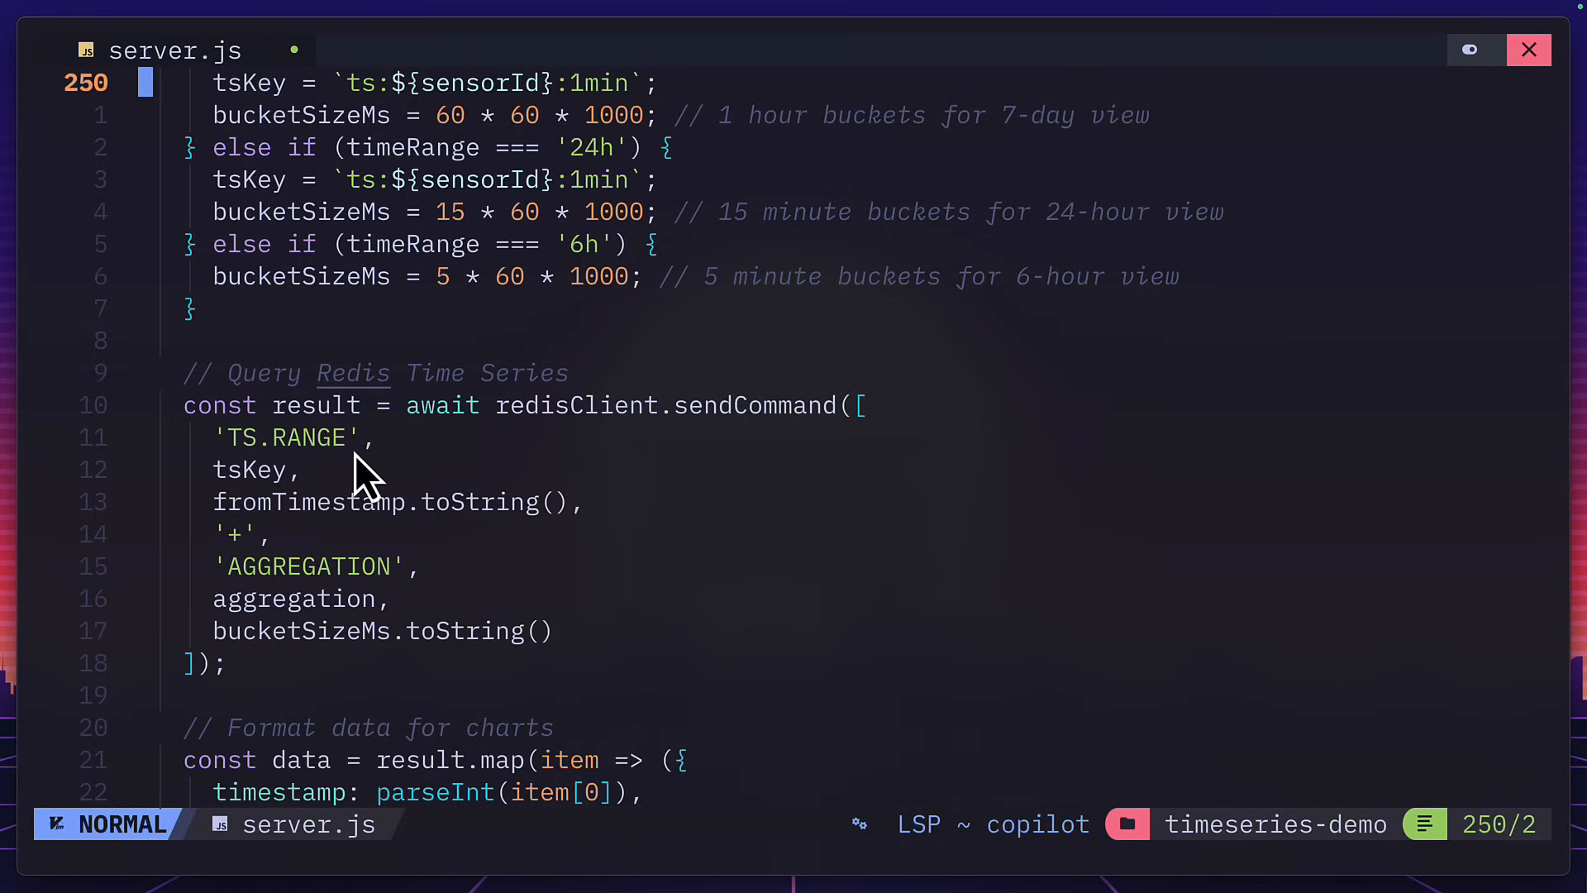
mouse_move(420, 297)
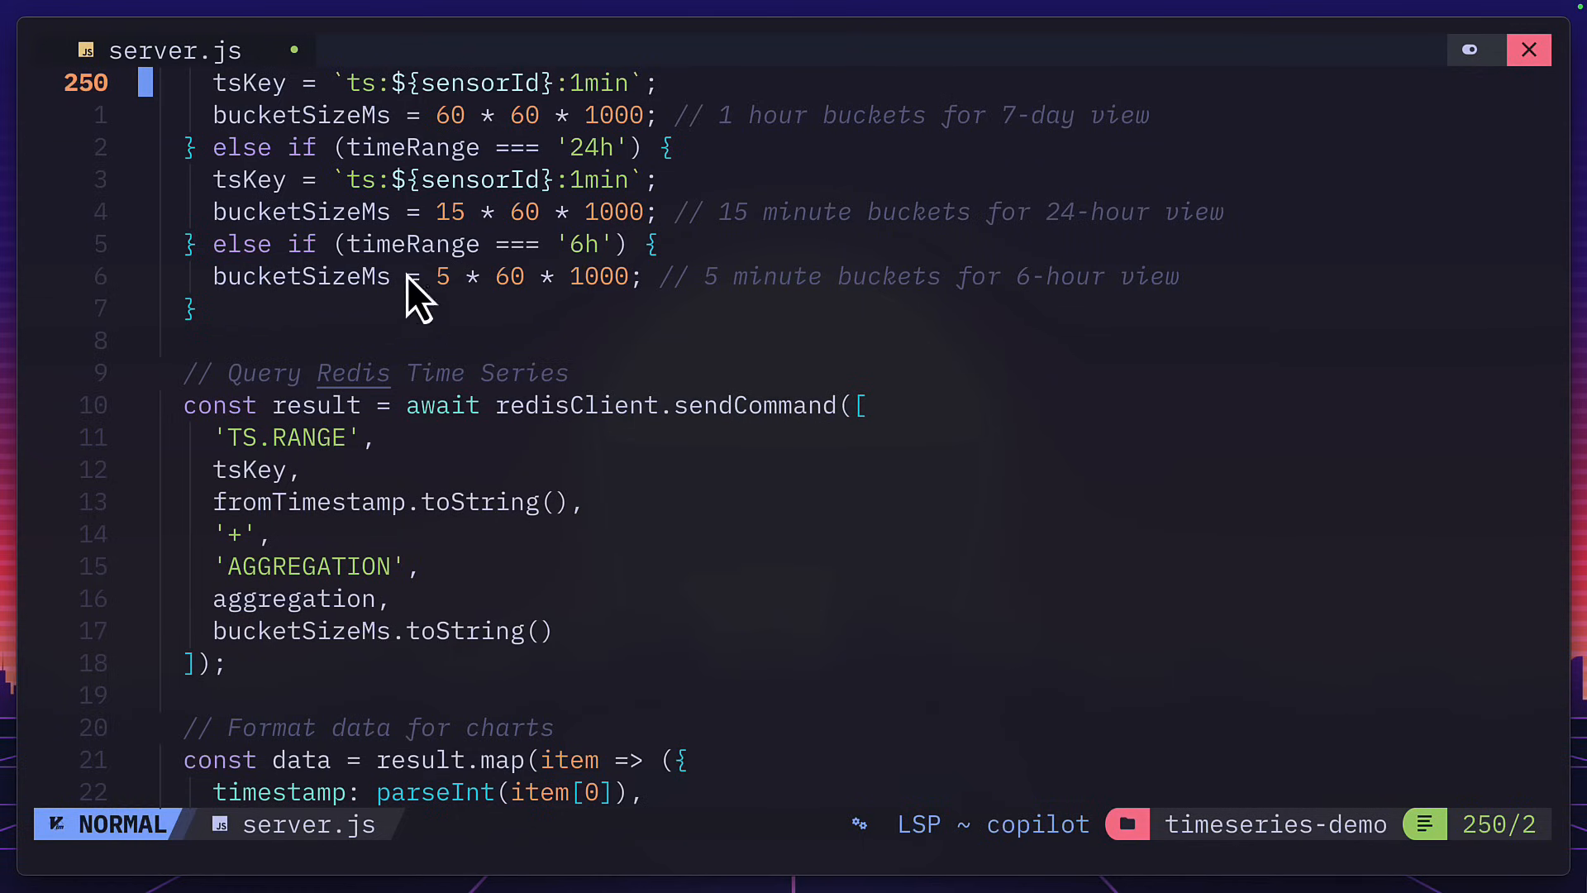
mouse_move(565, 212)
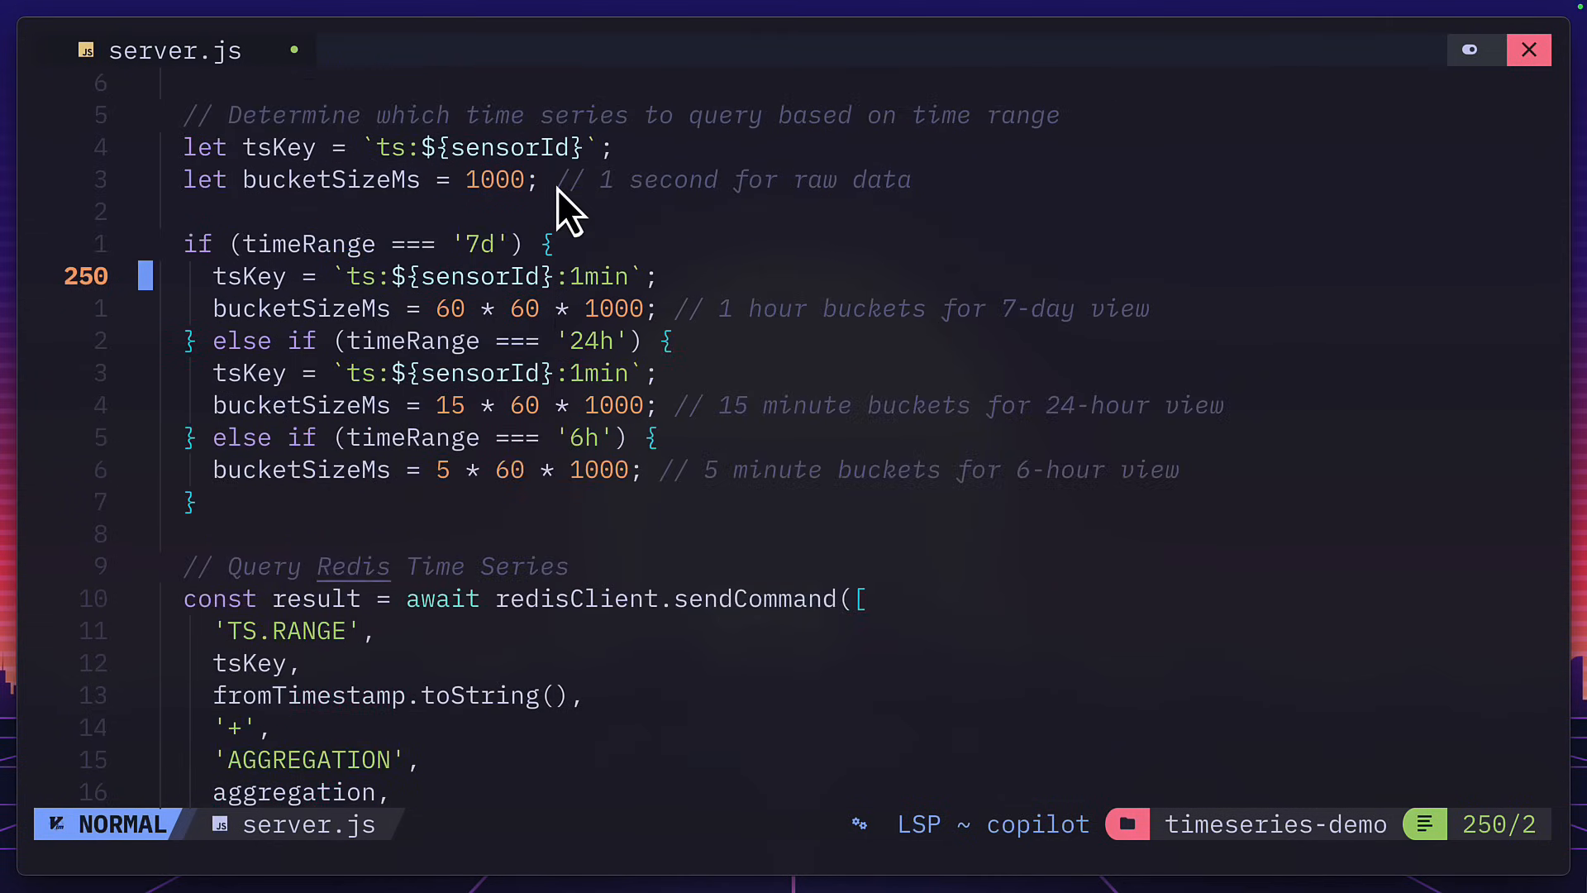
mouse_move(586, 167)
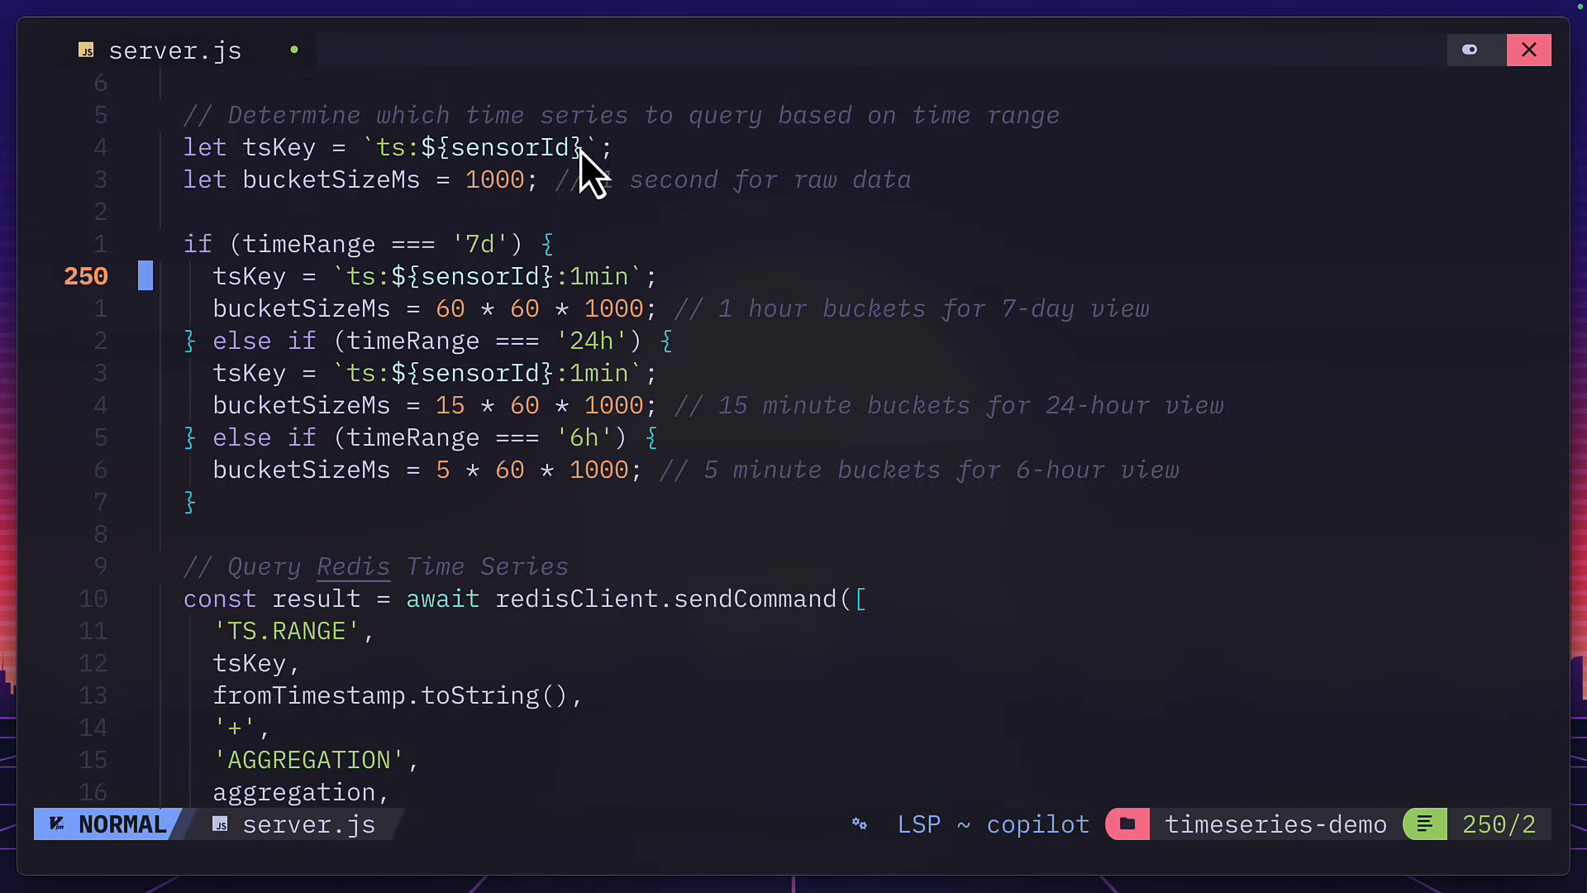
mouse_move(515, 405)
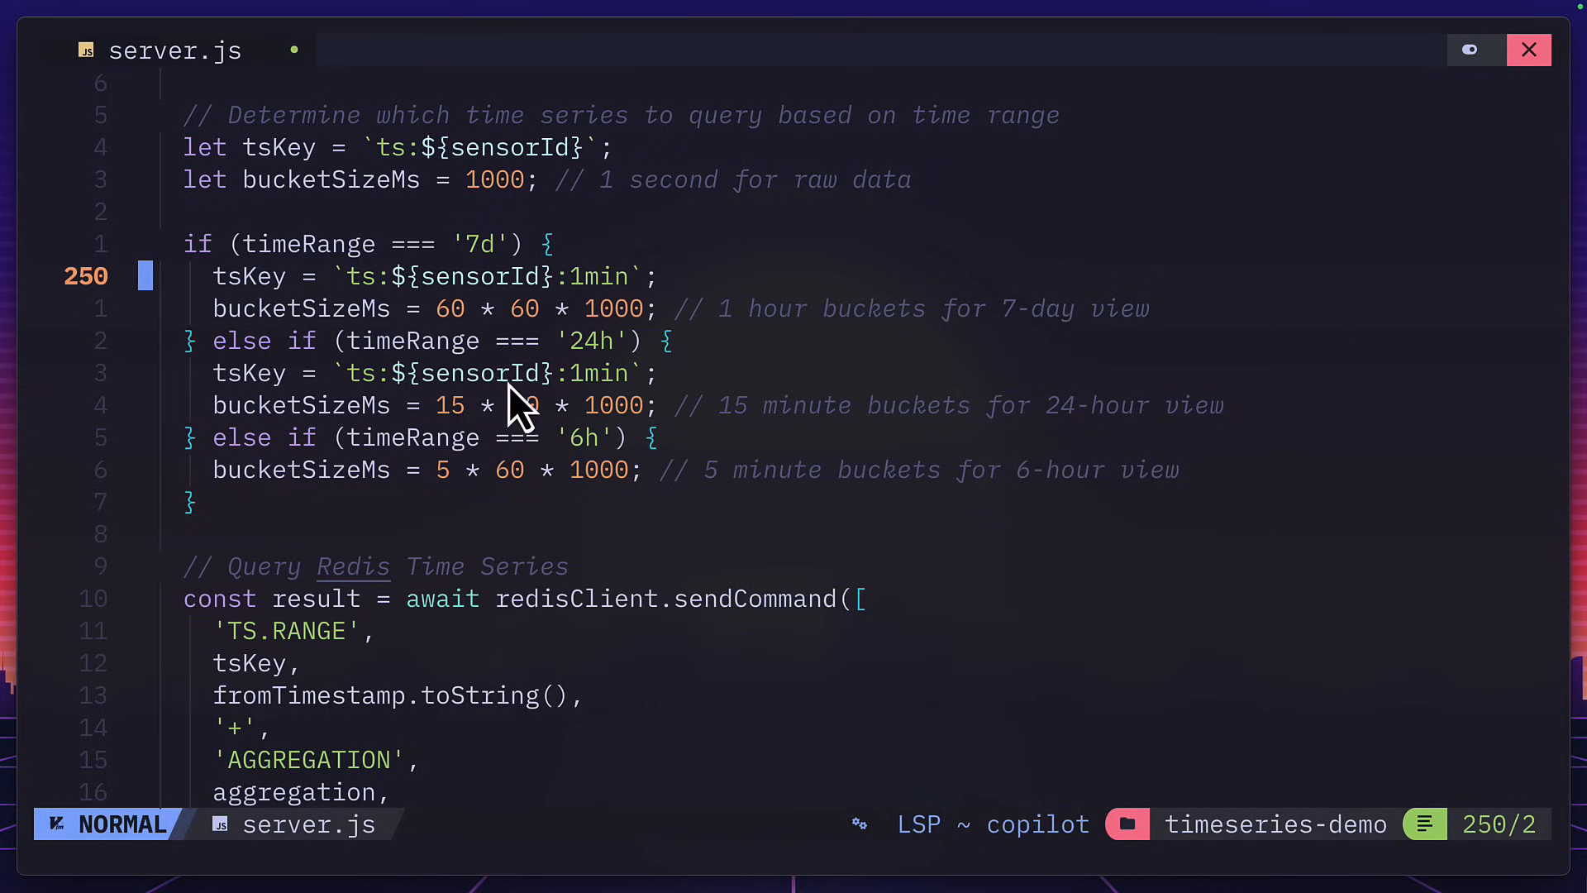
mouse_move(373, 640)
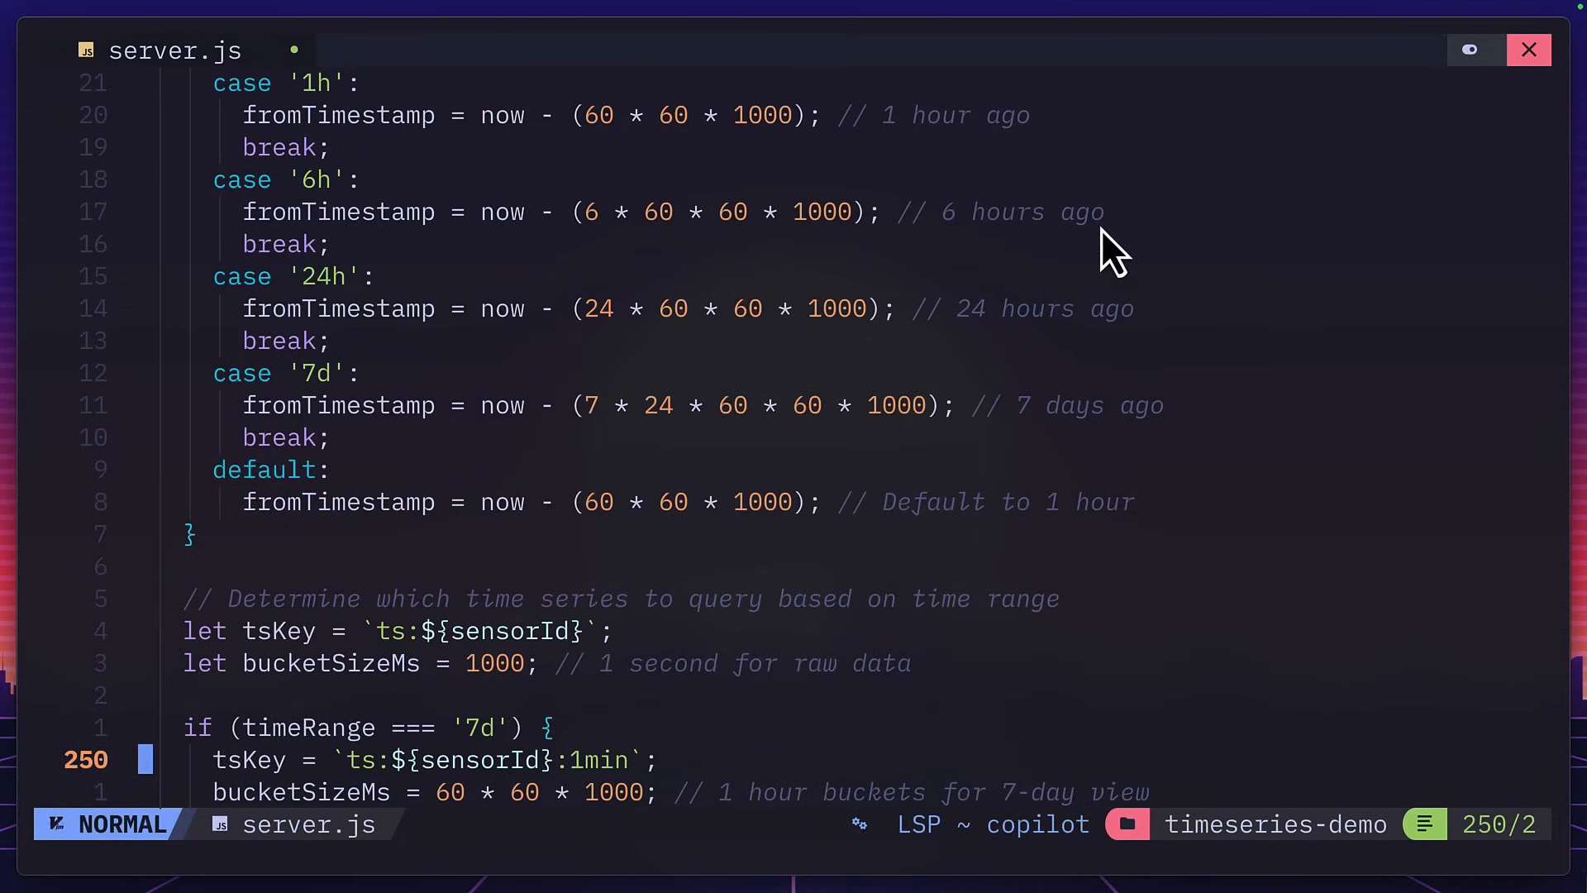
mouse_move(1056, 476)
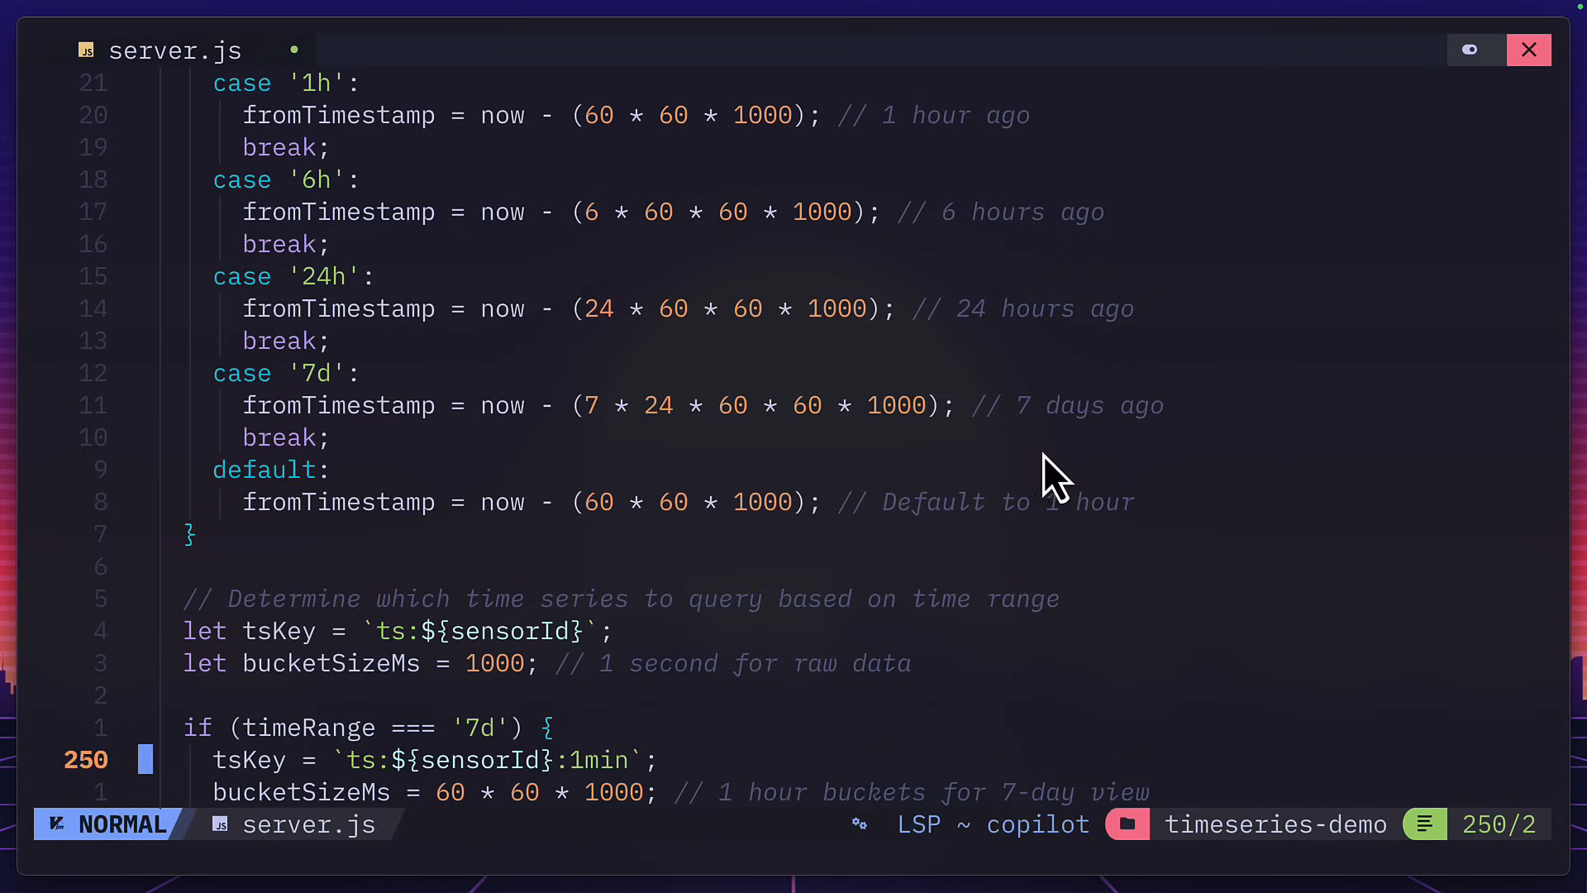
scroll(down, 3)
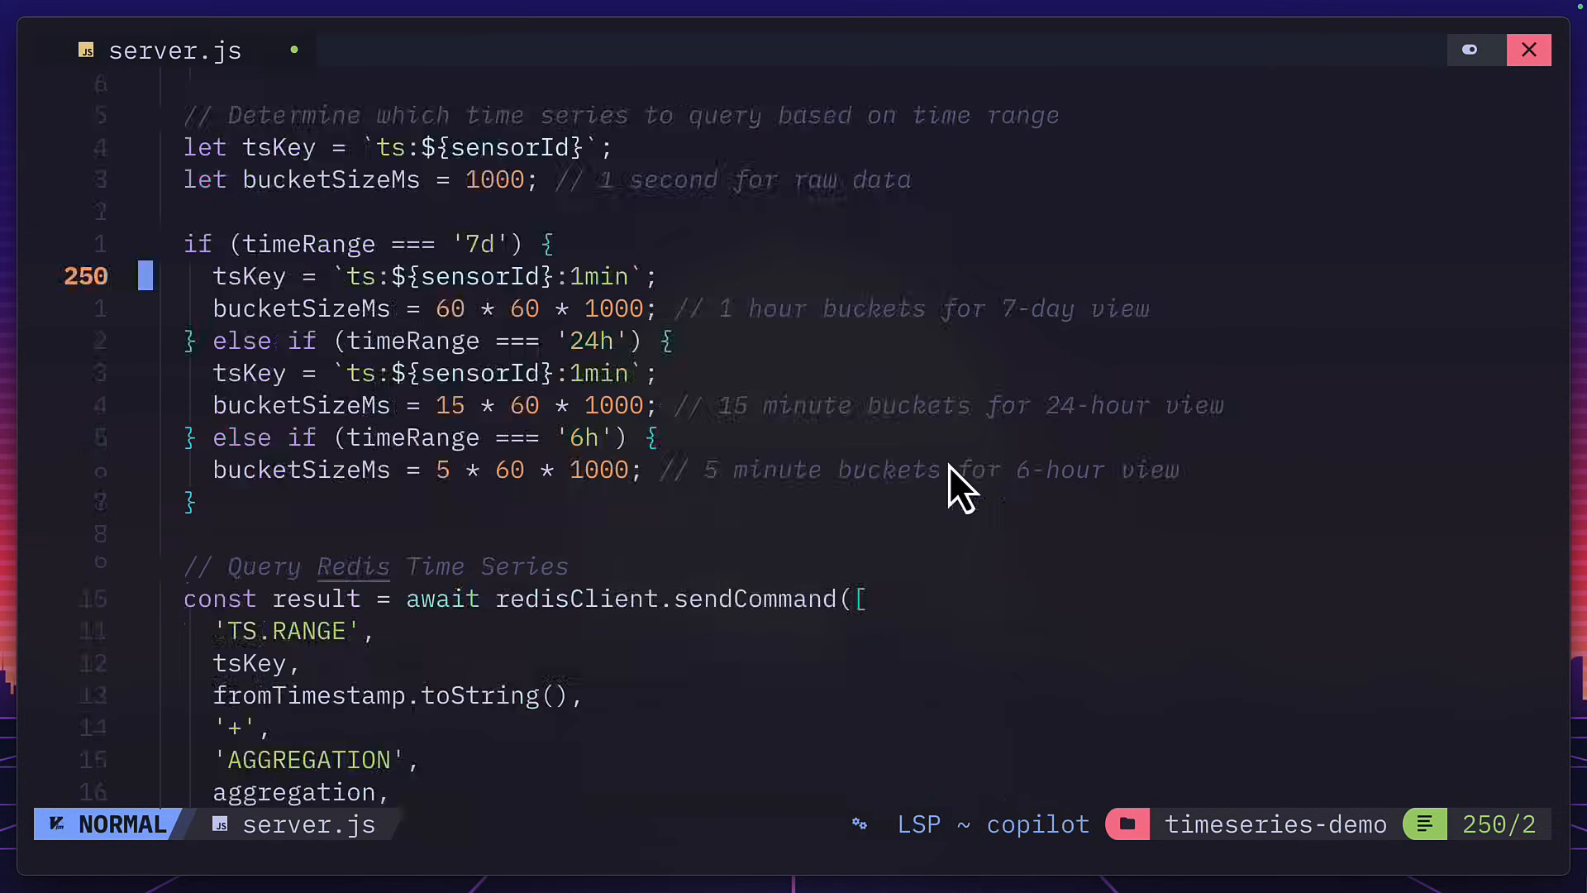
scroll(down, 3)
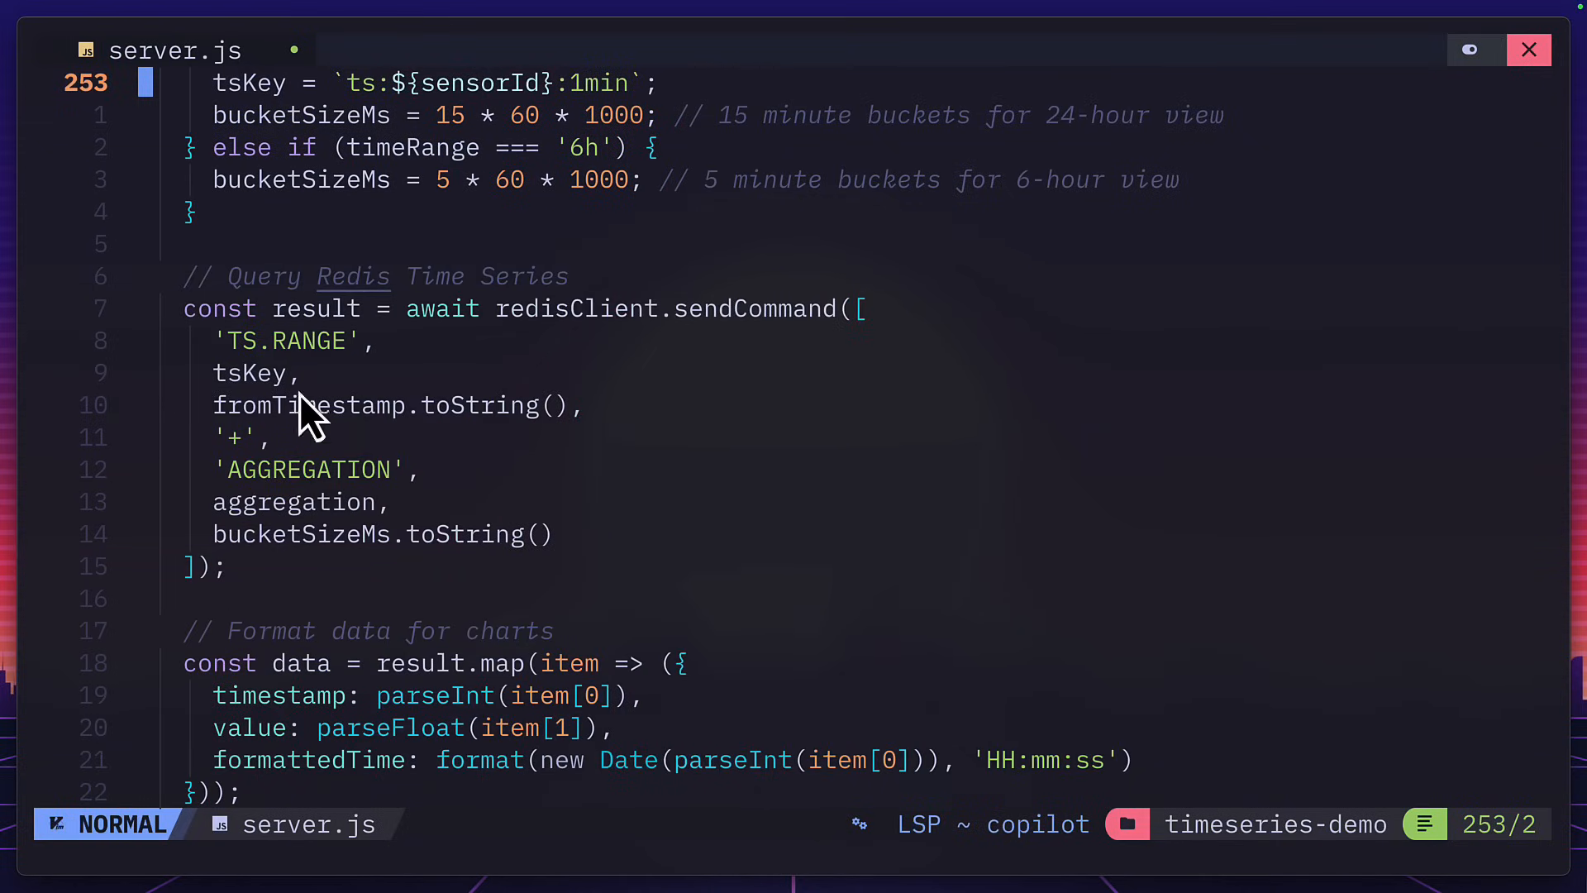
mouse_move(355, 437)
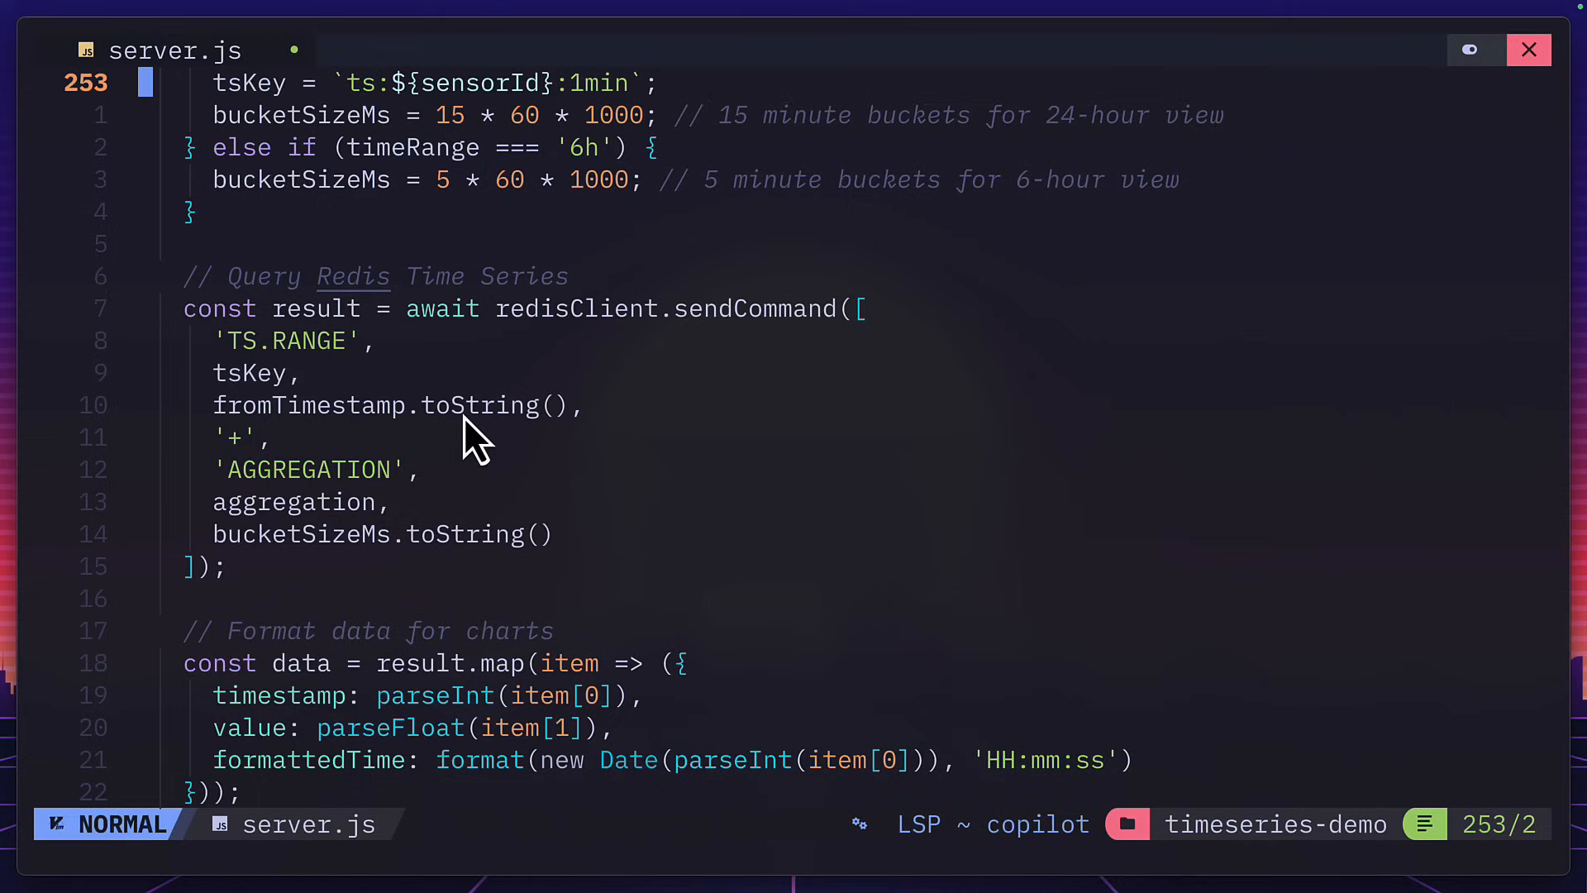
mouse_move(329, 496)
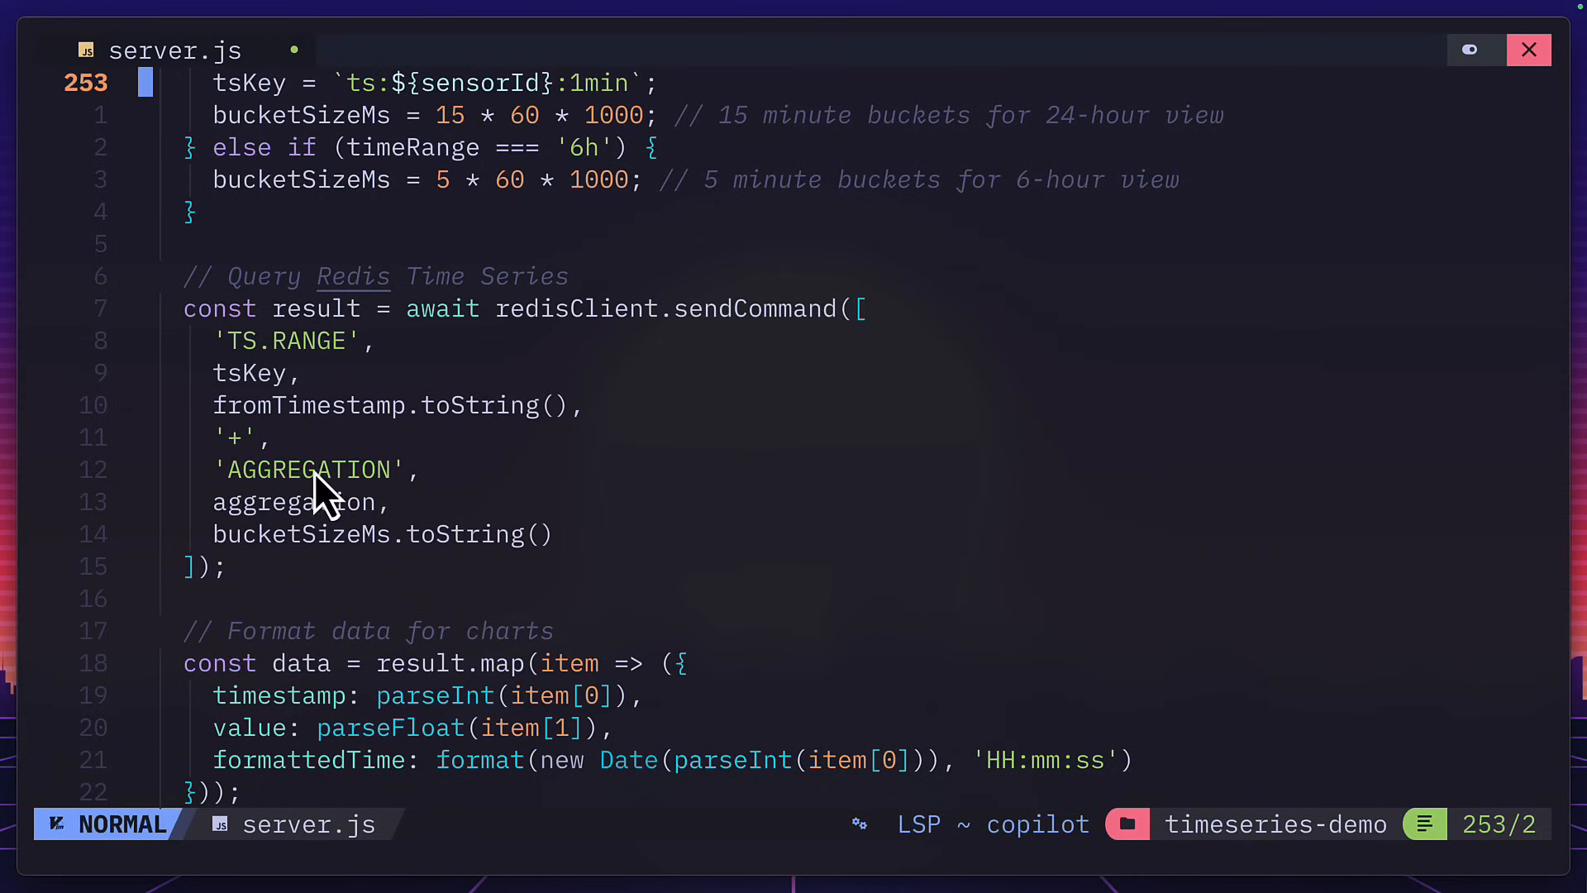
mouse_move(466, 582)
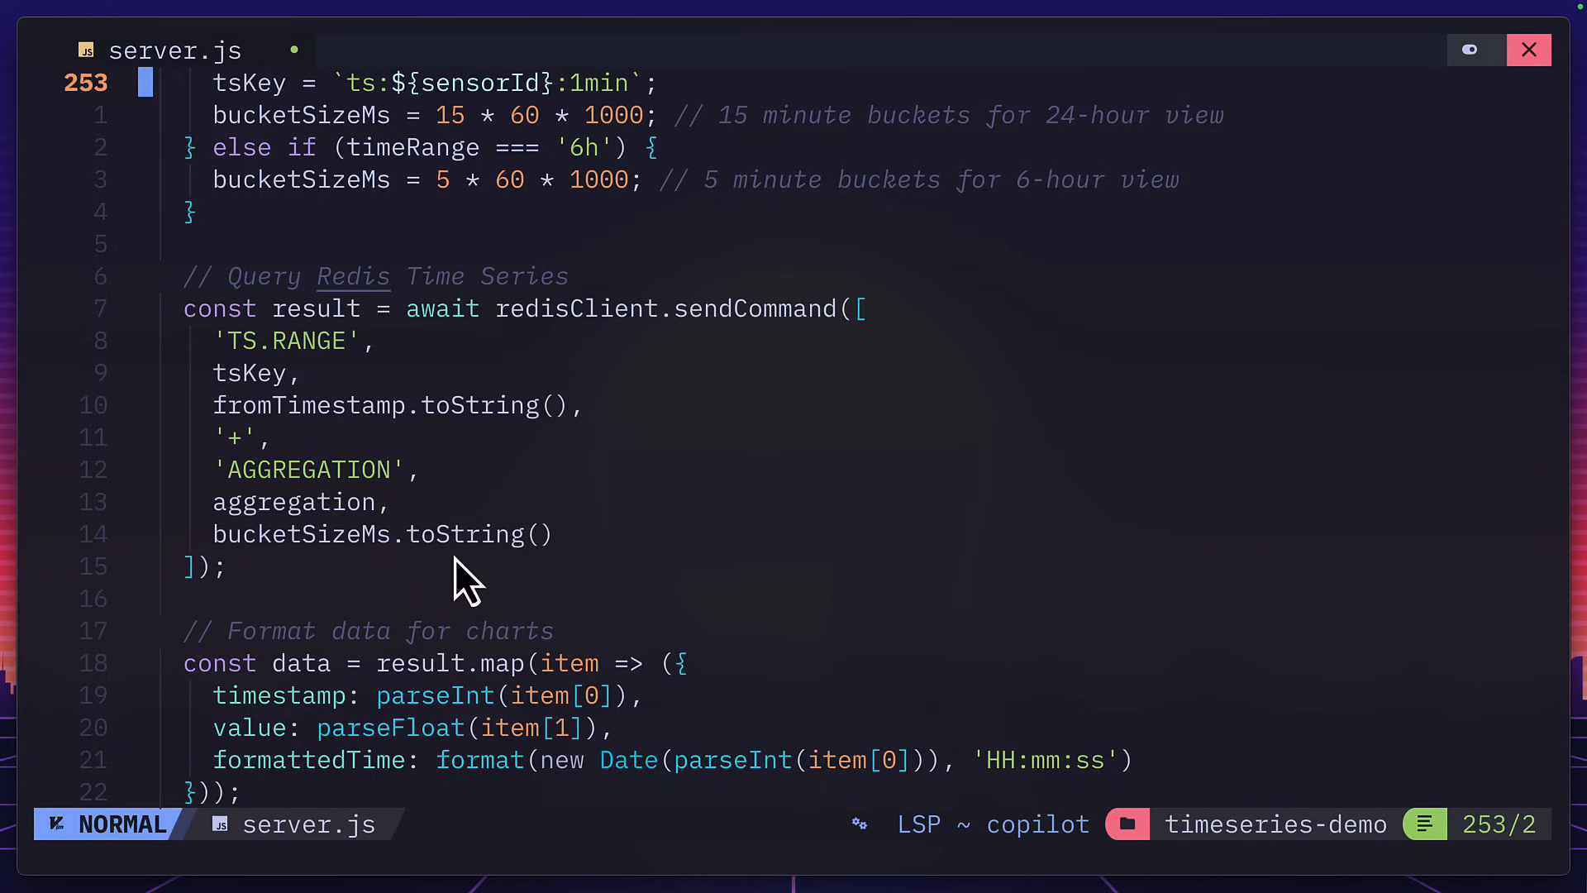
scroll(down, 3)
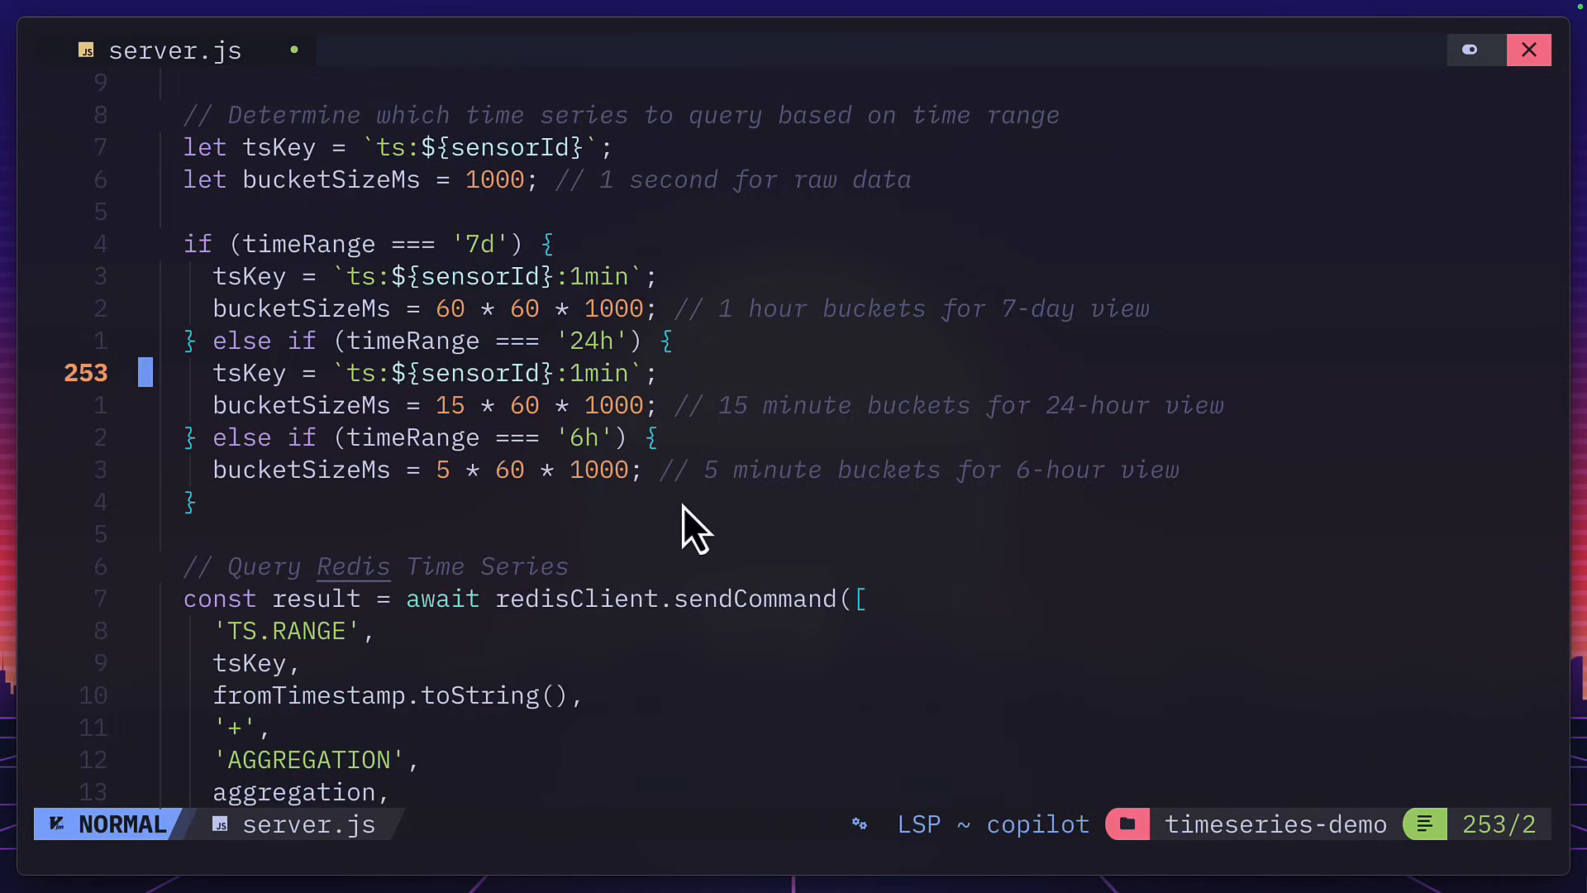
mouse_move(632, 440)
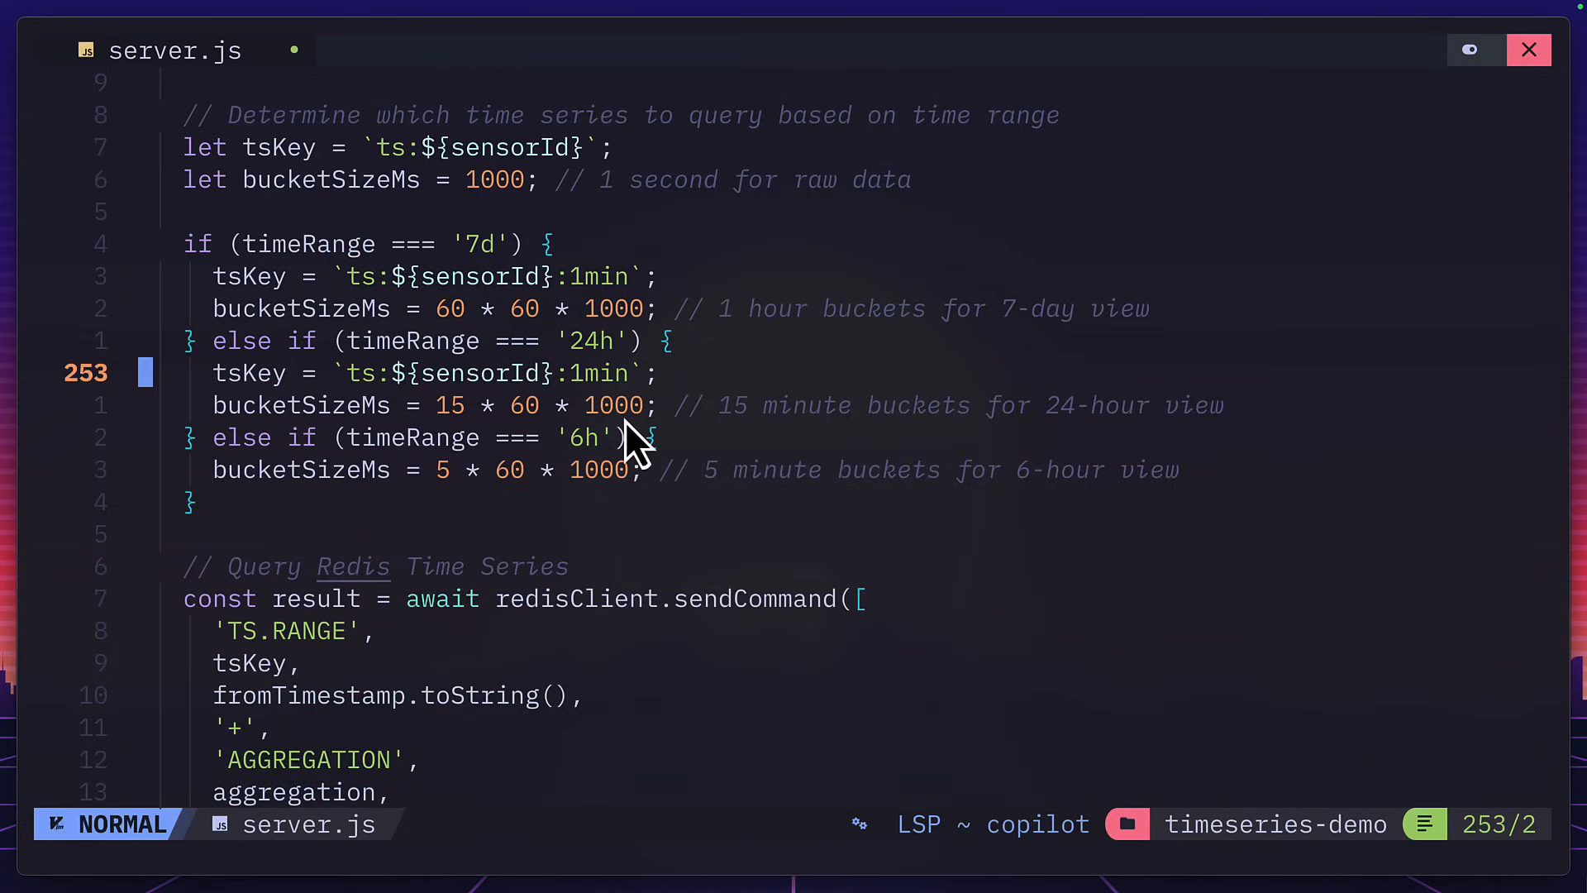
mouse_move(779, 349)
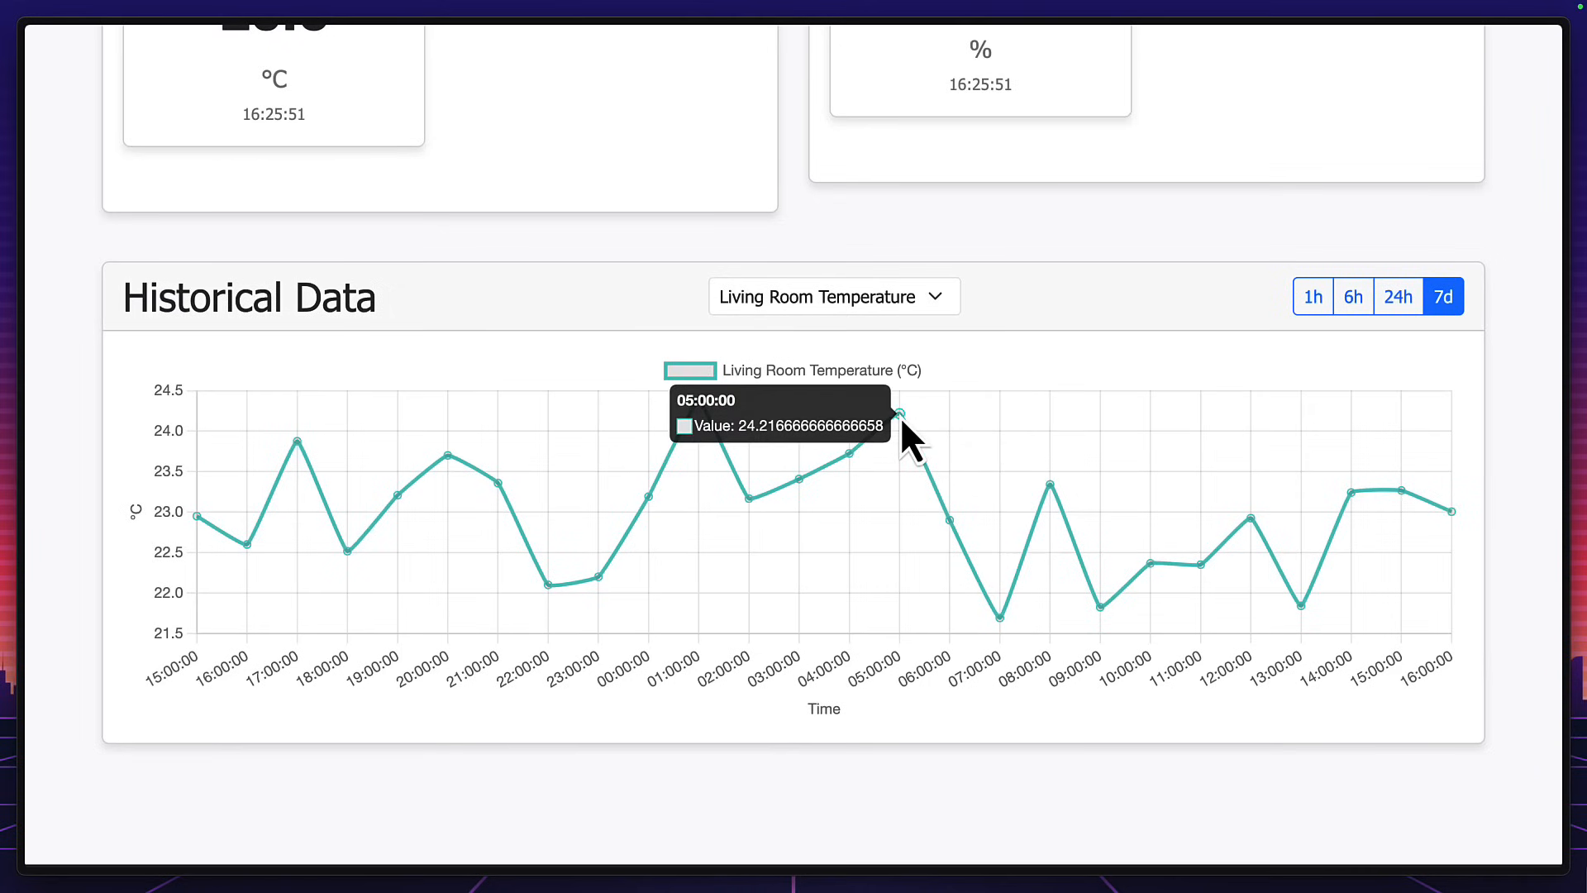
mouse_move(957, 546)
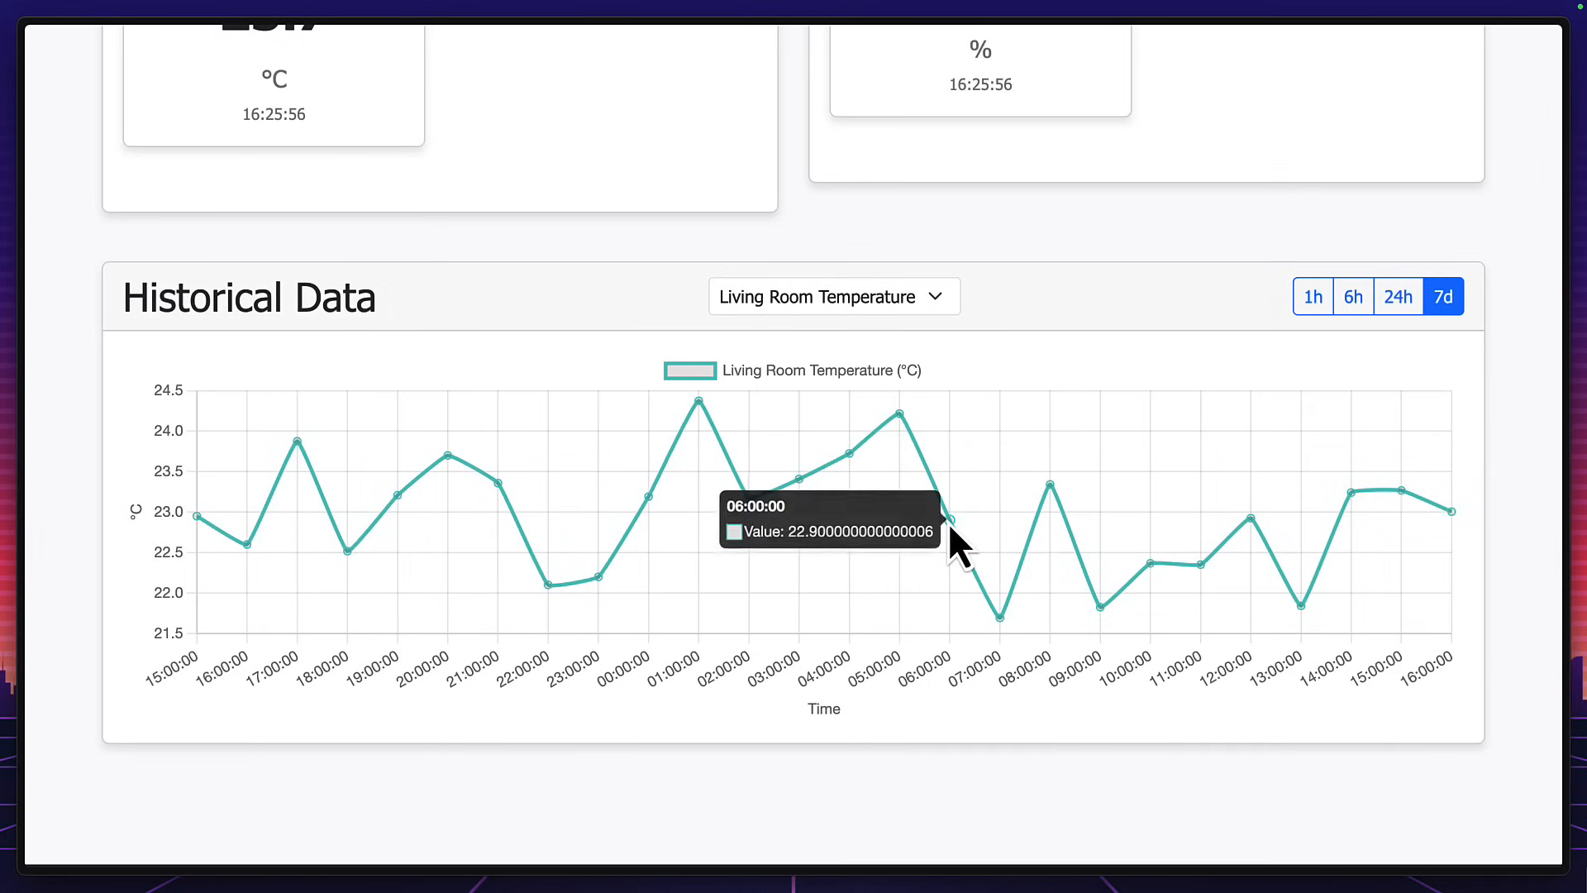
Switch the Living Room Temperature chart from 7 days to 24 hours, then 6 hours
click(1398, 297)
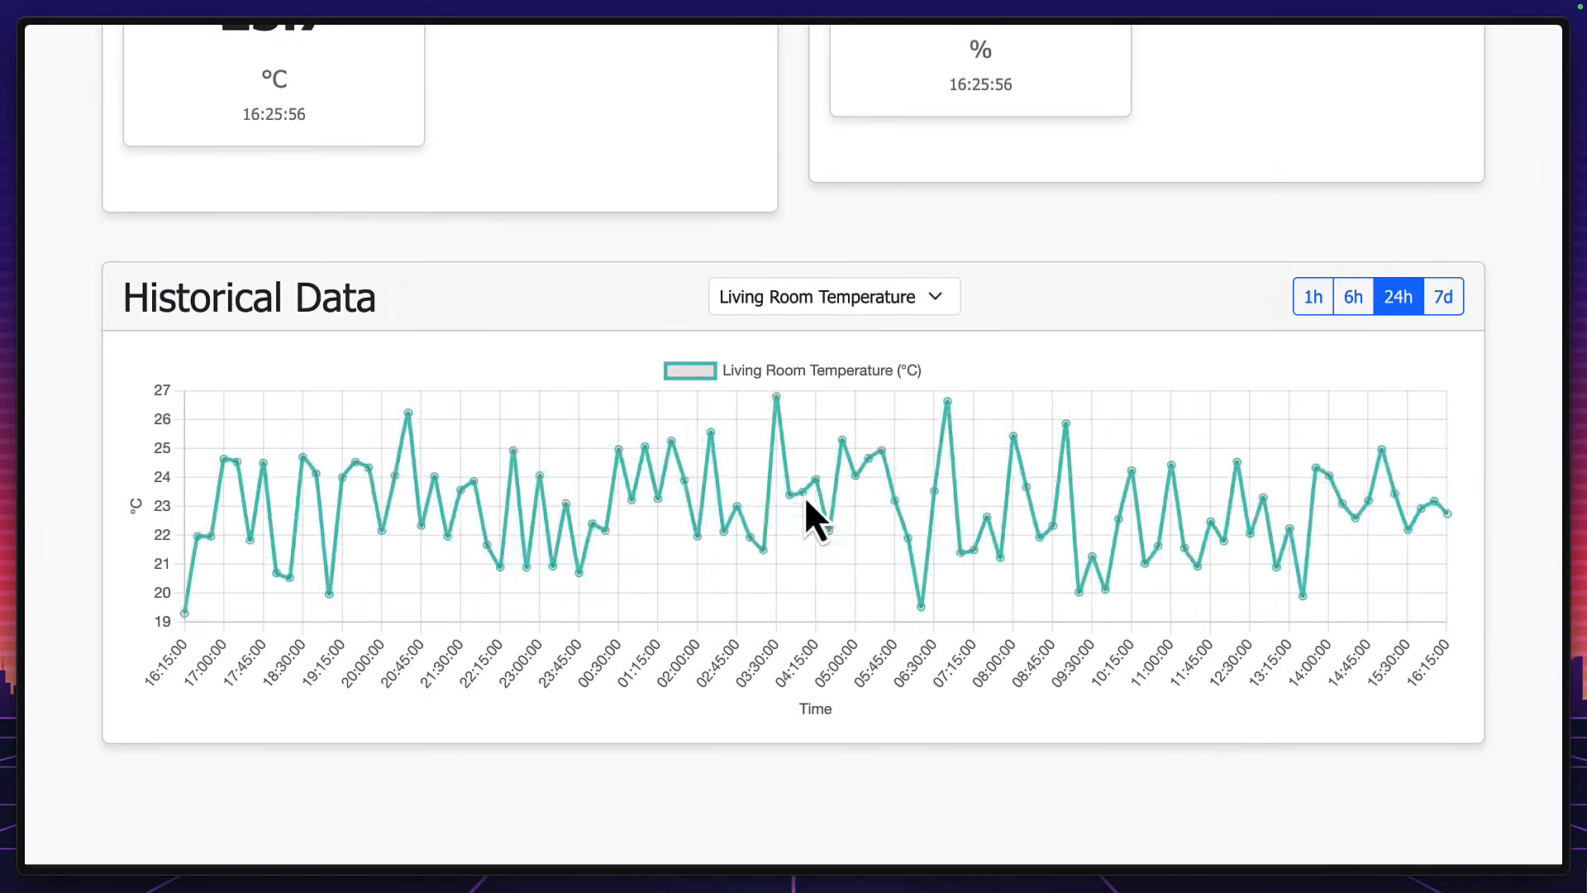
mouse_move(794, 521)
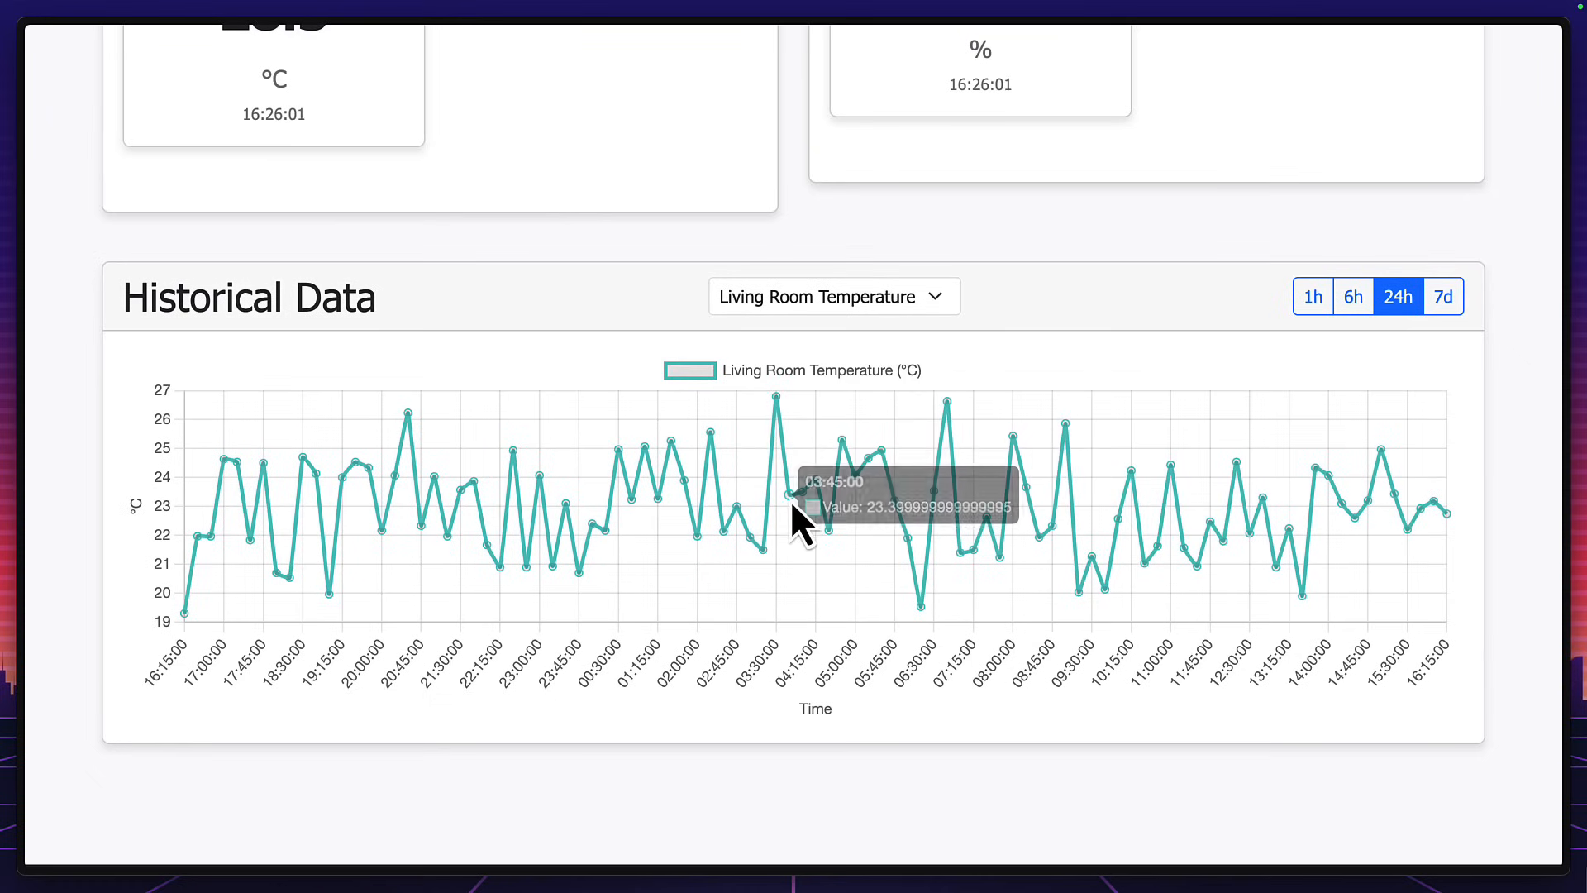
mouse_move(1387, 343)
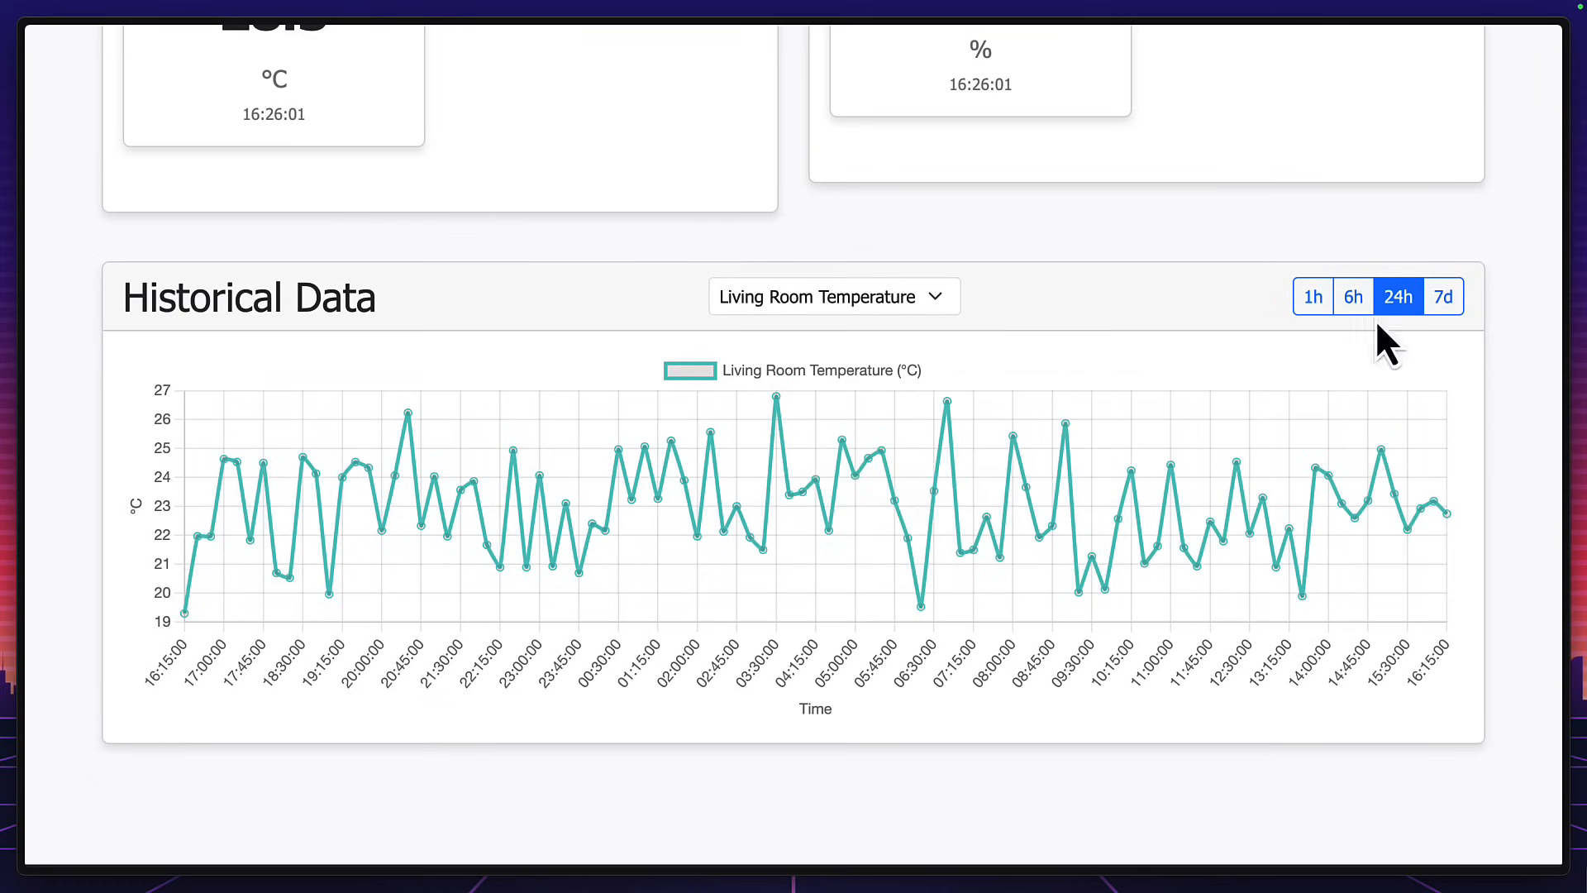
click(1353, 297)
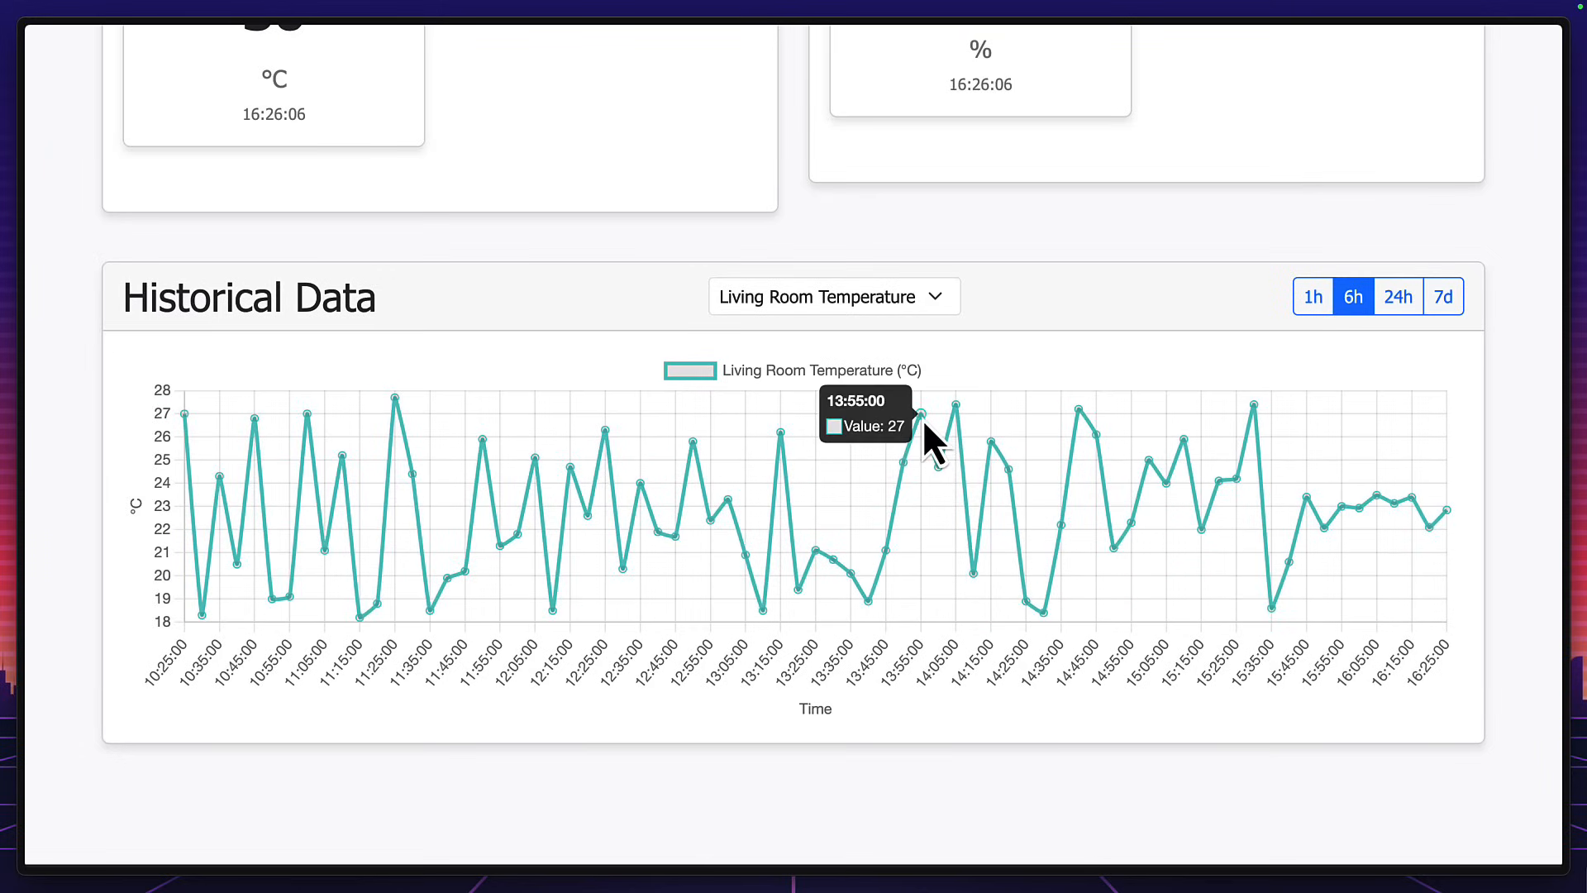
mouse_move(950, 491)
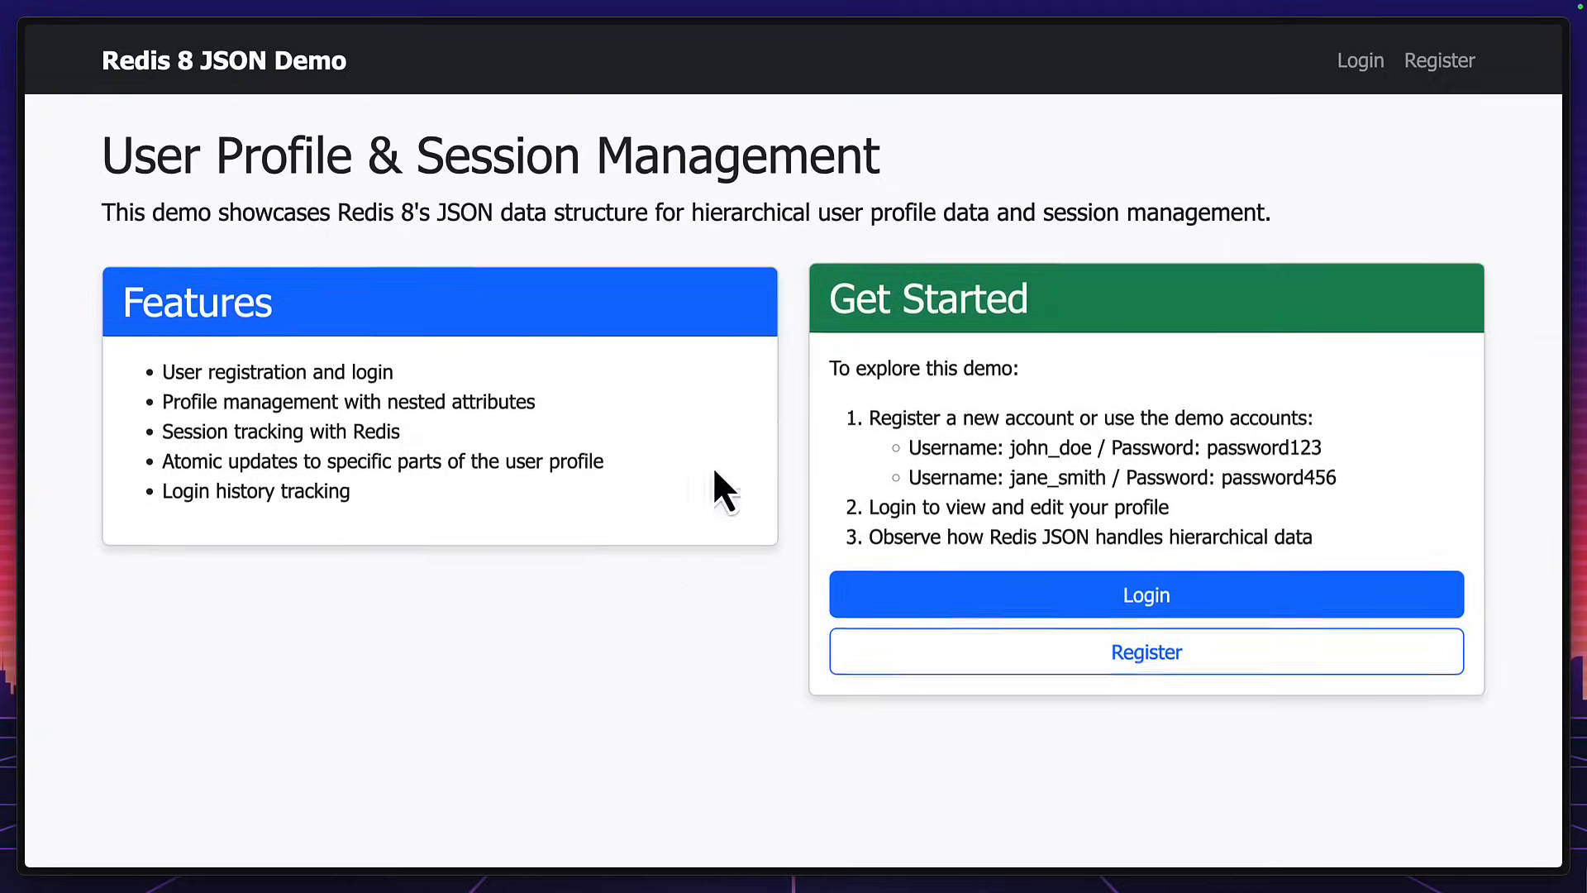
mouse_move(956, 704)
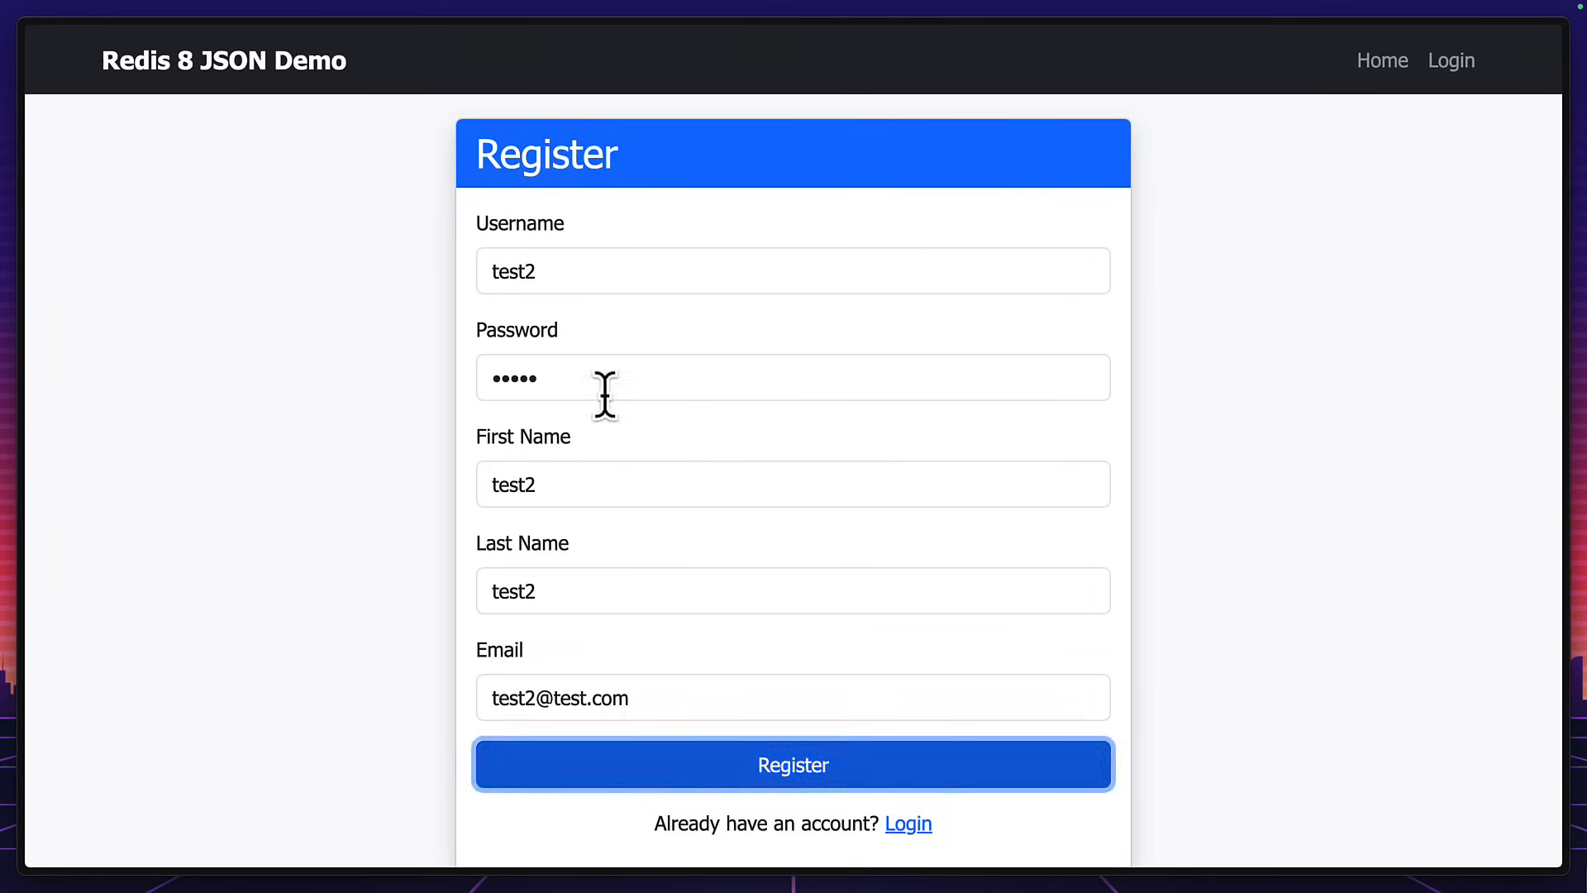
Submit the test2 account registration and scroll its profile showing one login
click(793, 763)
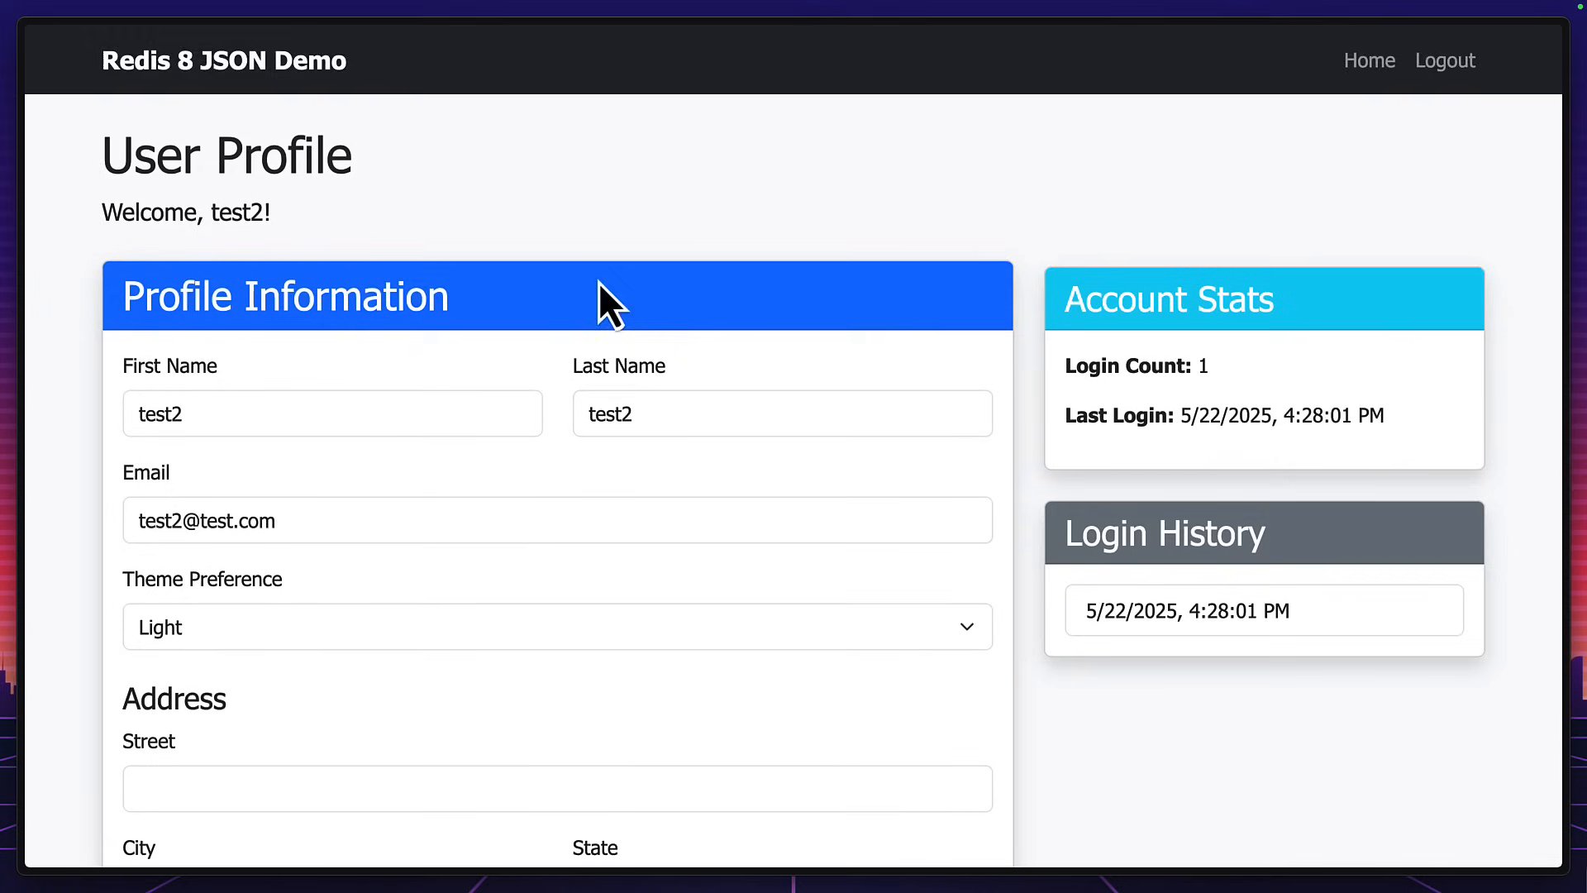
scroll(down, 3)
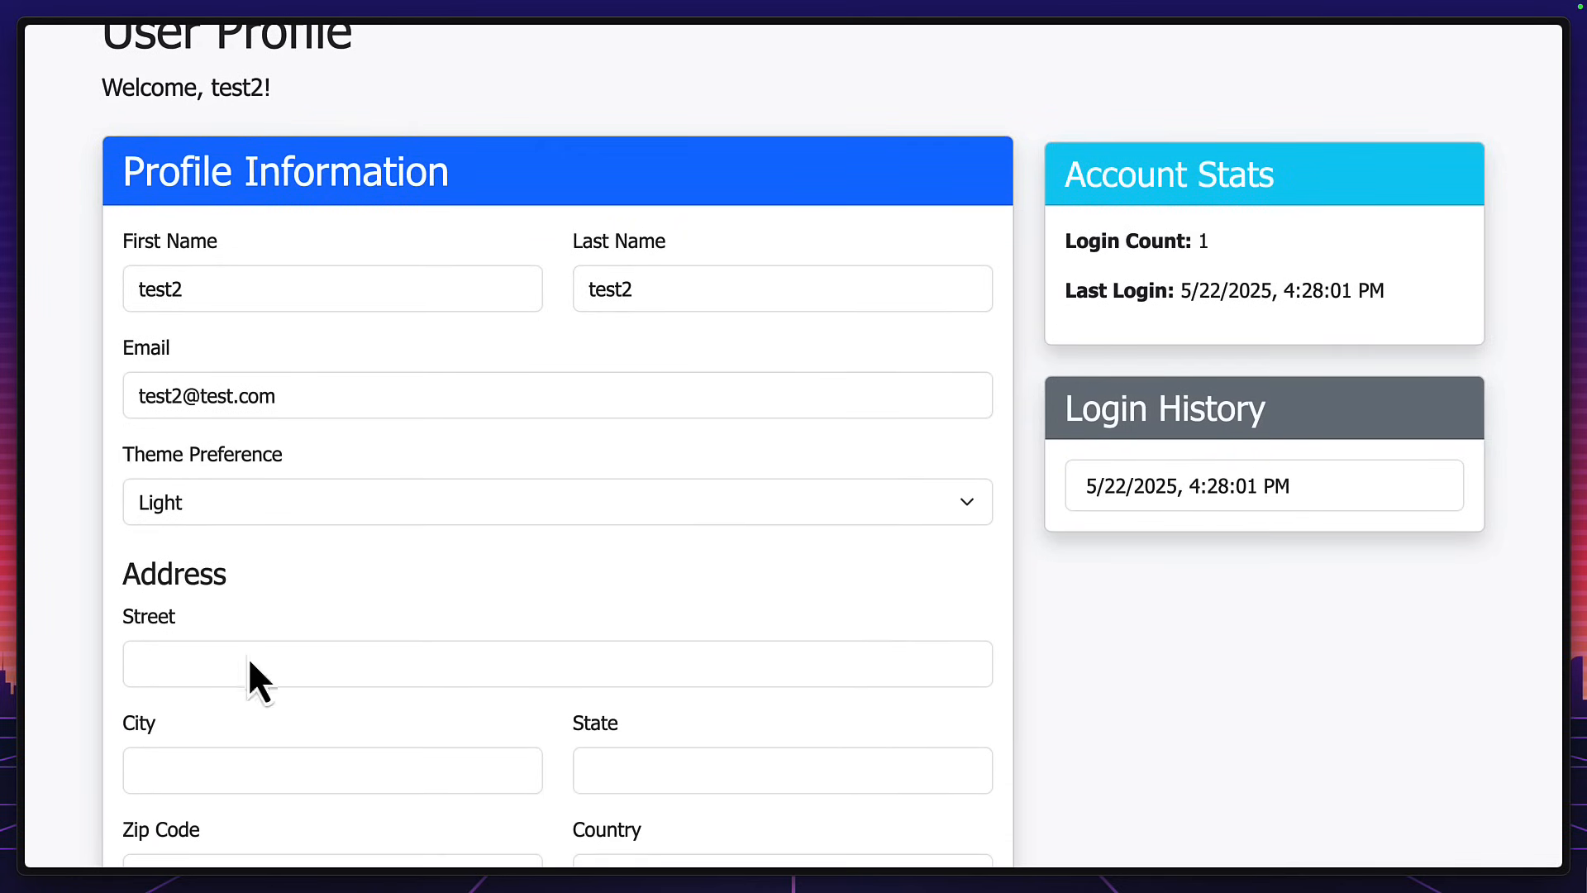
text(dsfsdf)
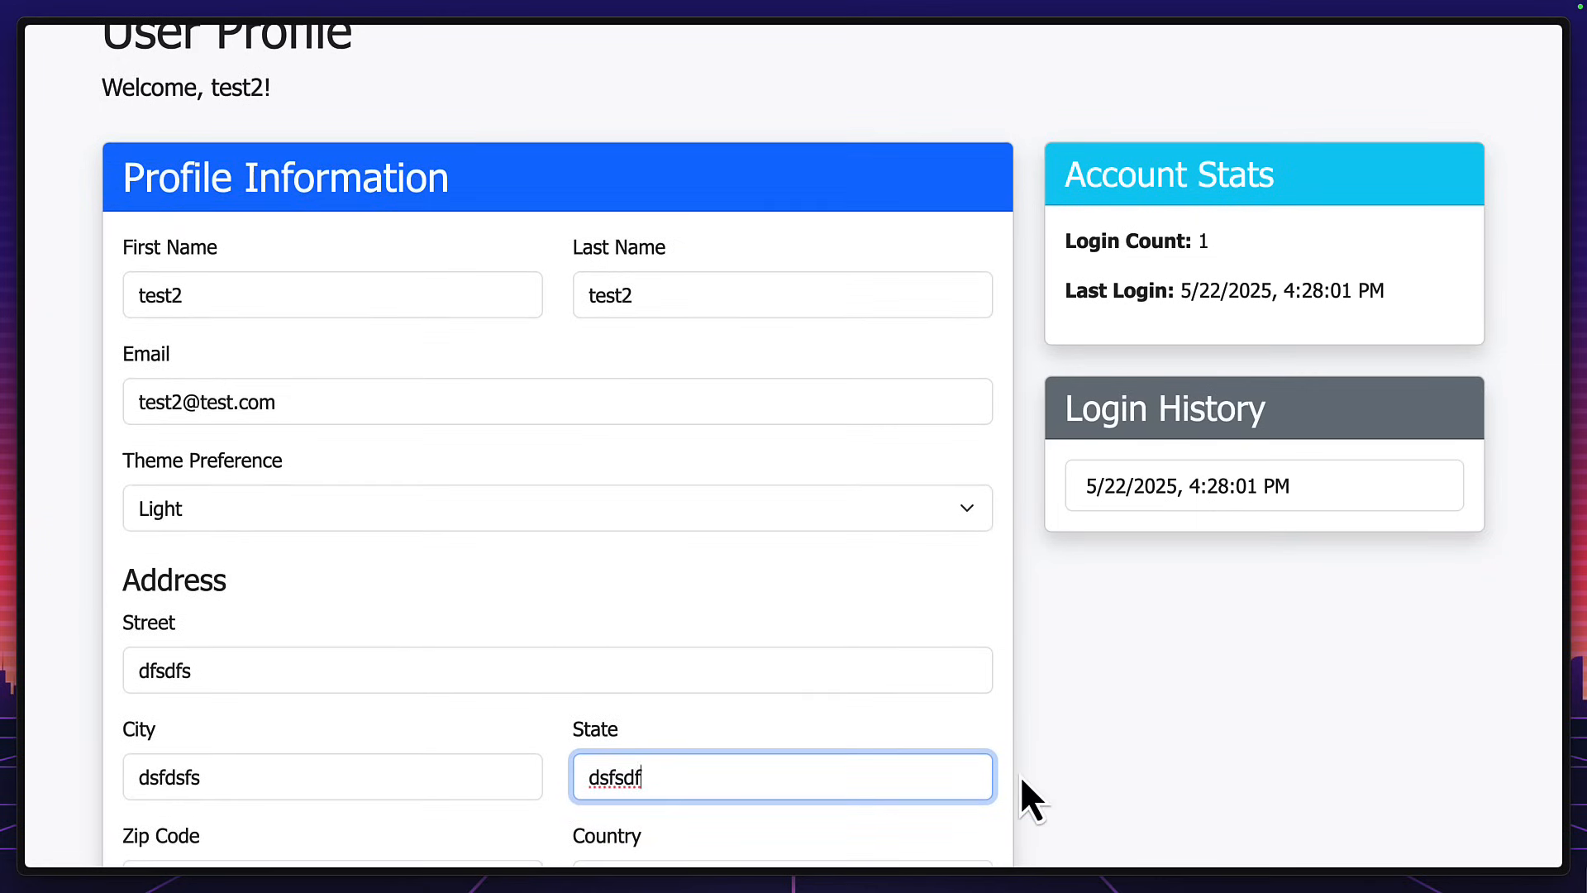
mouse_move(1098, 709)
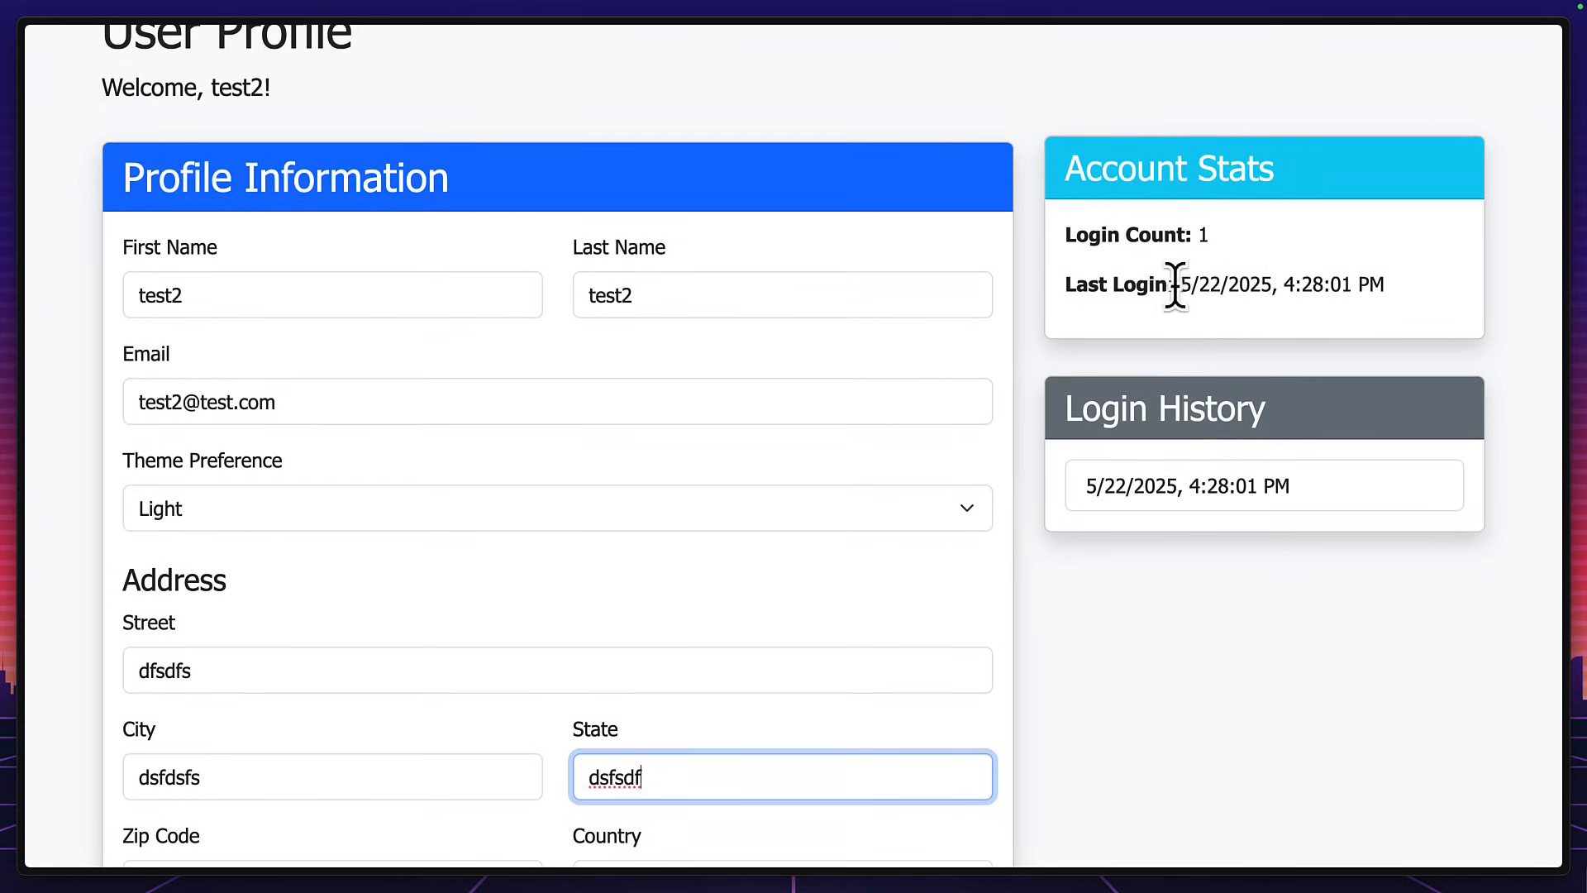
scroll(down, 3)
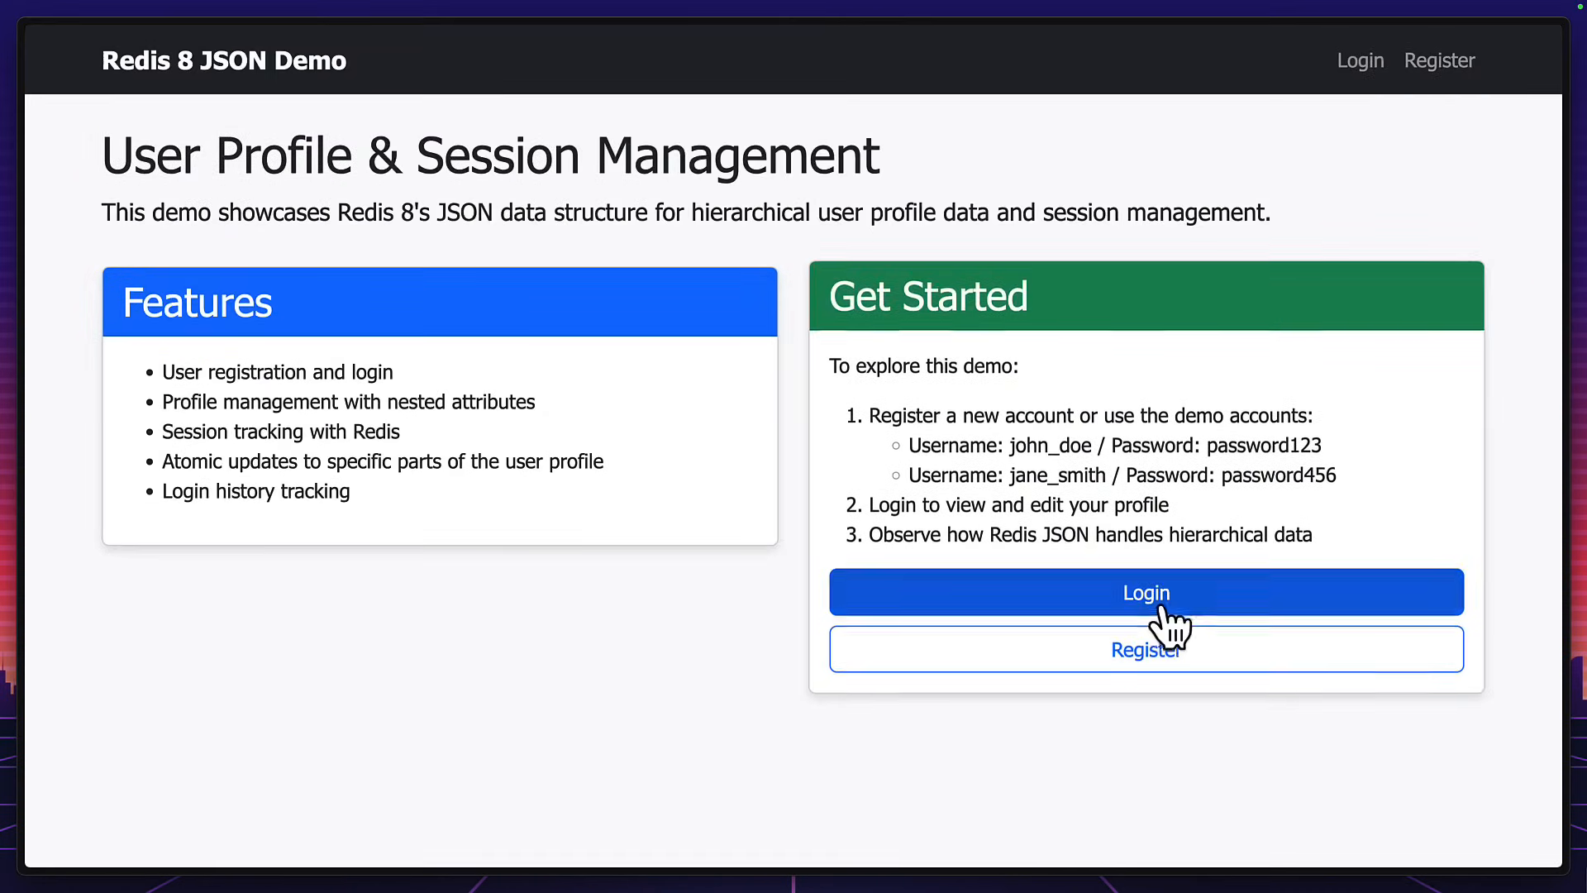
Log in as john_doe, save profile edits (Jonny, 126 Main St, dark theme), and reopen Profile
click(1145, 592)
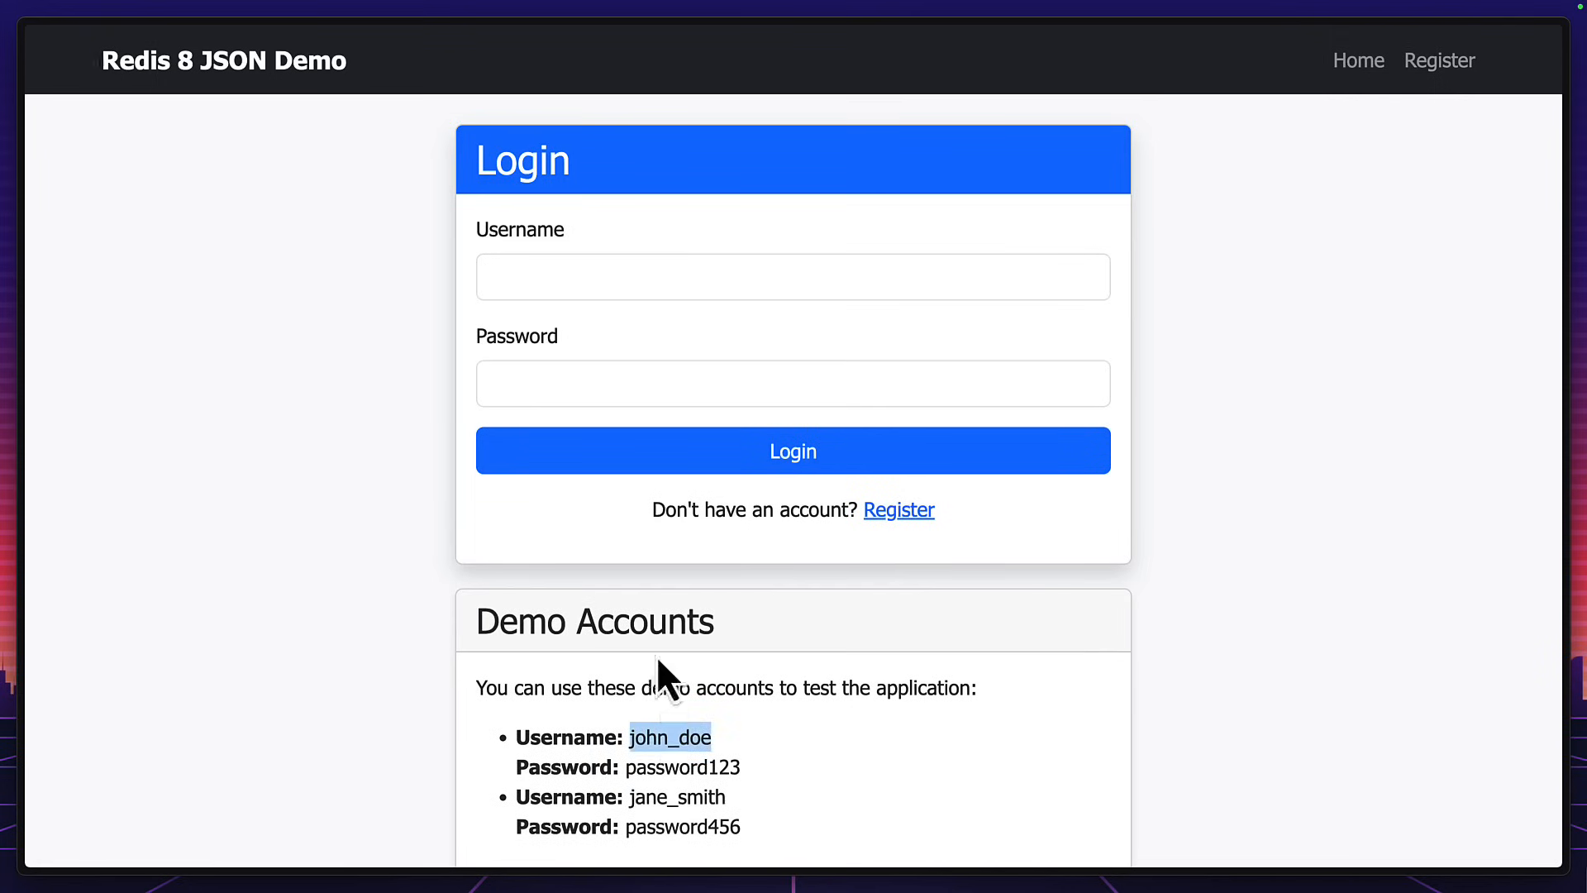
click(793, 450)
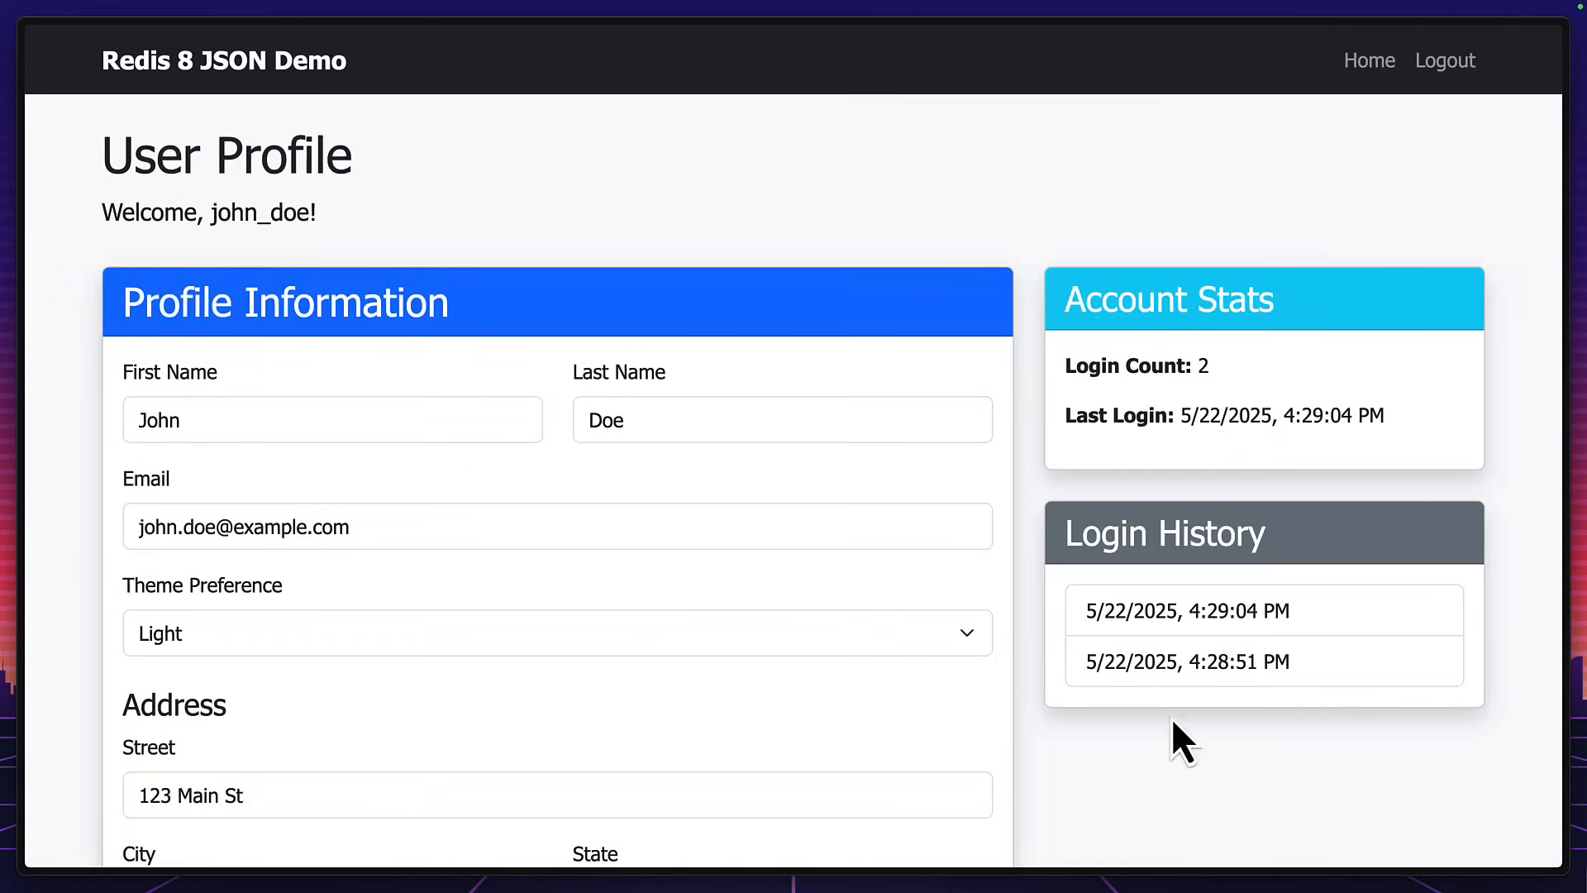
mouse_move(1173, 420)
text(6)
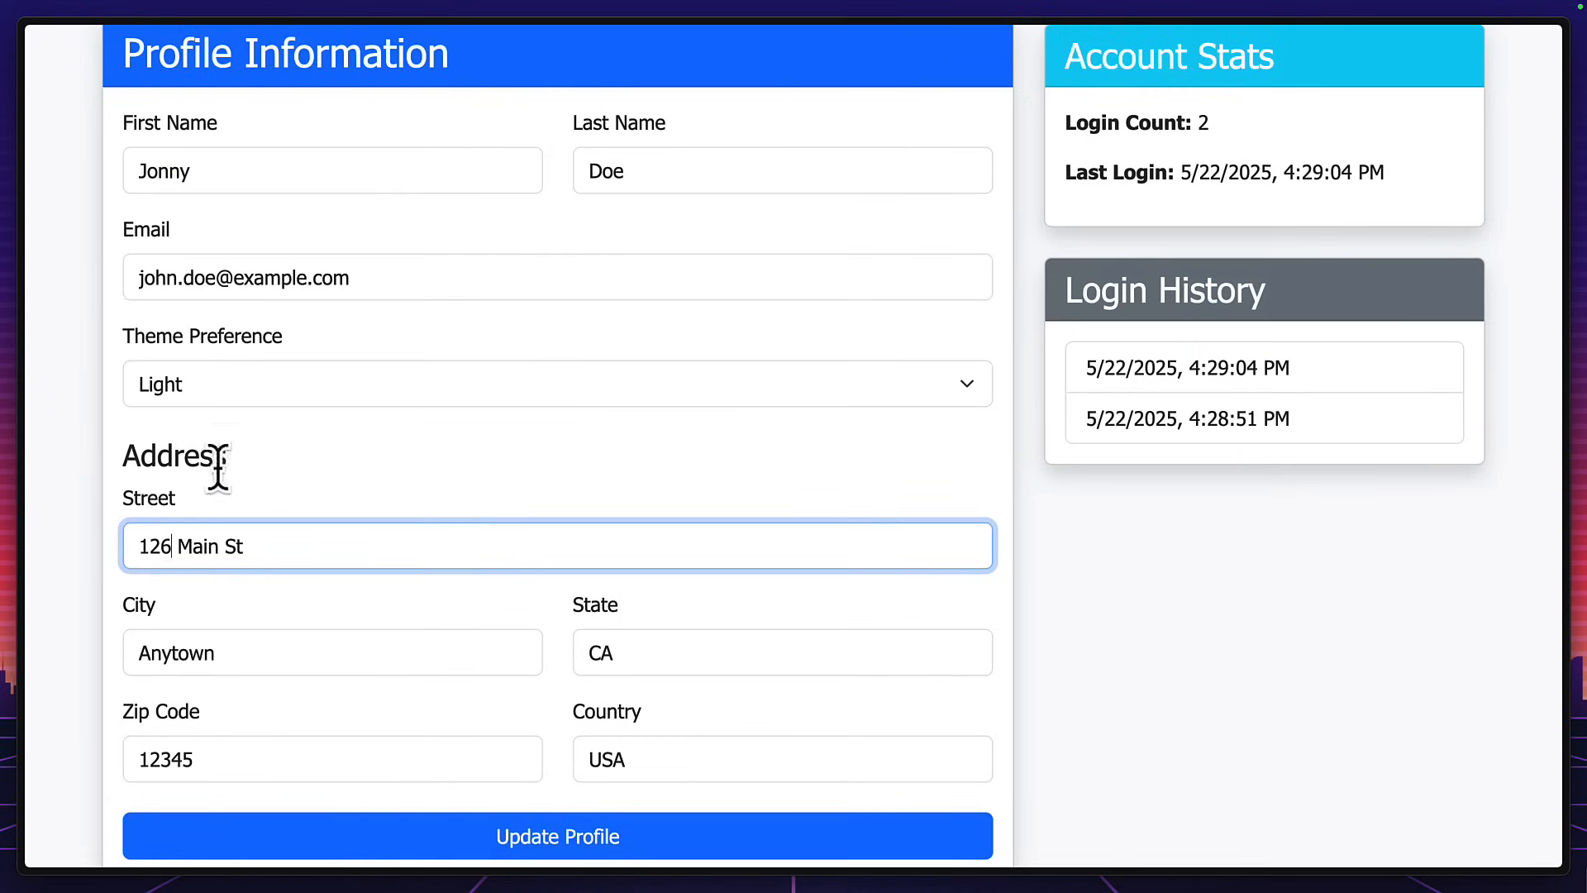
click(556, 383)
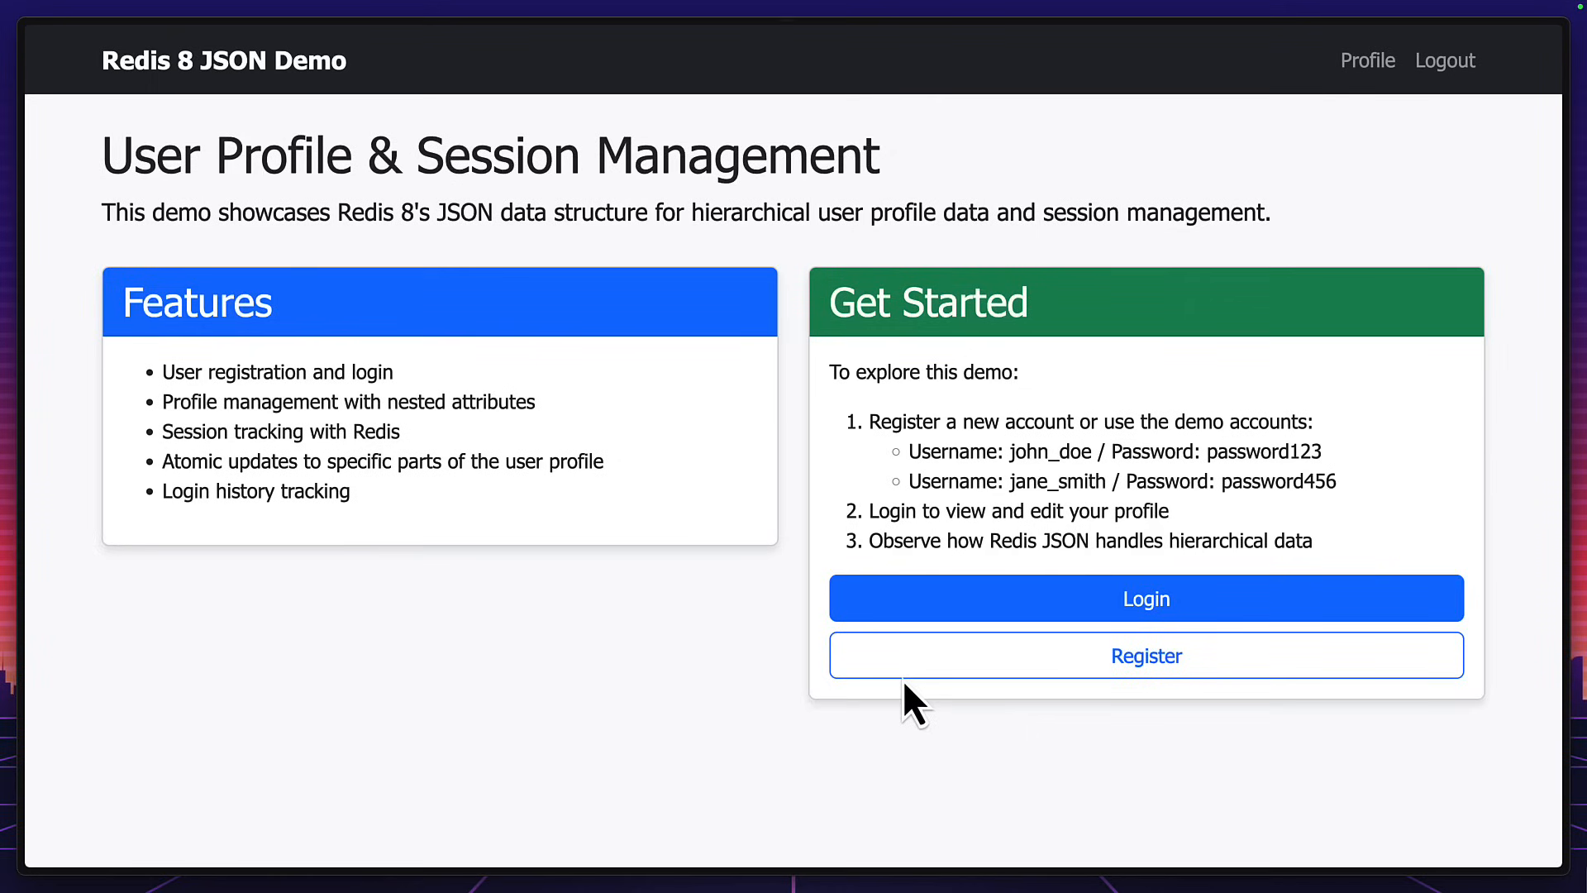
click(1144, 597)
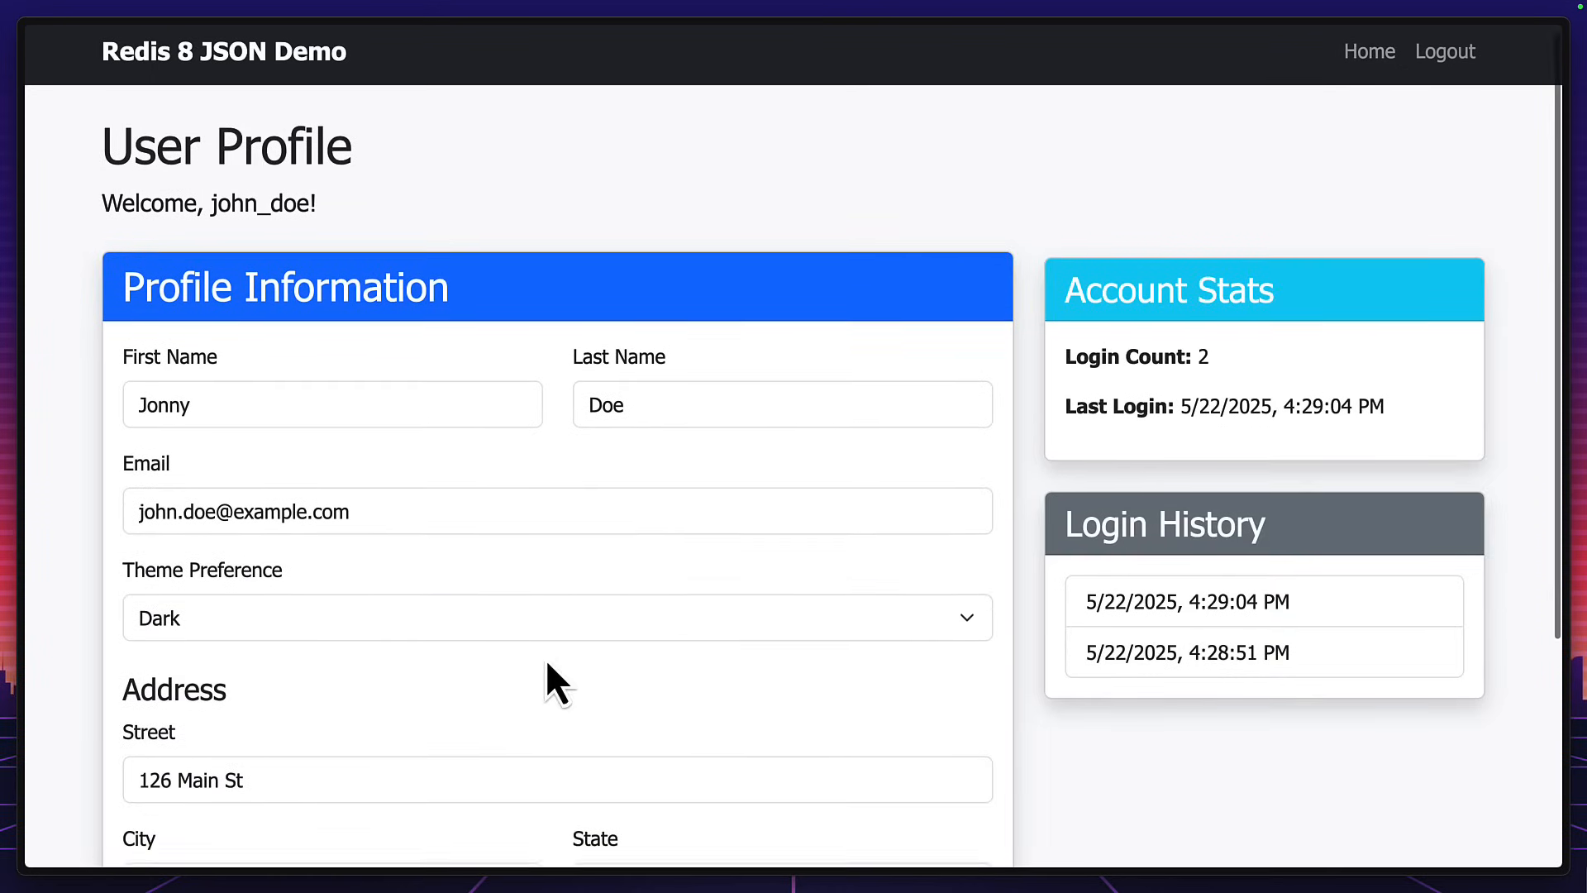
scroll(down, 3)
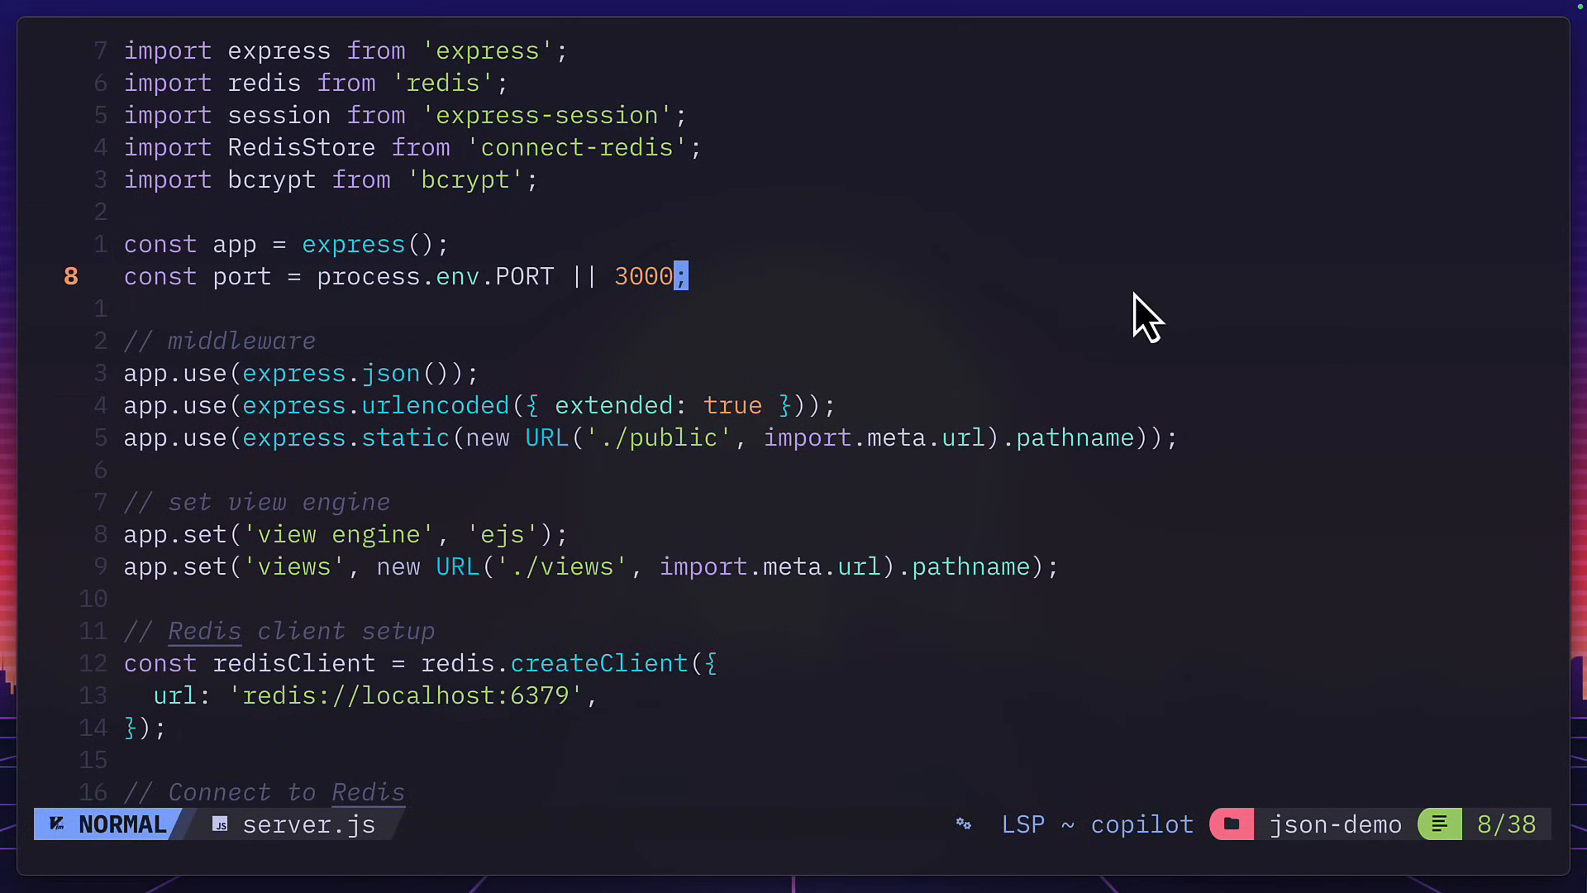
mouse_move(637, 720)
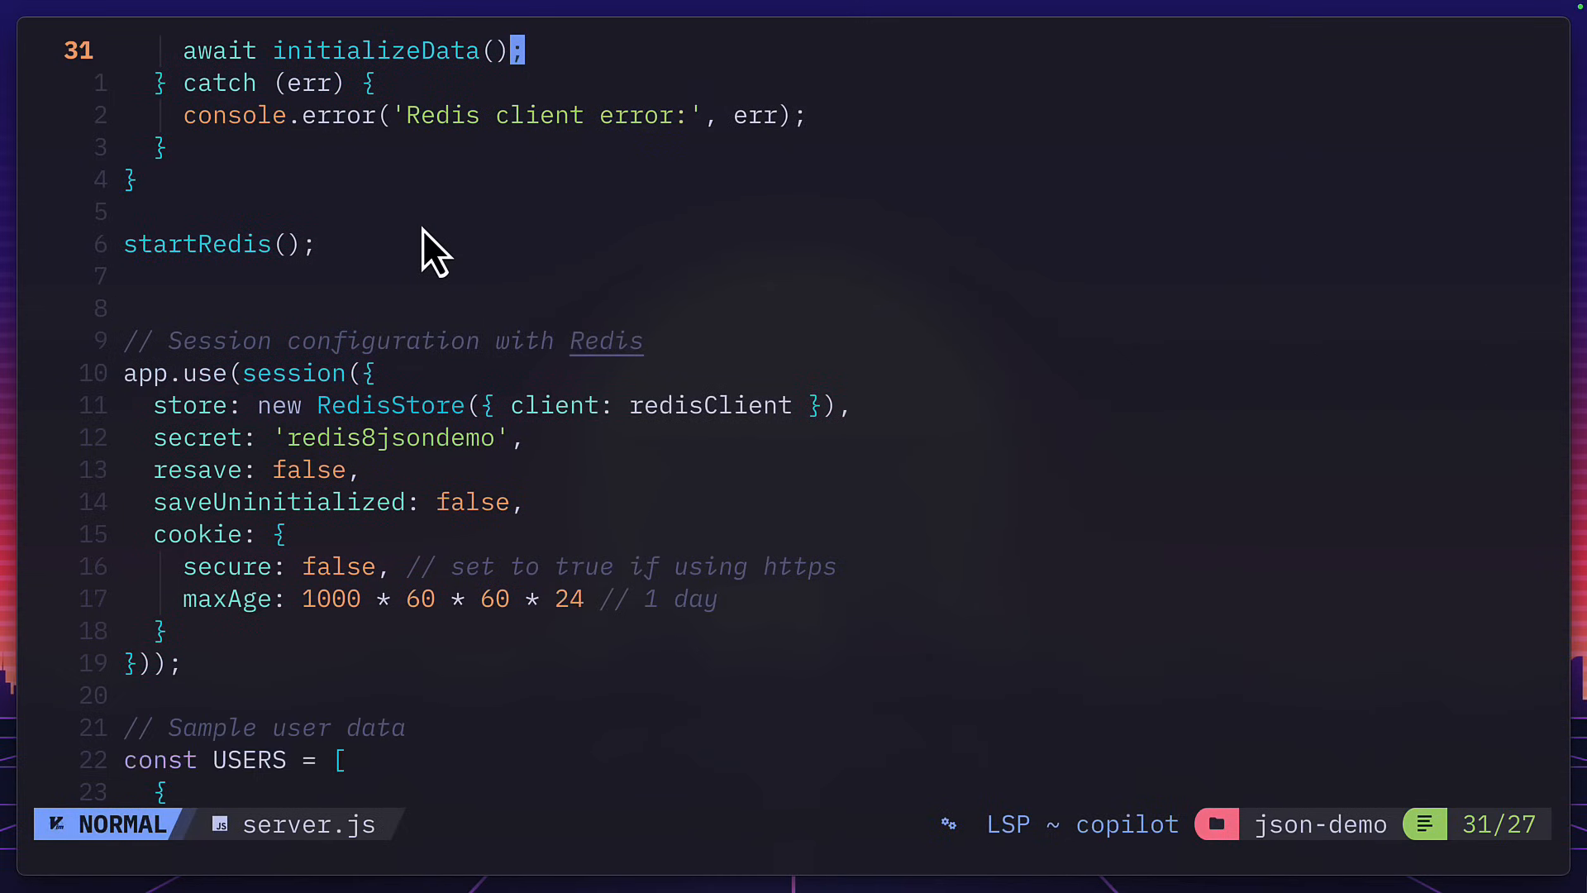
scroll(down, 3)
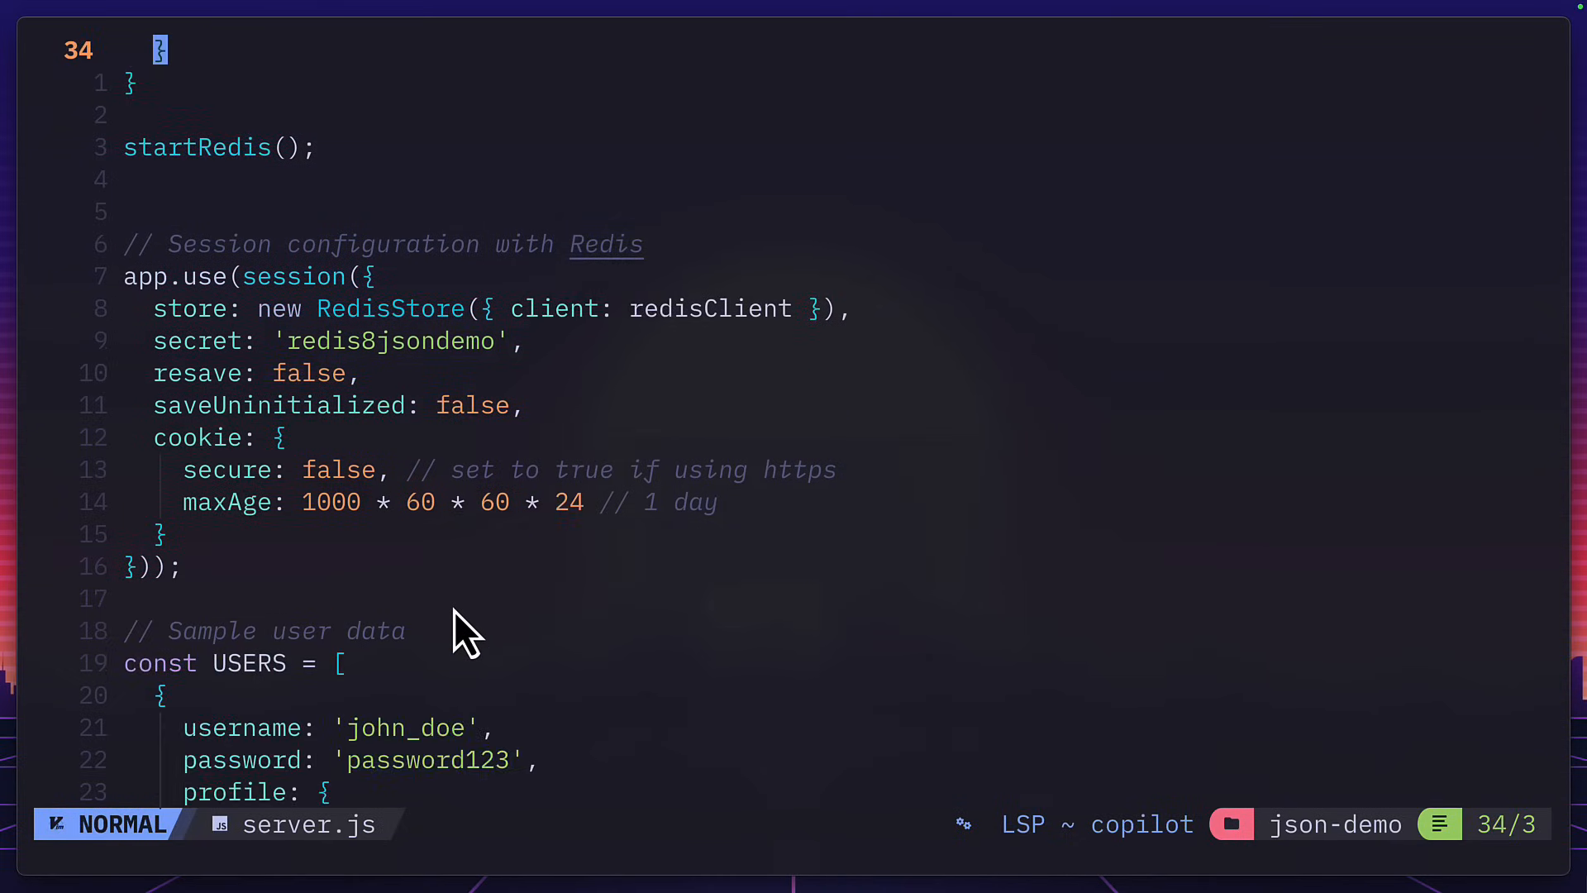
scroll(down, 3)
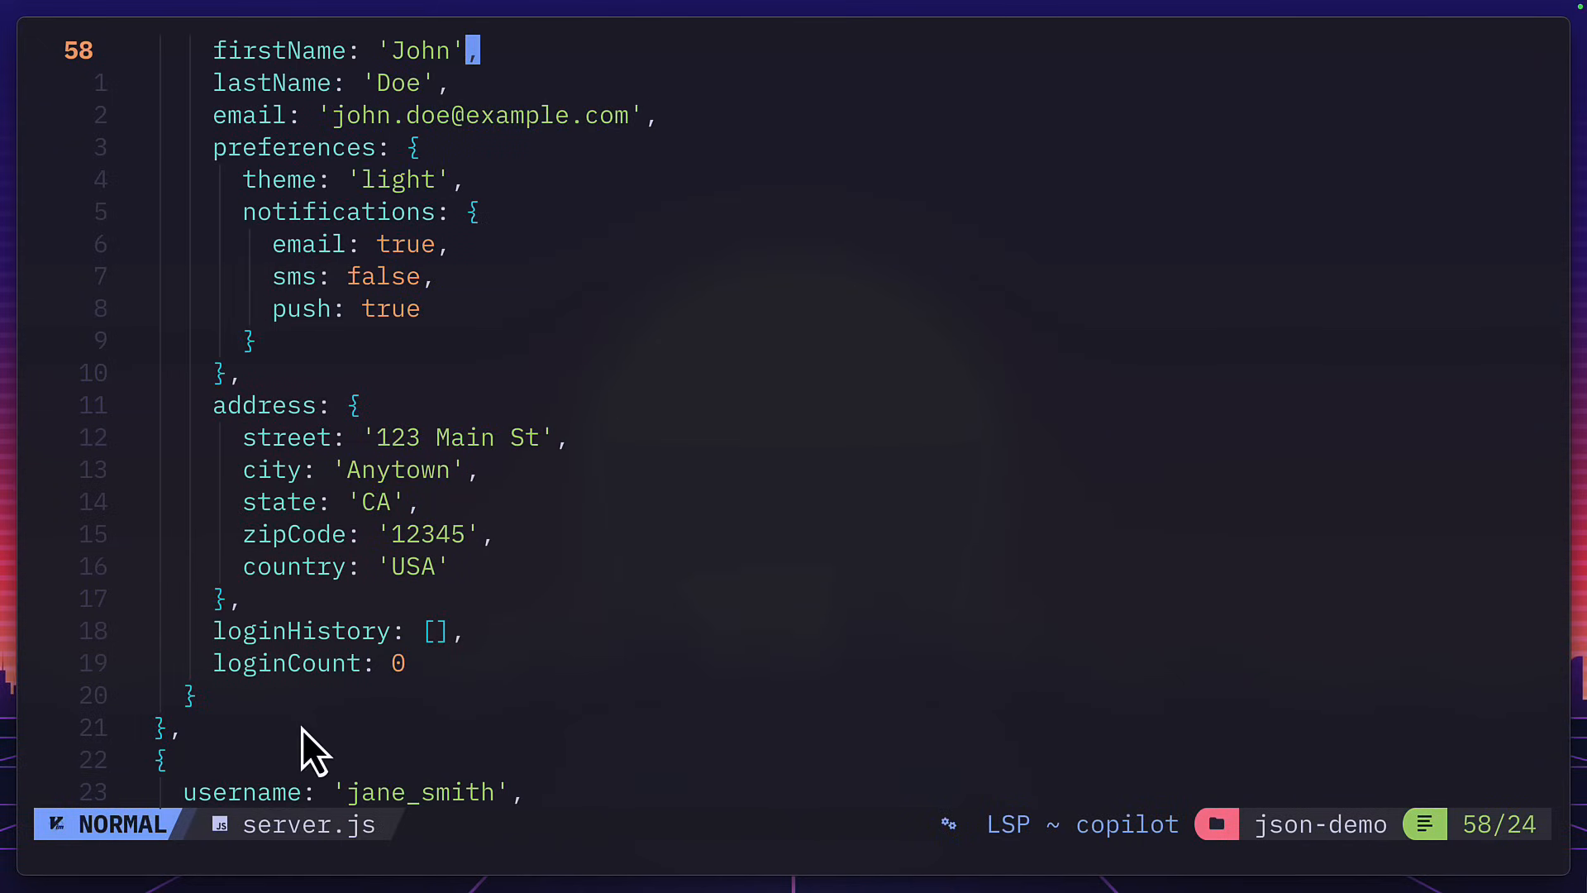
mouse_move(405, 587)
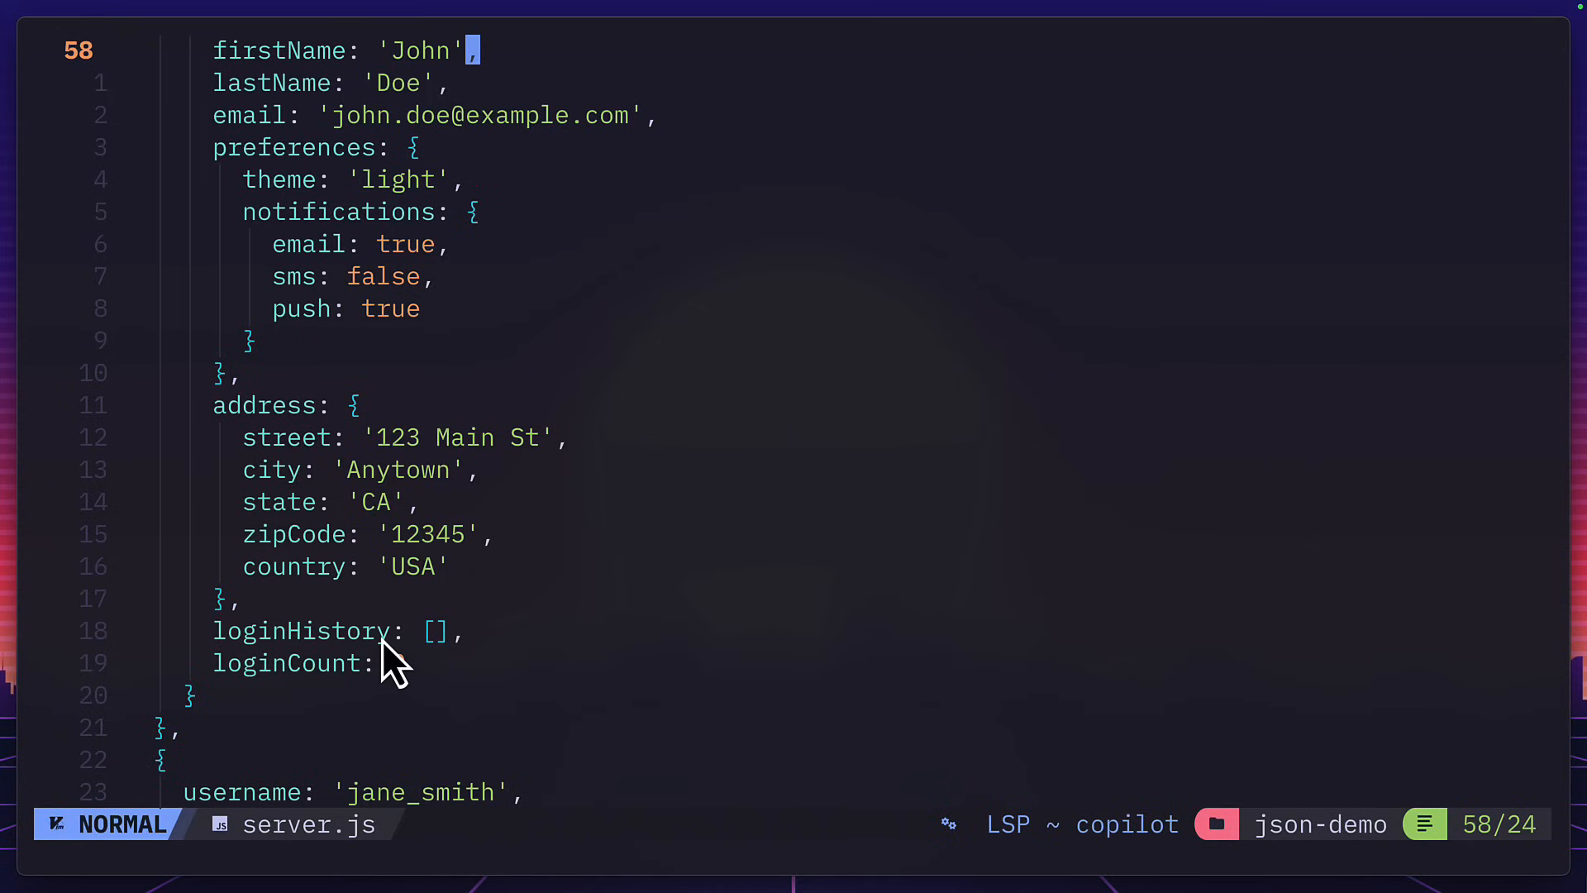
text(0)
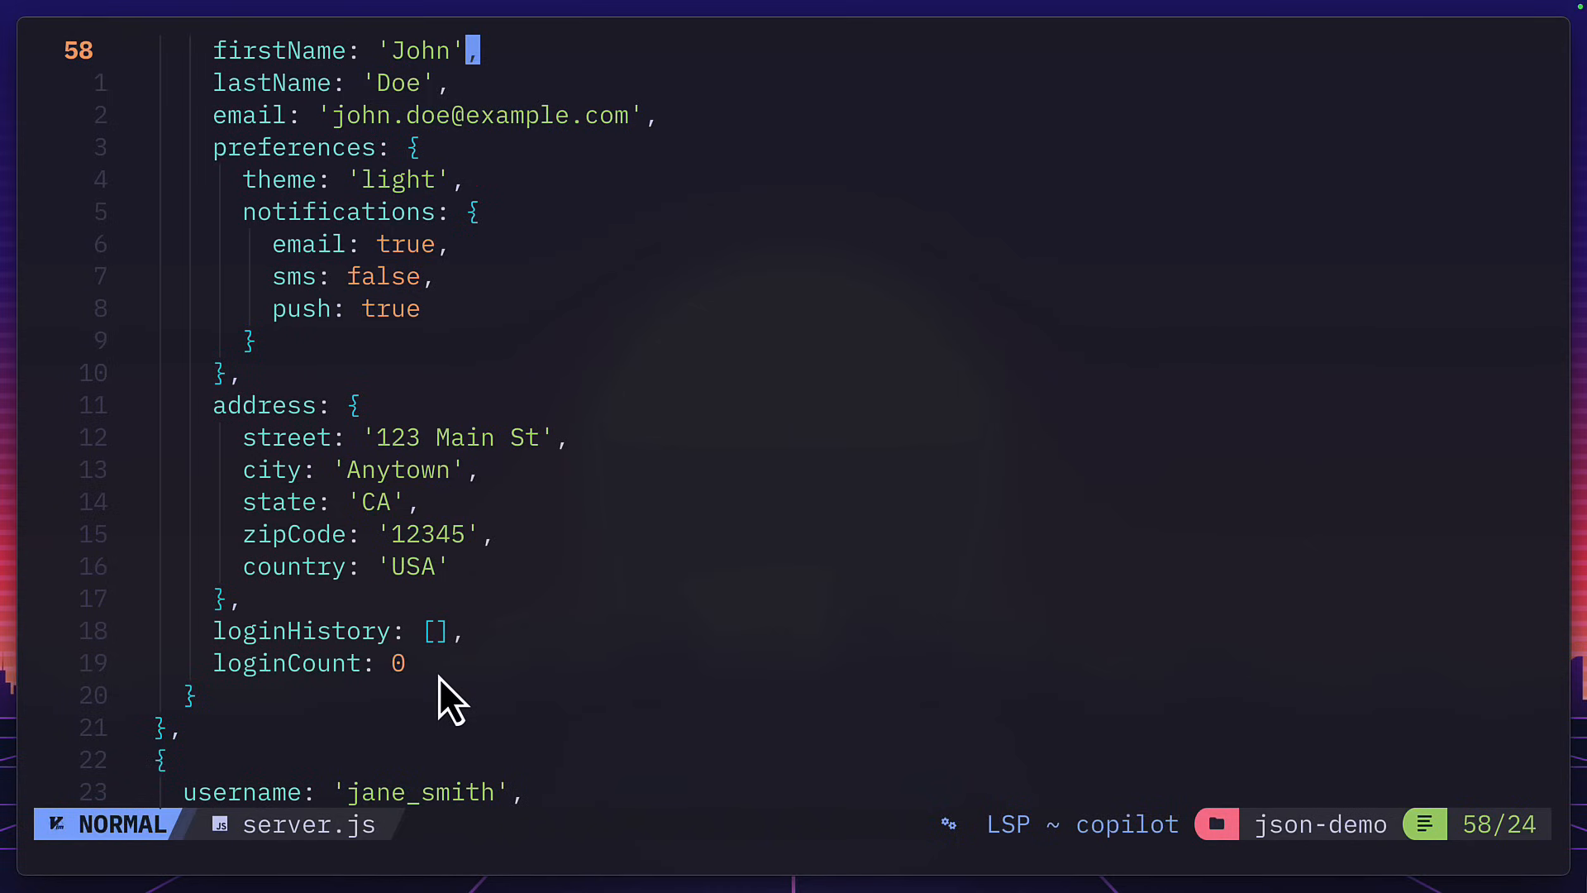
scroll(down, 3)
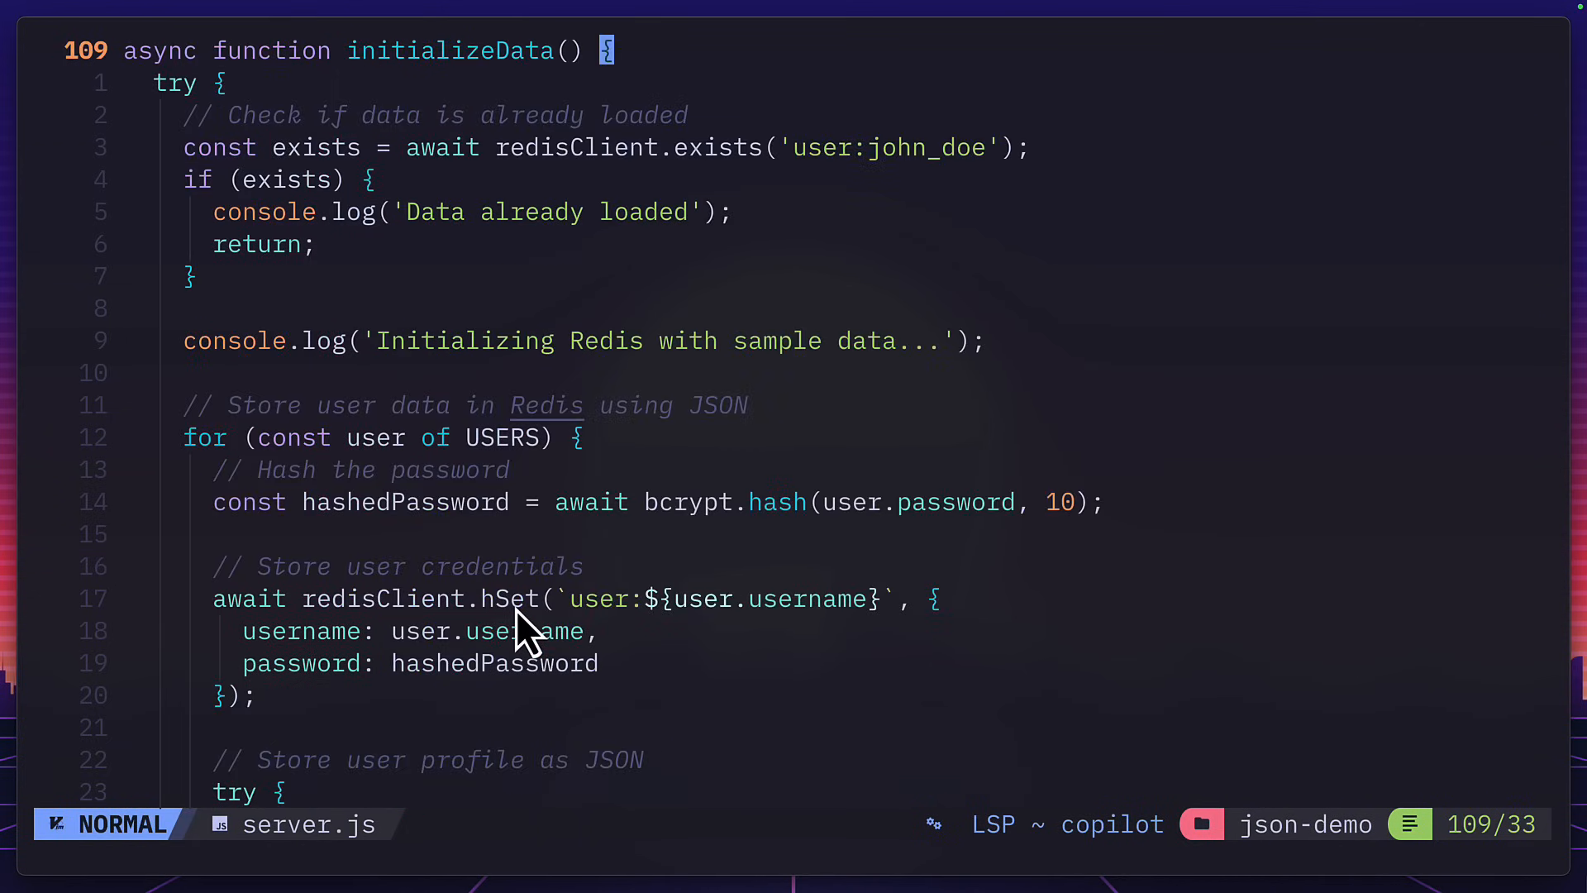
mouse_move(535, 622)
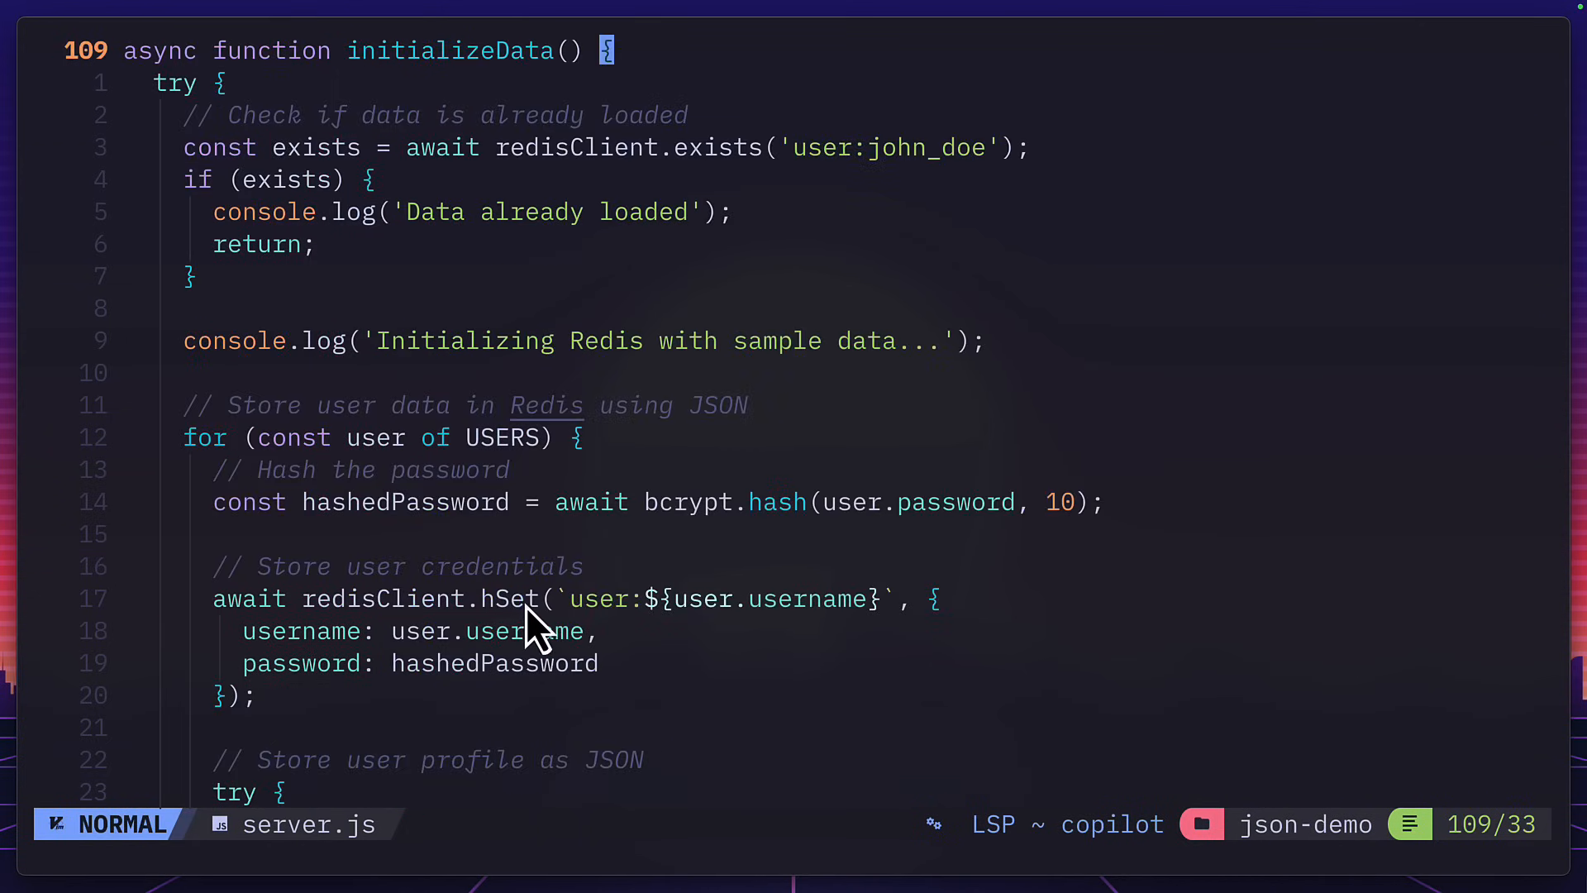
scroll(down, 3)
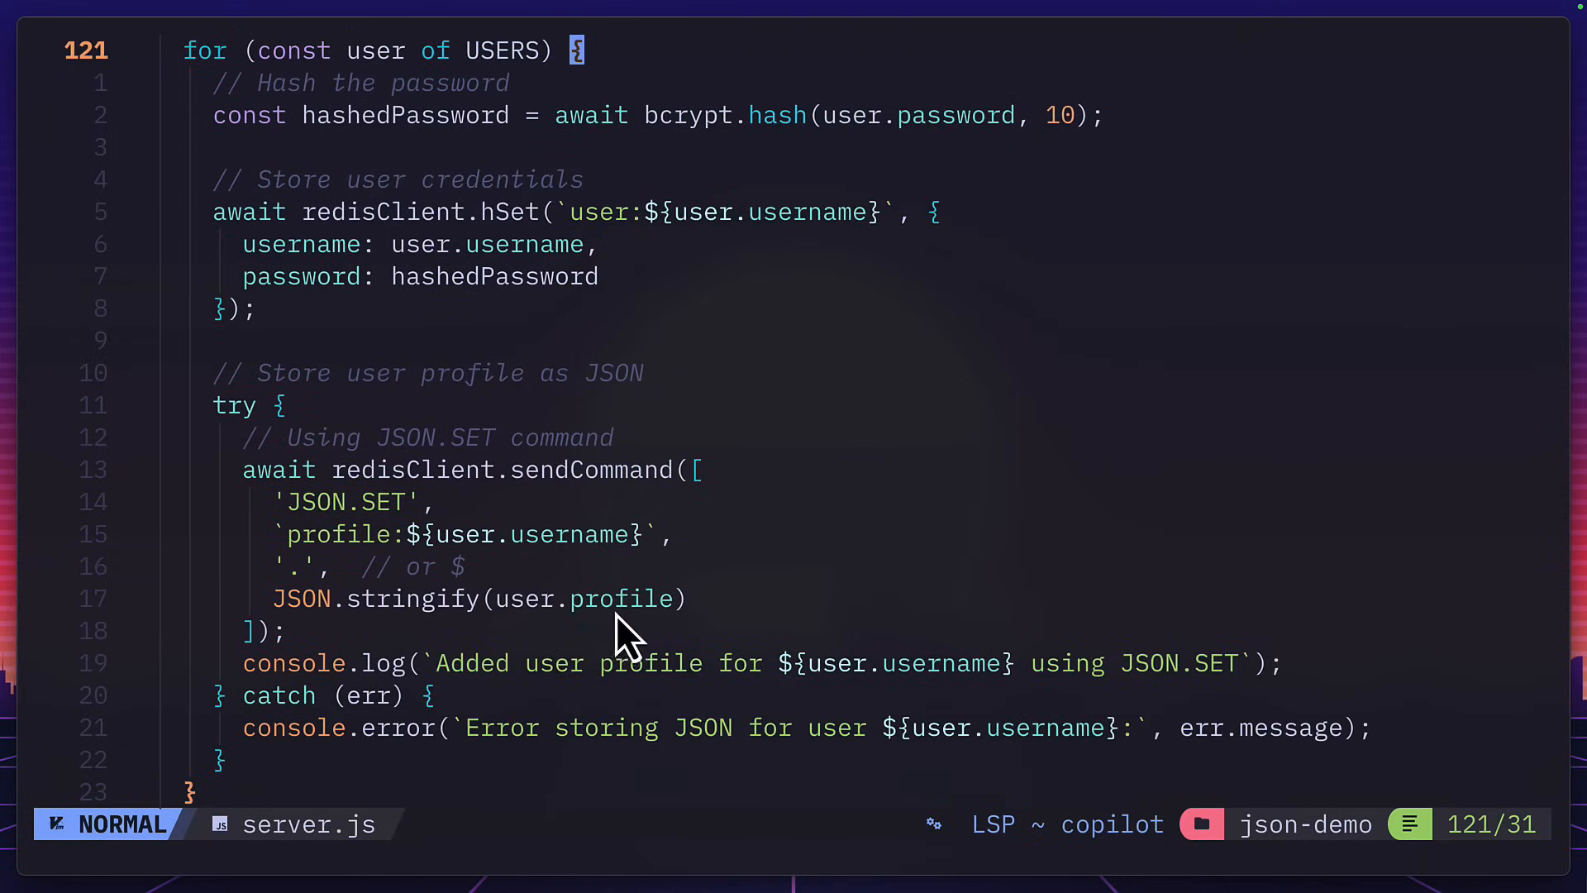
mouse_move(607, 637)
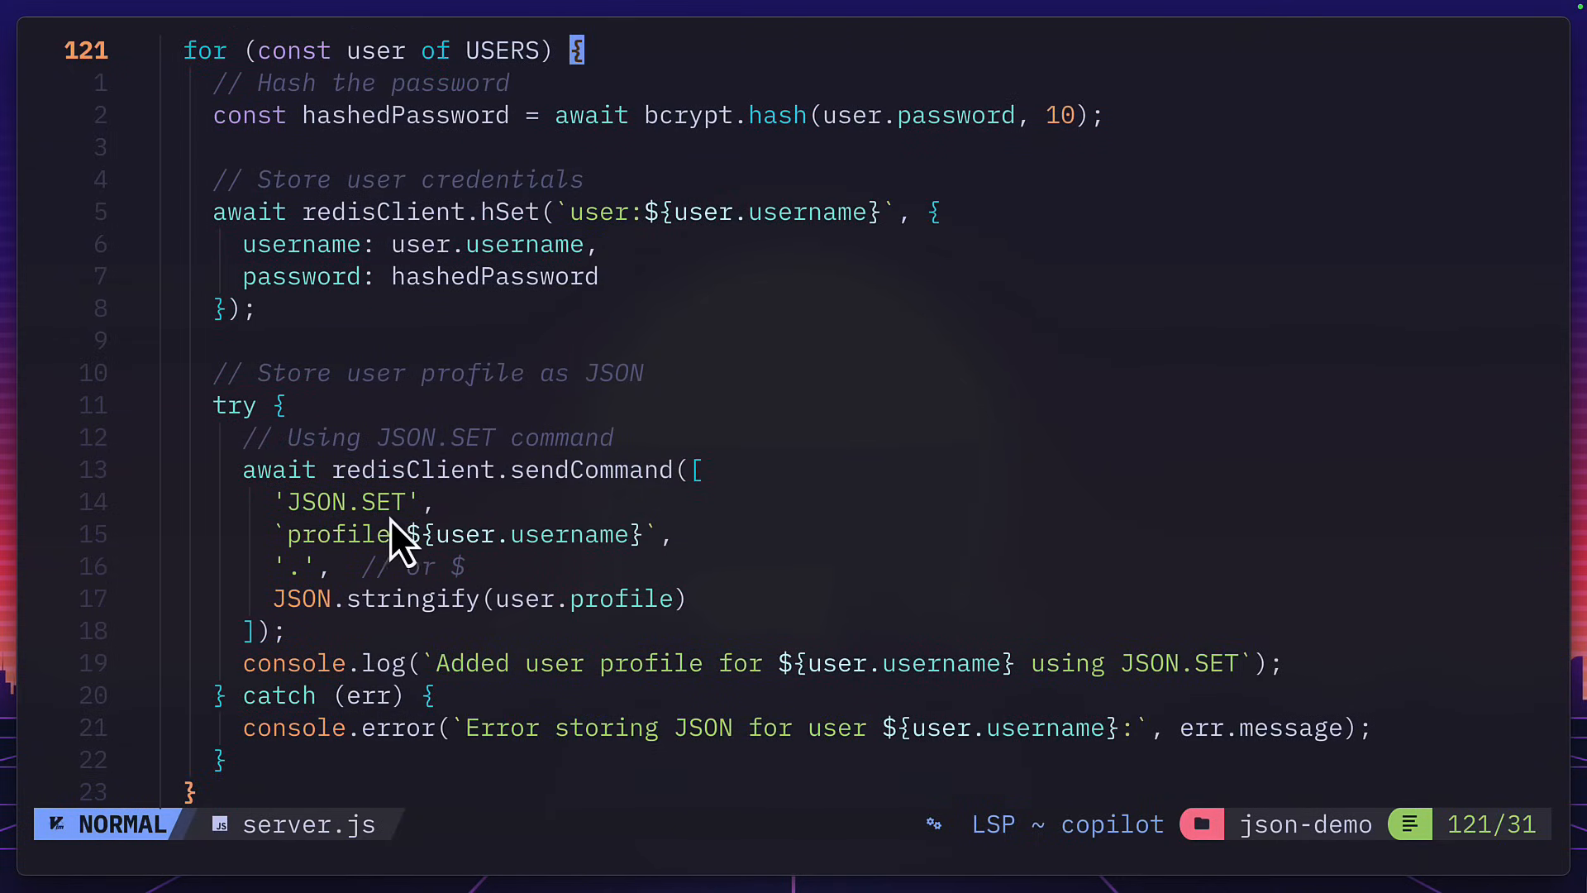
scroll(down, 3)
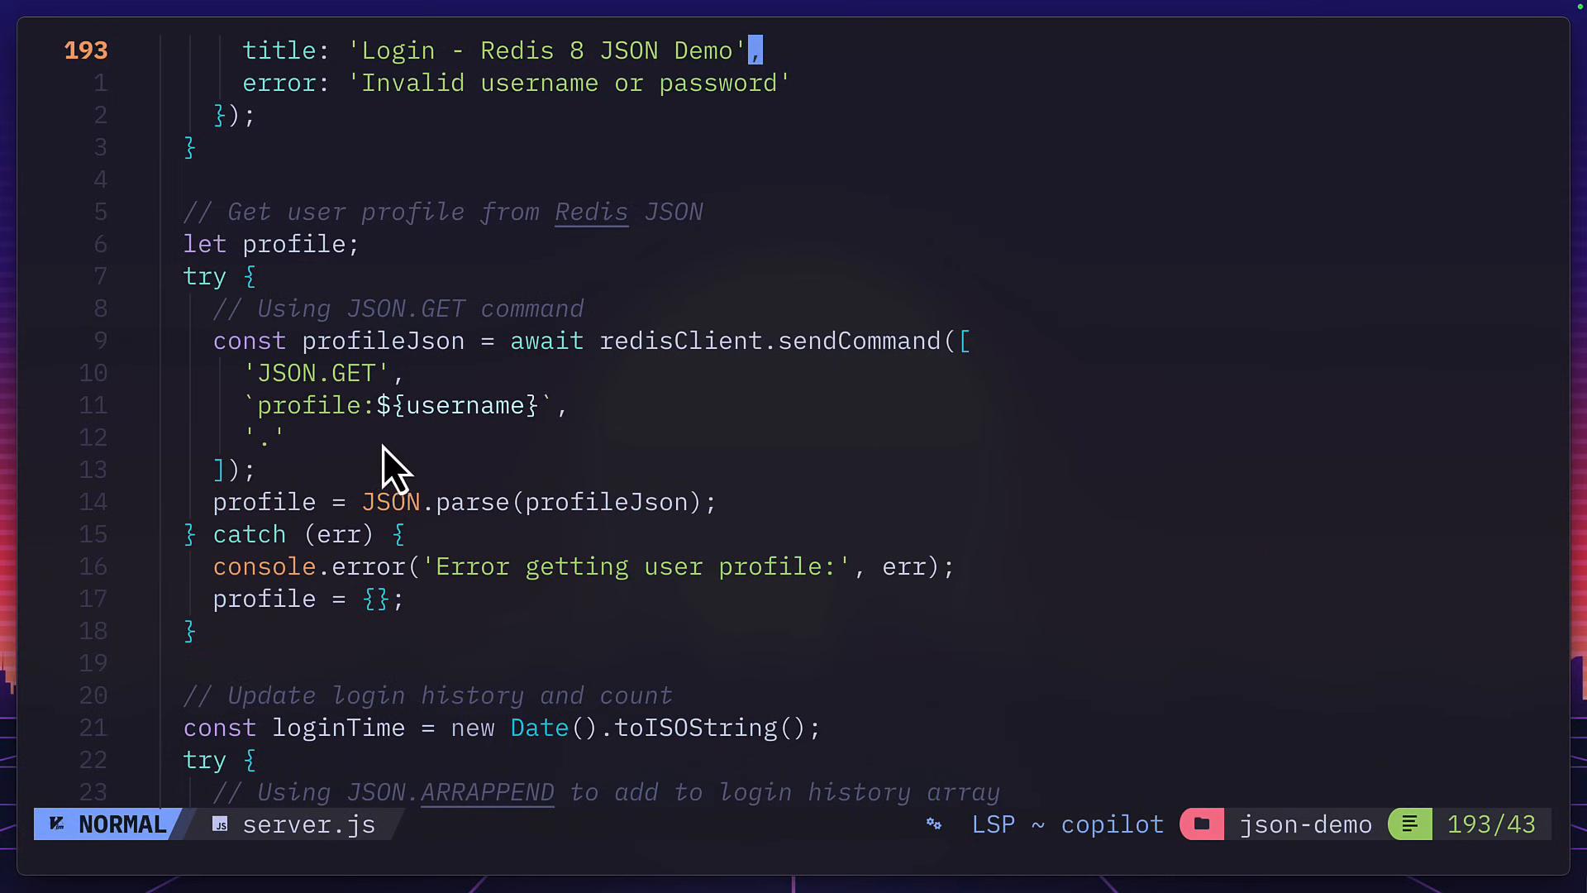
mouse_move(349, 410)
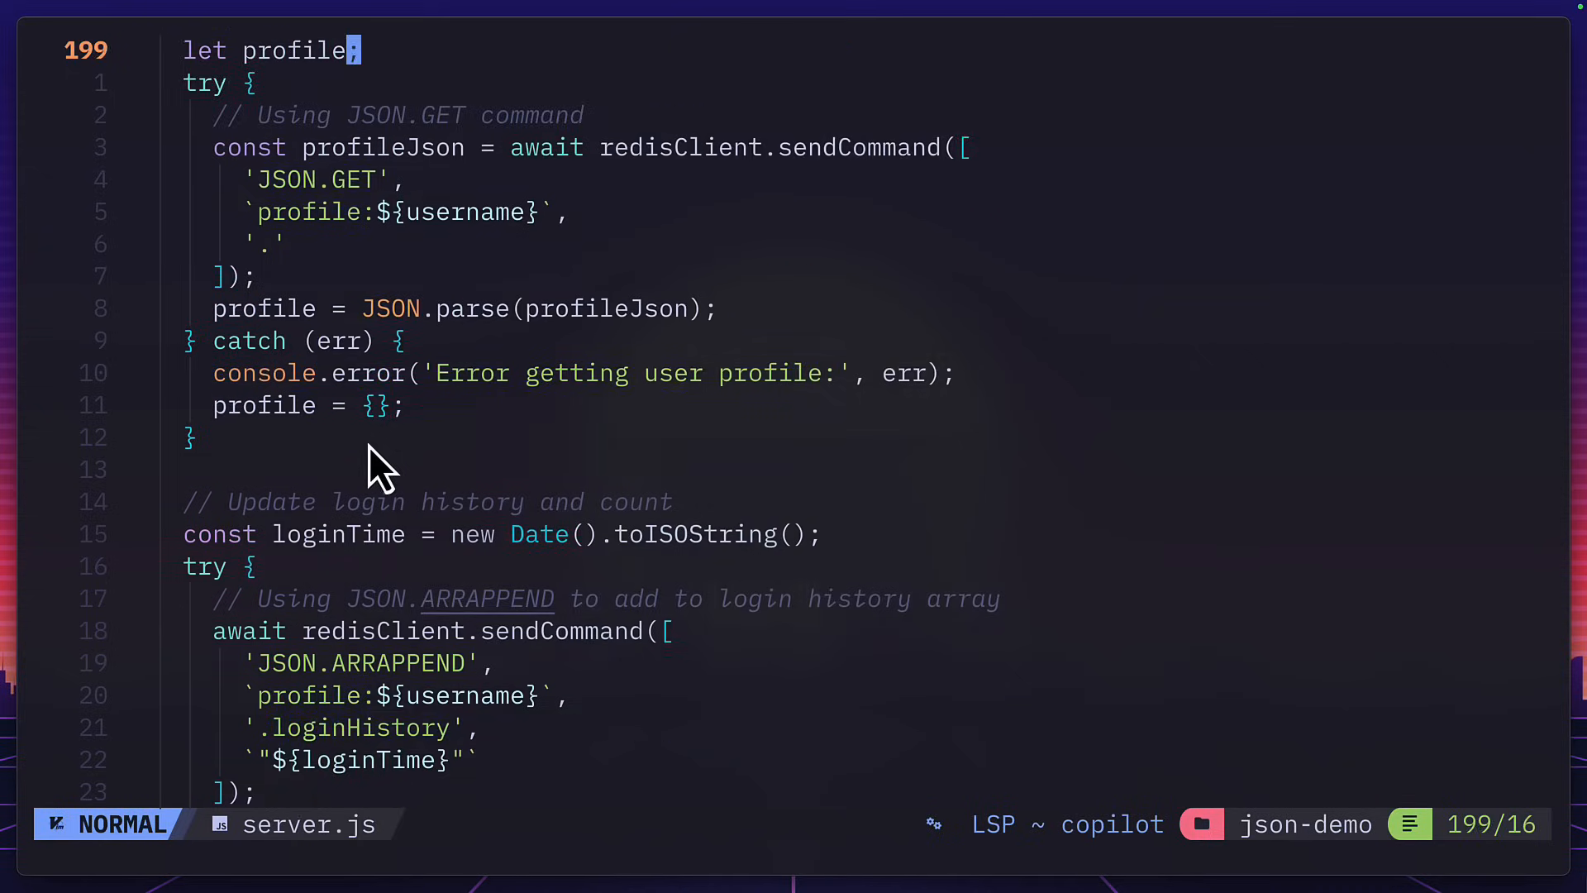
scroll(down, 3)
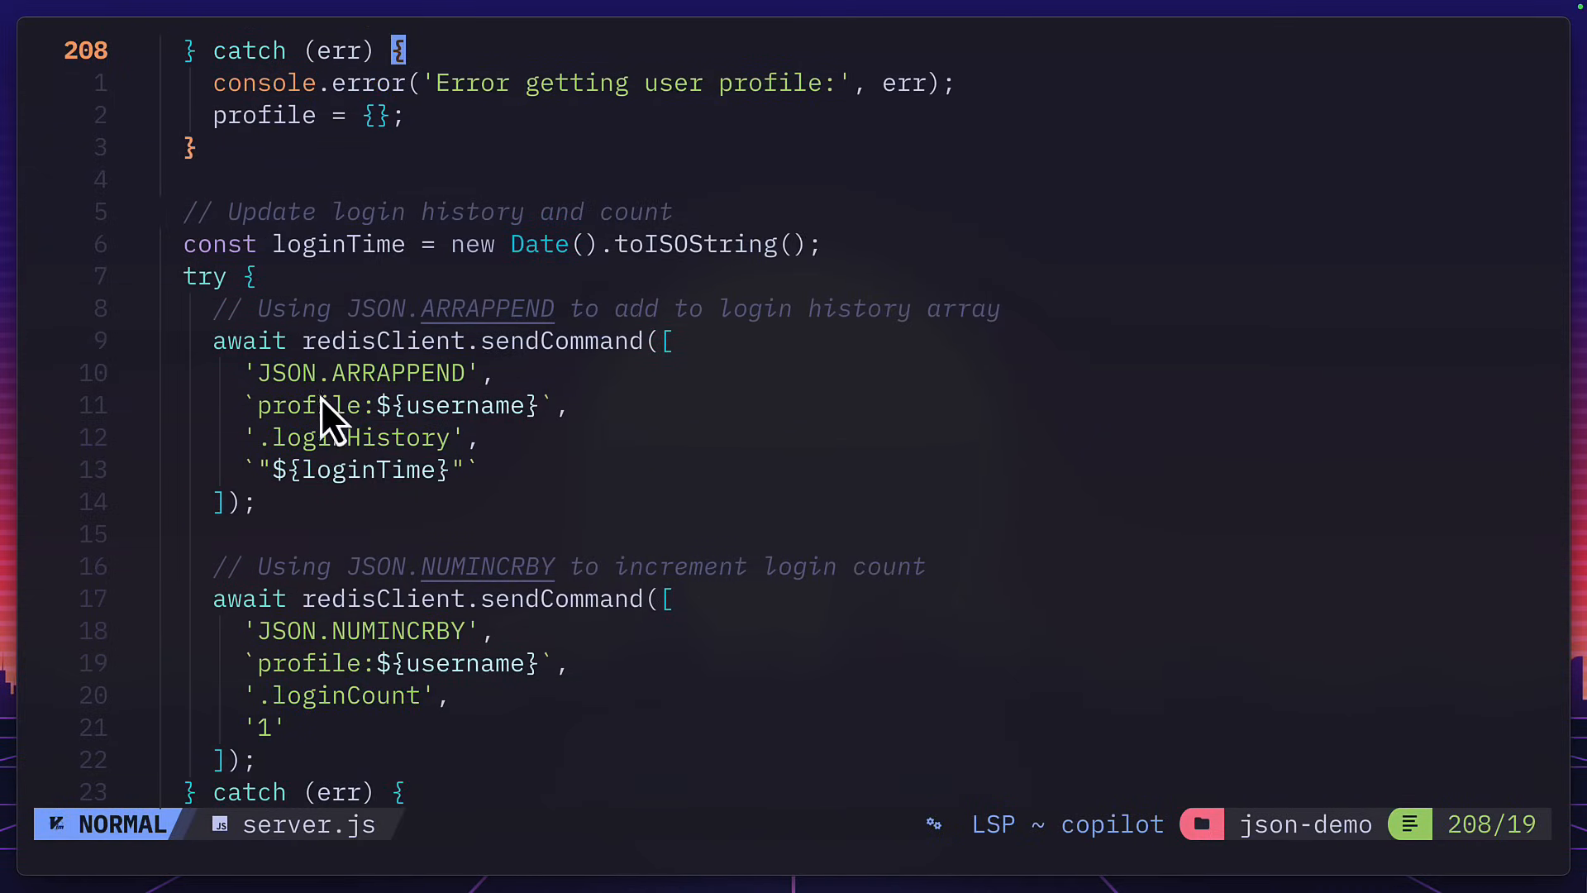
mouse_move(425, 410)
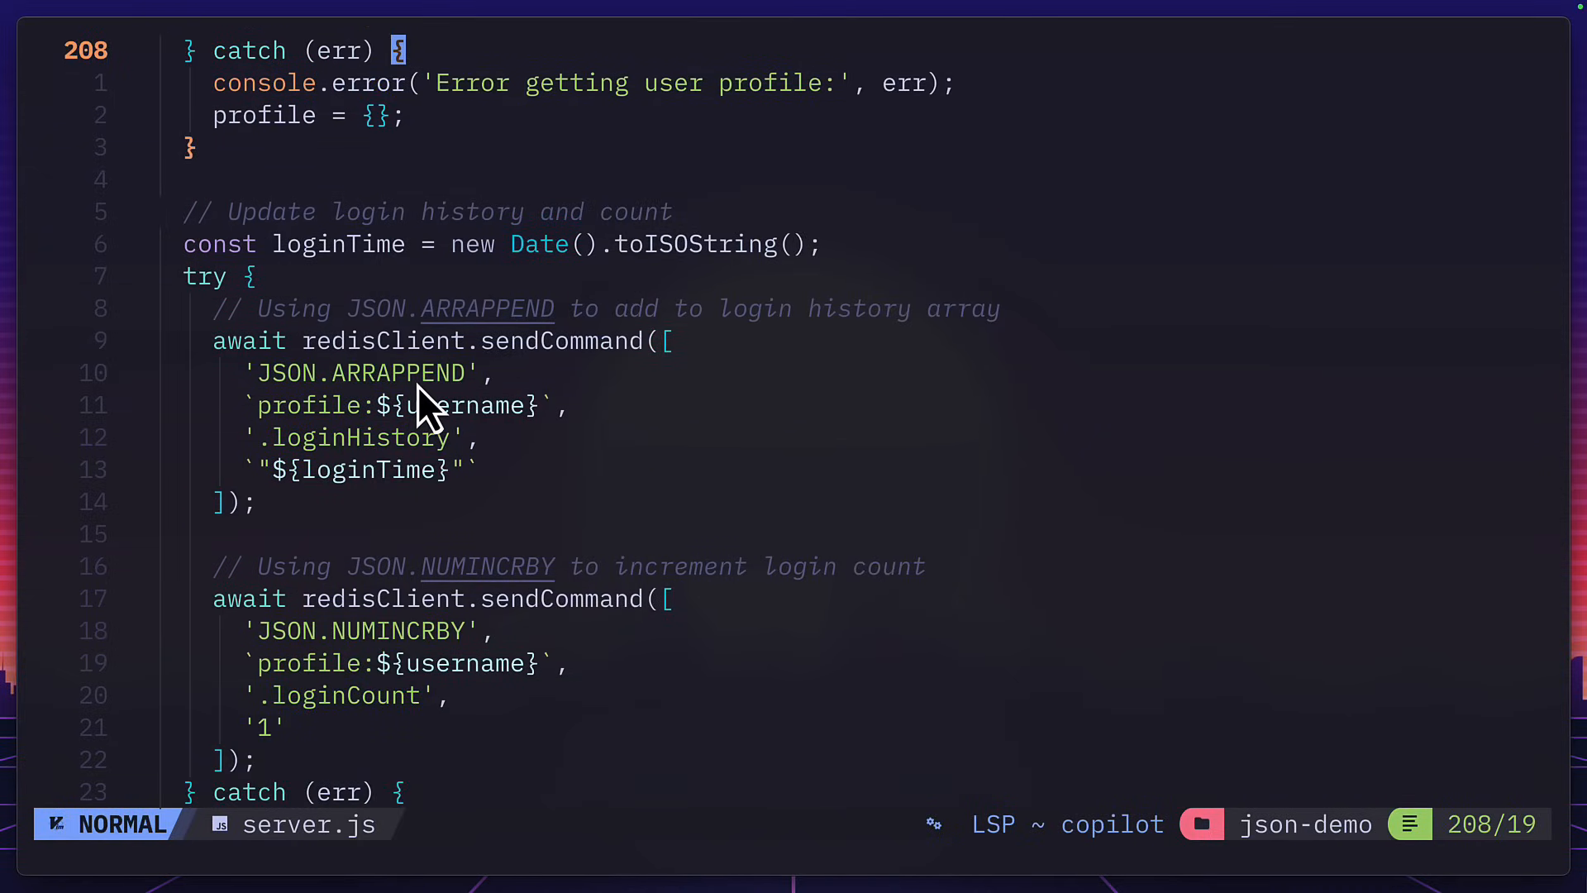
mouse_move(308, 511)
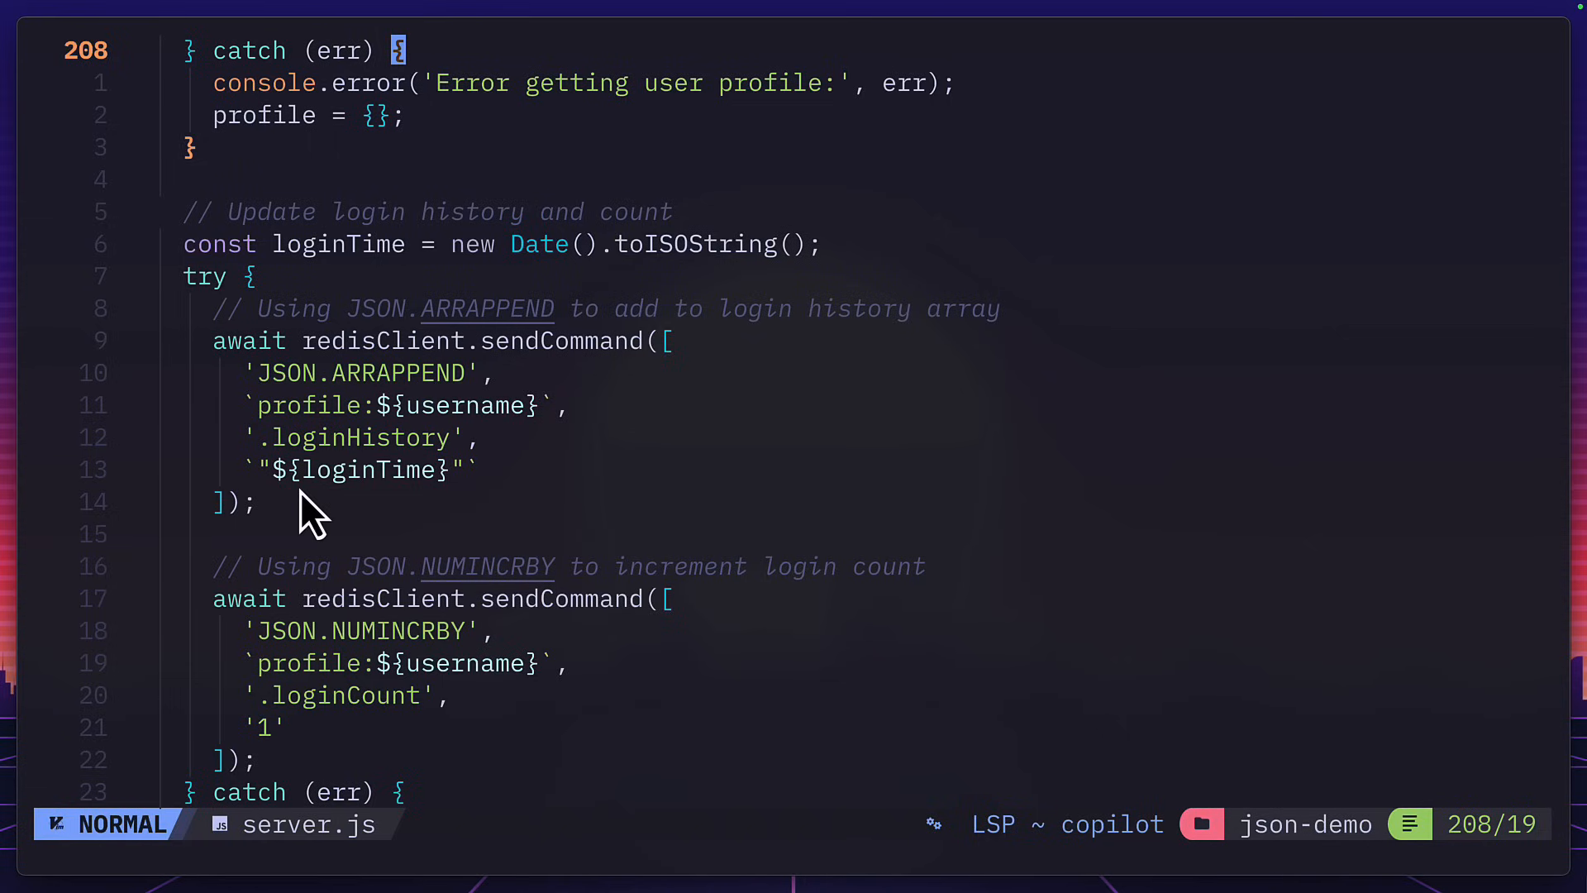
mouse_move(446, 476)
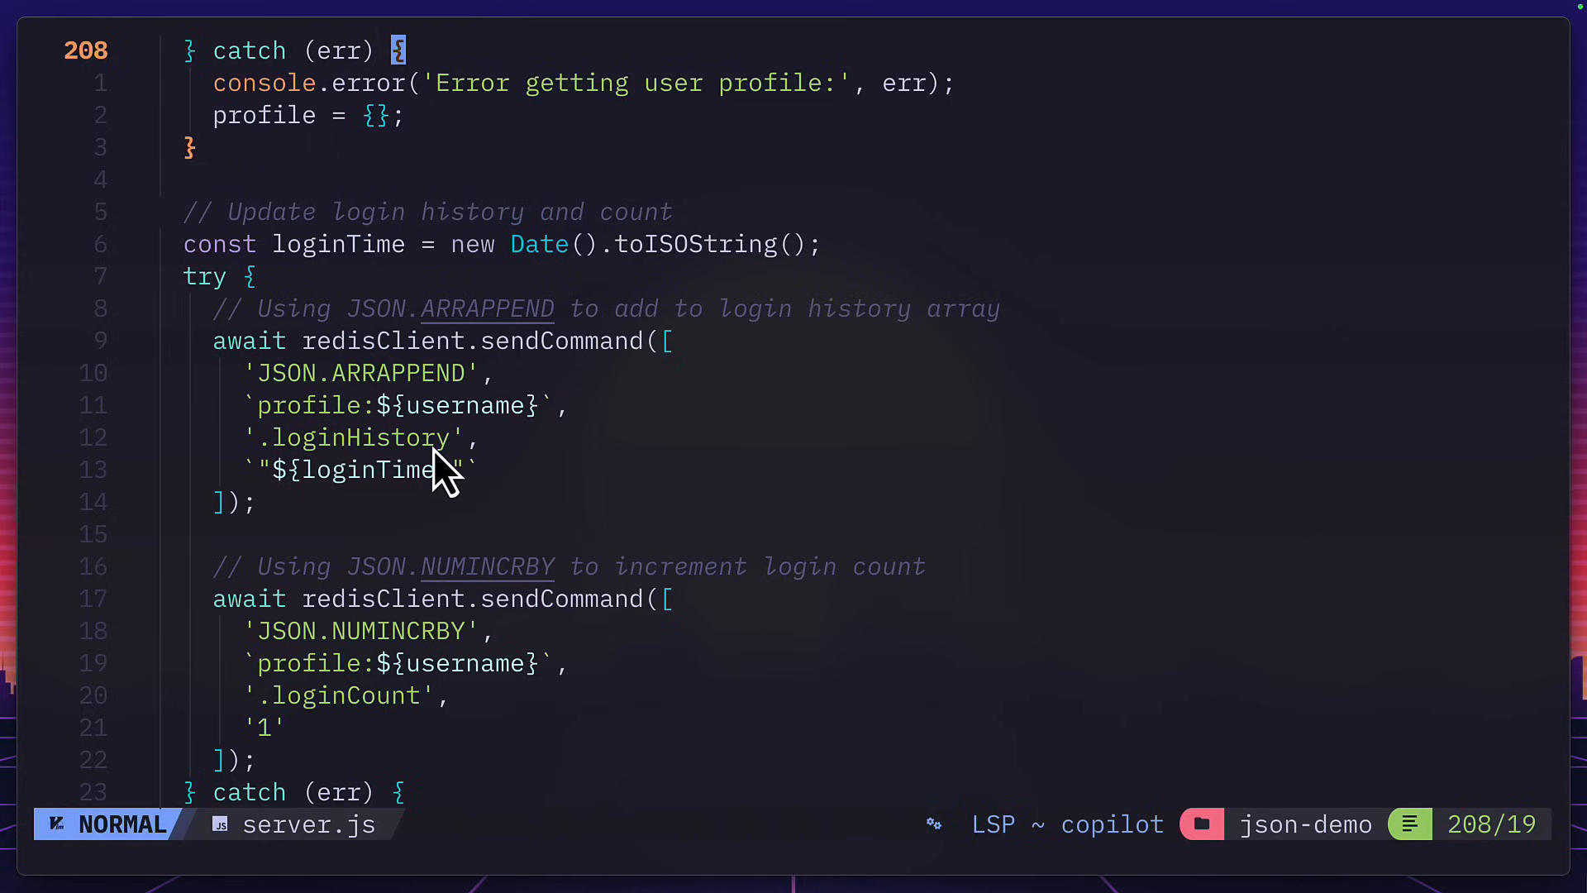
scroll(down, 3)
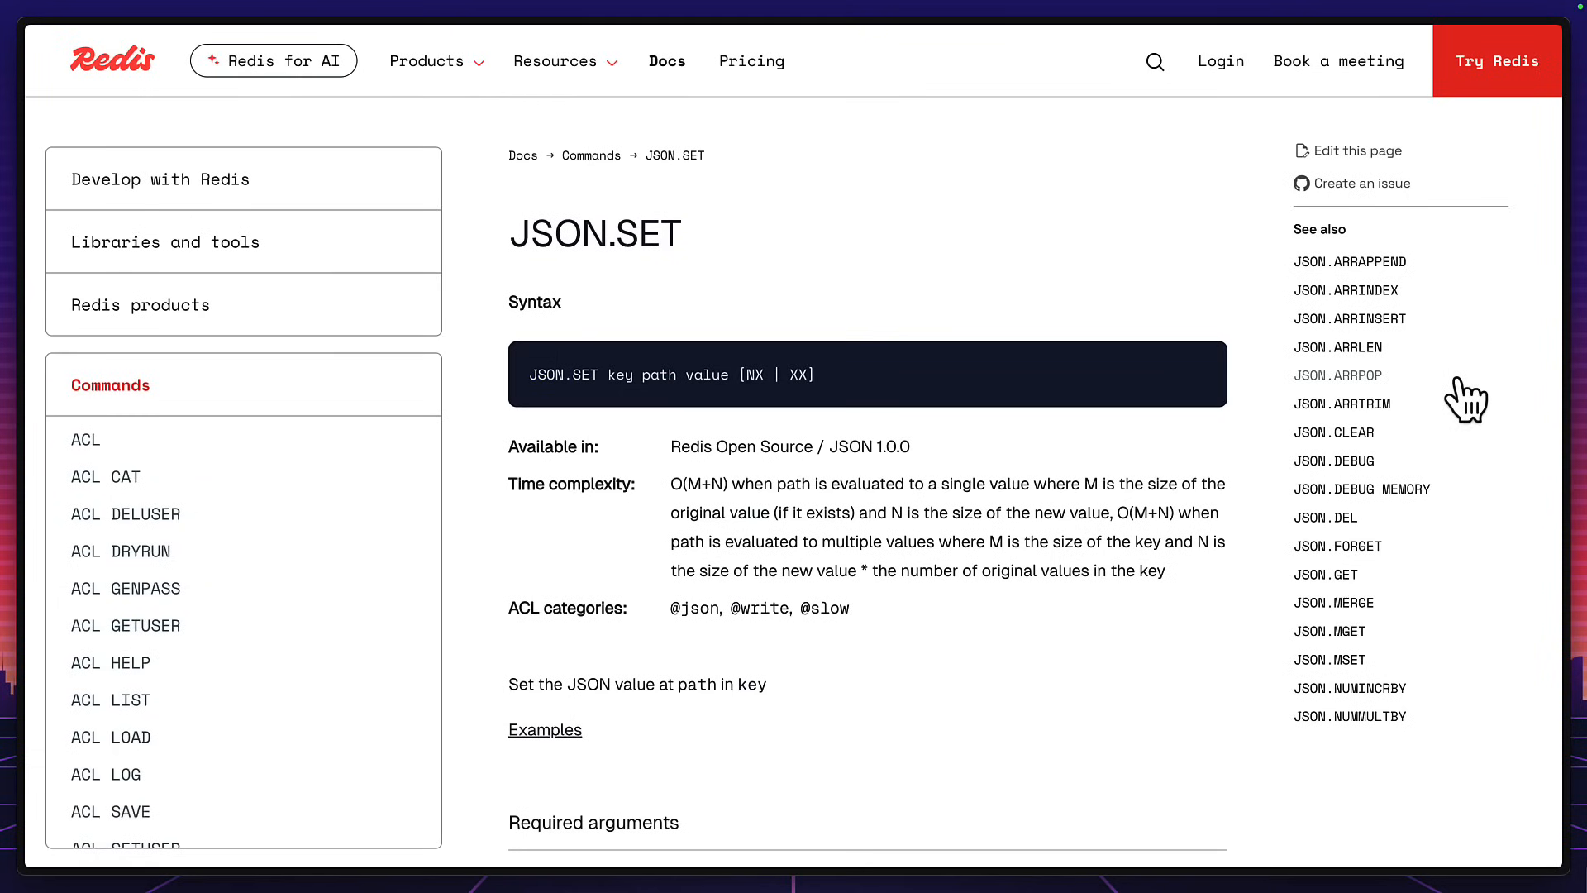
Scroll the JSON.SET page's See also list through JSON.TYPE
scroll(down, 3)
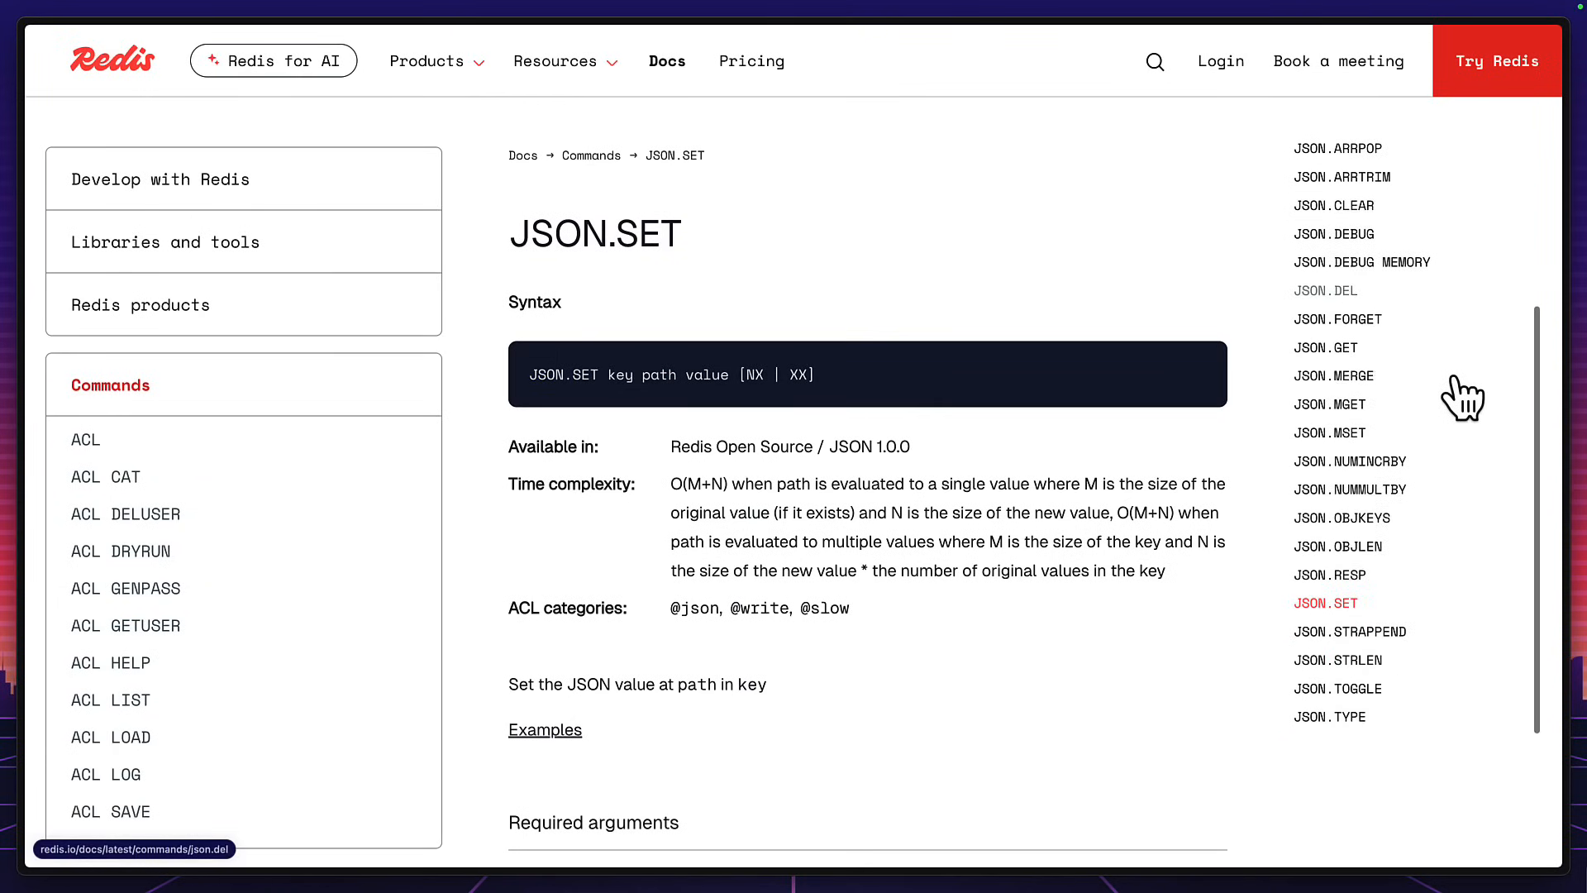